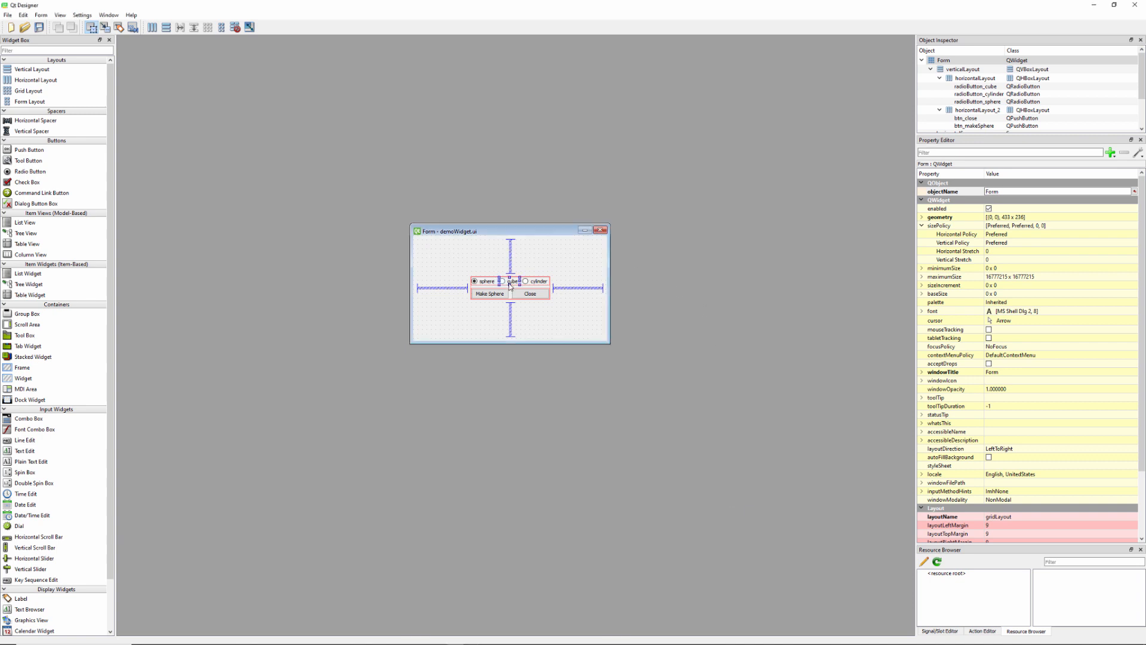
Step: Add findChild(QRadioButton, 'radioButton_...') lookups for self.radio_sphere, cube and cylinder under # locate UI widgets
left_click(536, 281)
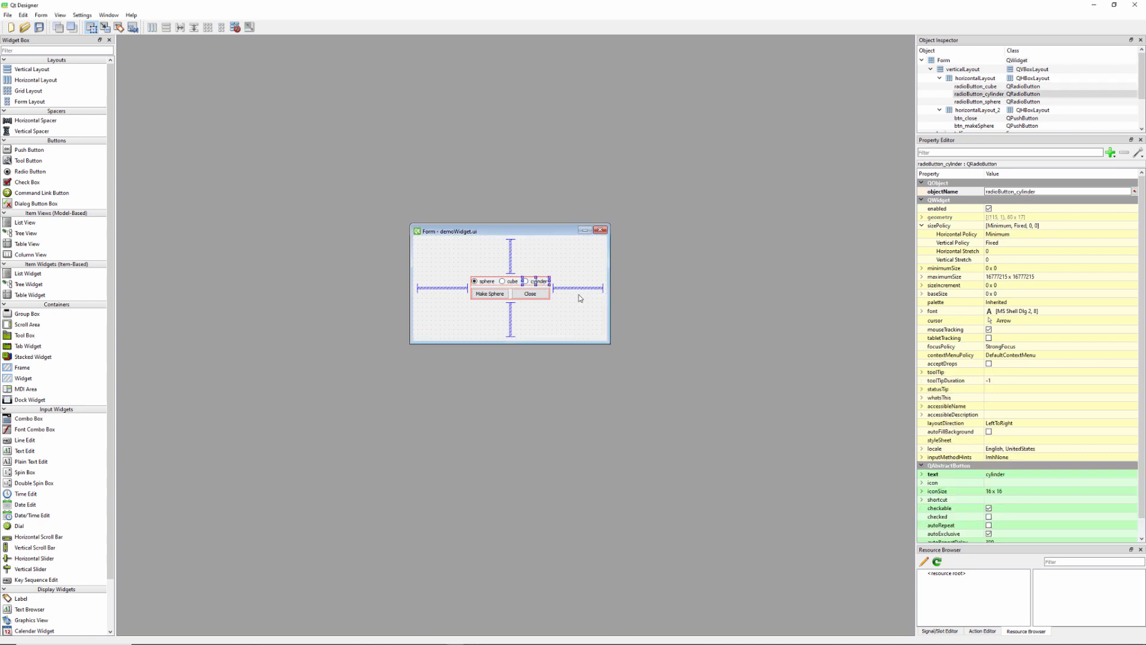
left_click(475, 280)
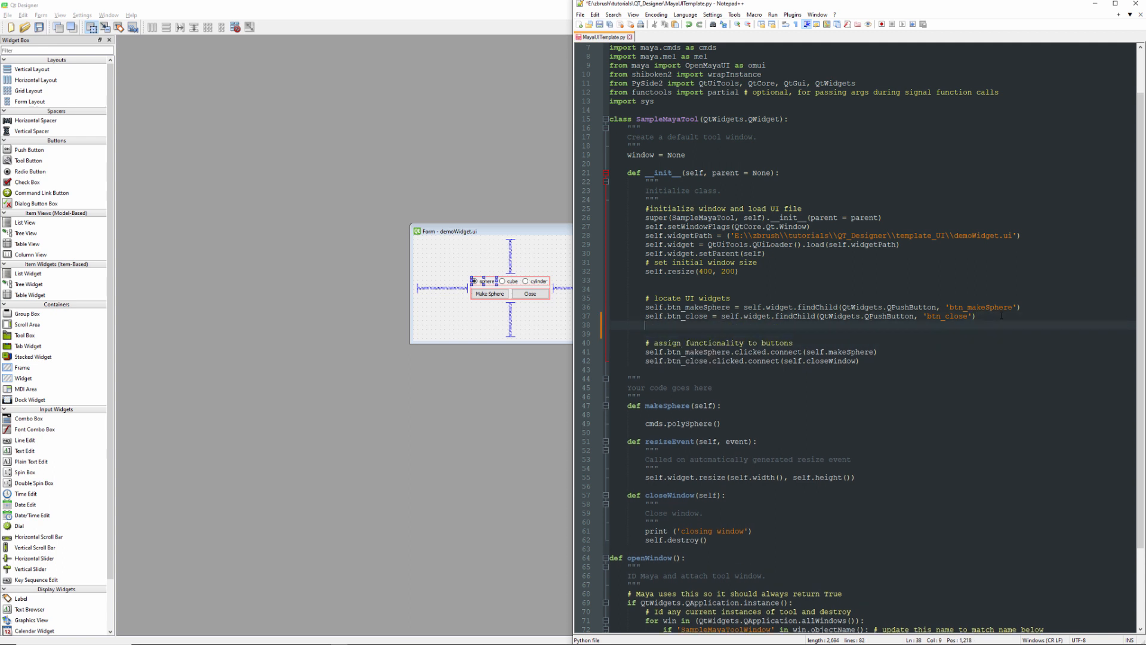
type("self.")
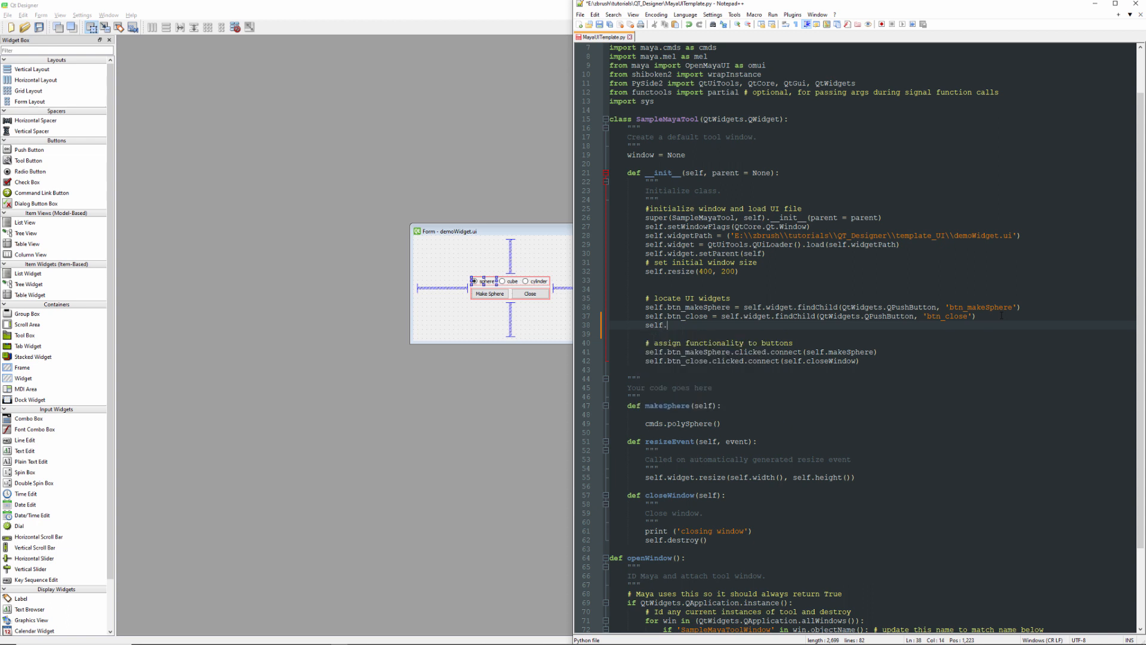
type("radio")
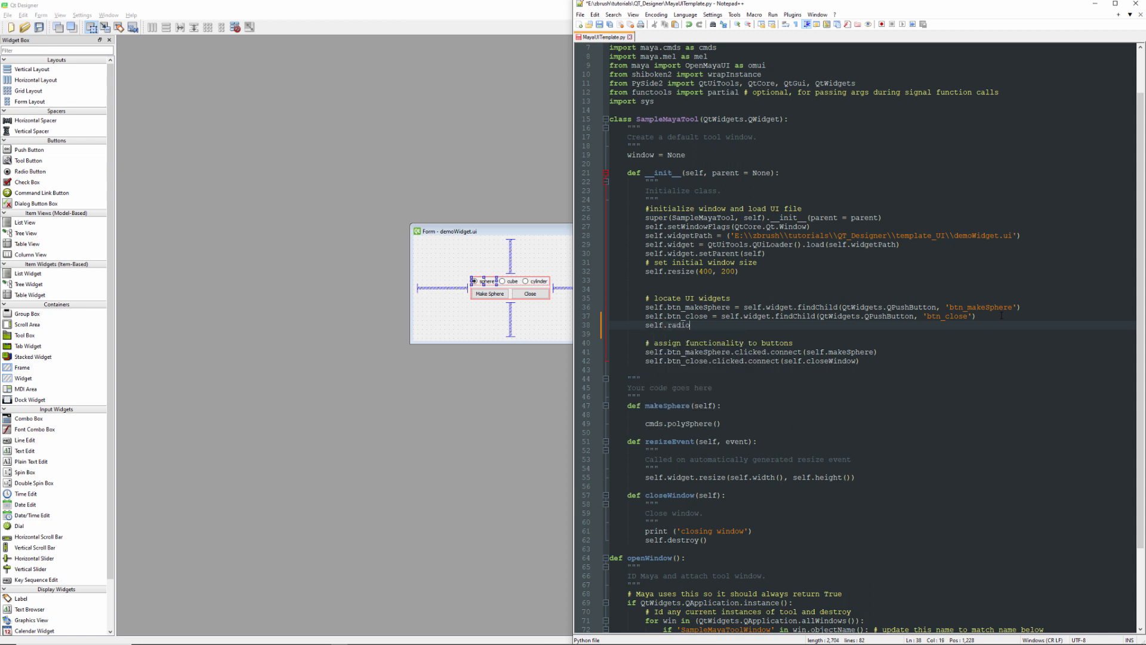
type("_sphere = radioButton_sphere")
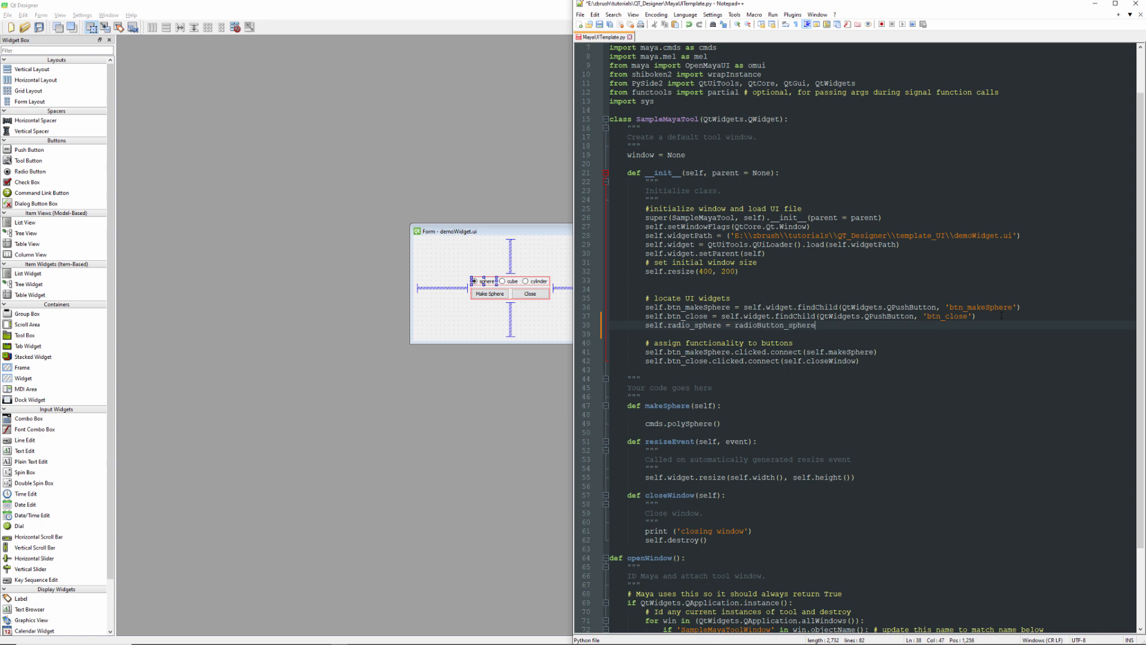
type("'radioButton_sphere'")
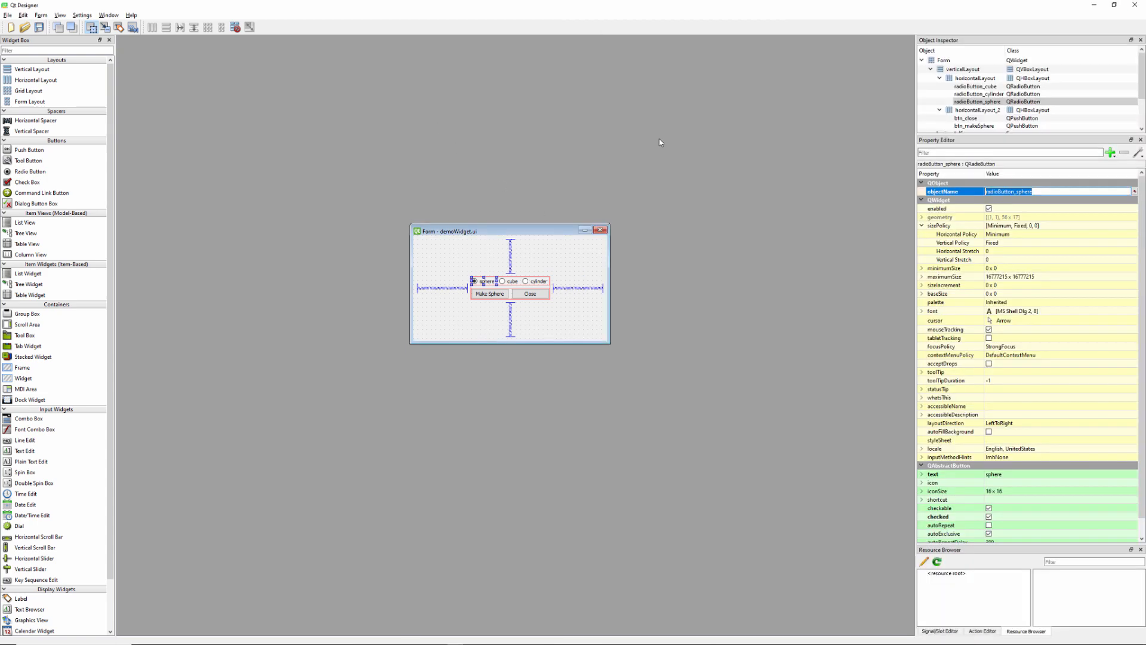
mouse_move(852, 191)
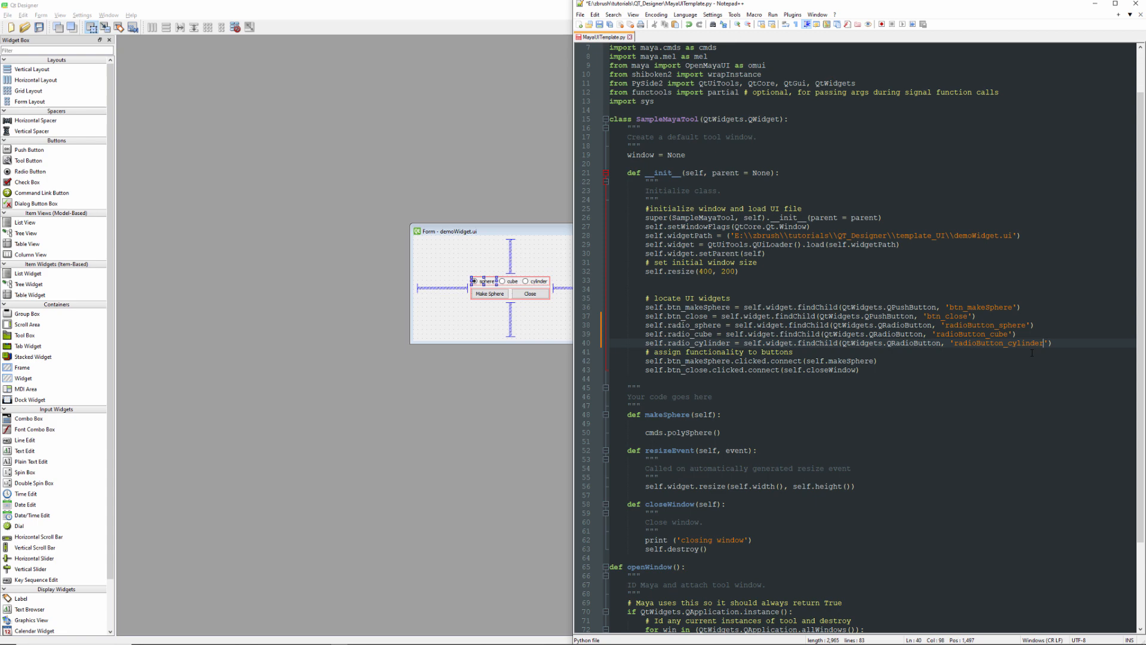
key("Enter")
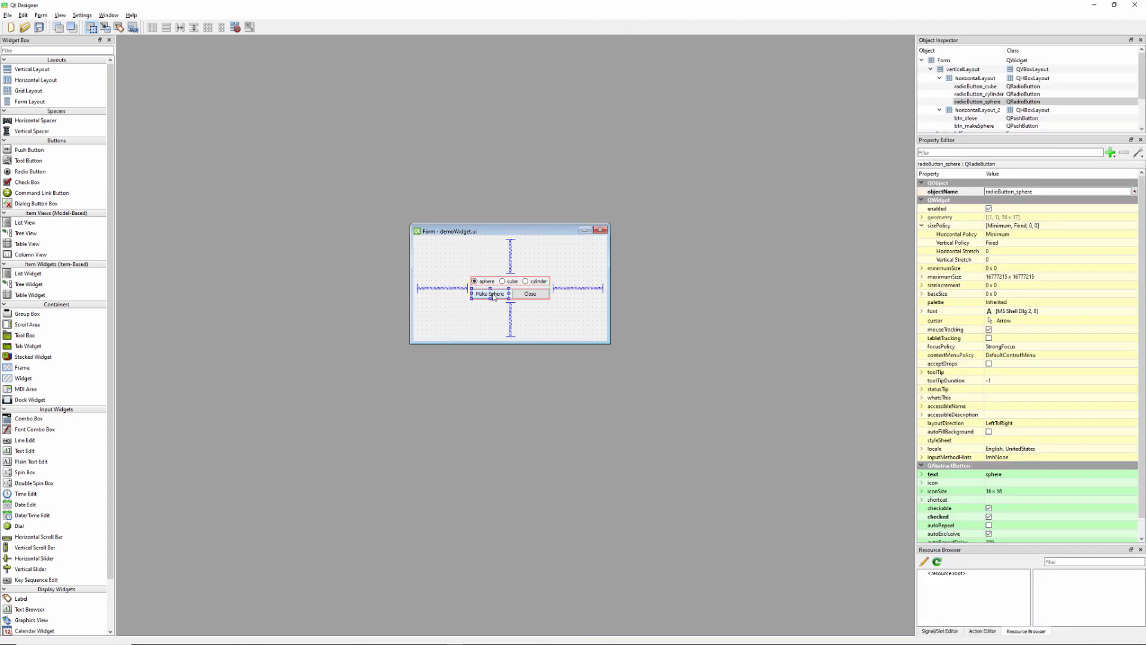
Step: Set the Make Sphere push button's objectName to btn_makeGeo and its text to Make Geo
left_click(490, 294)
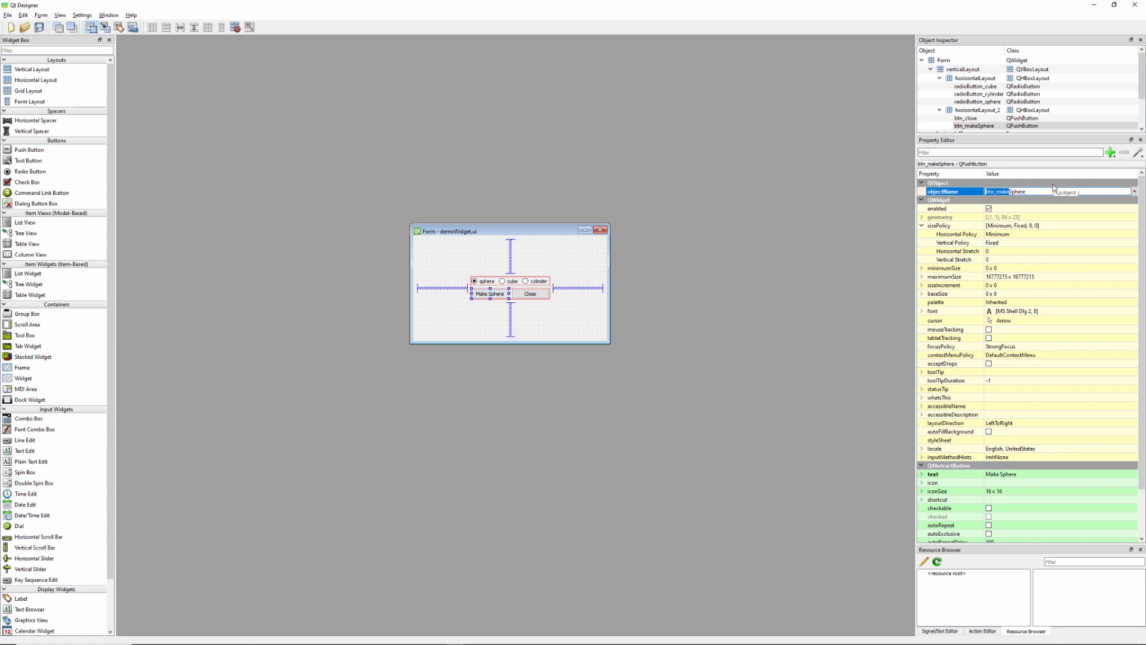
type("btn_make")
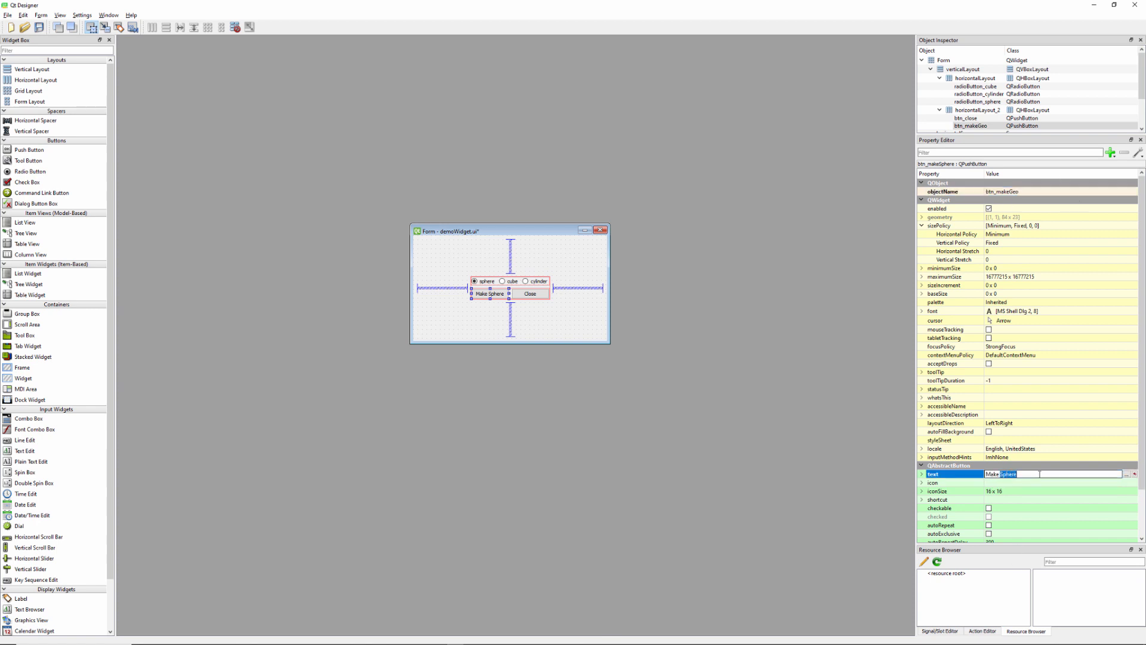
type("Make Geo")
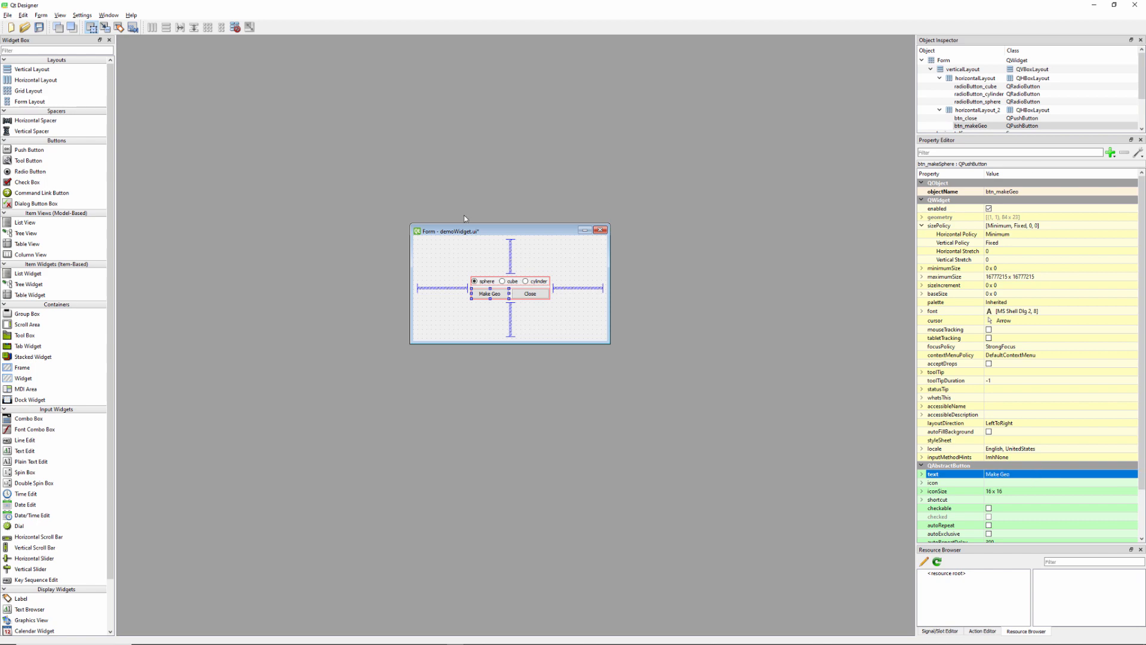
key("alt+tab")
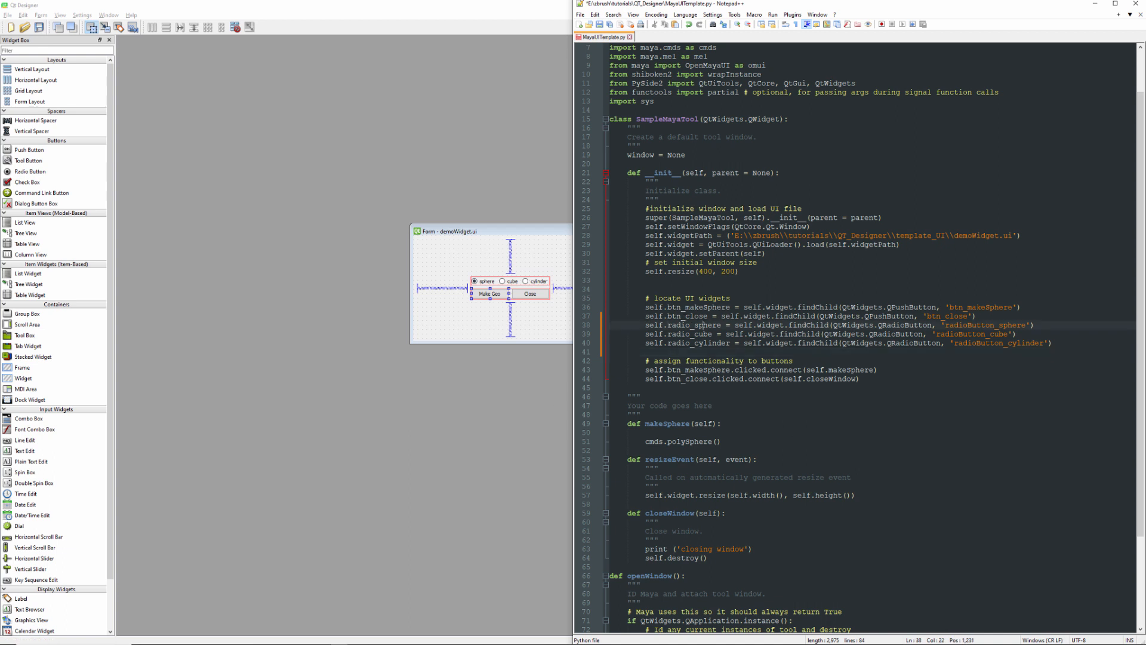
Step: Replace btn_makeSphere with btn_makeGeo in the findChild line and the connect line
double_click(692, 325)
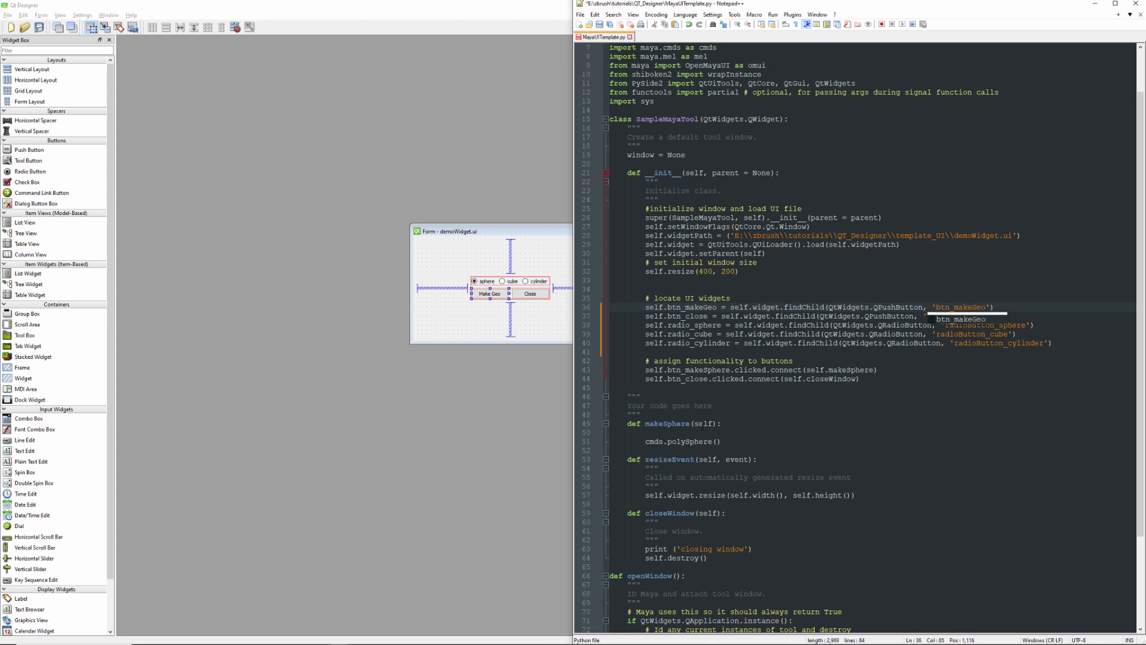
double_click(667, 423)
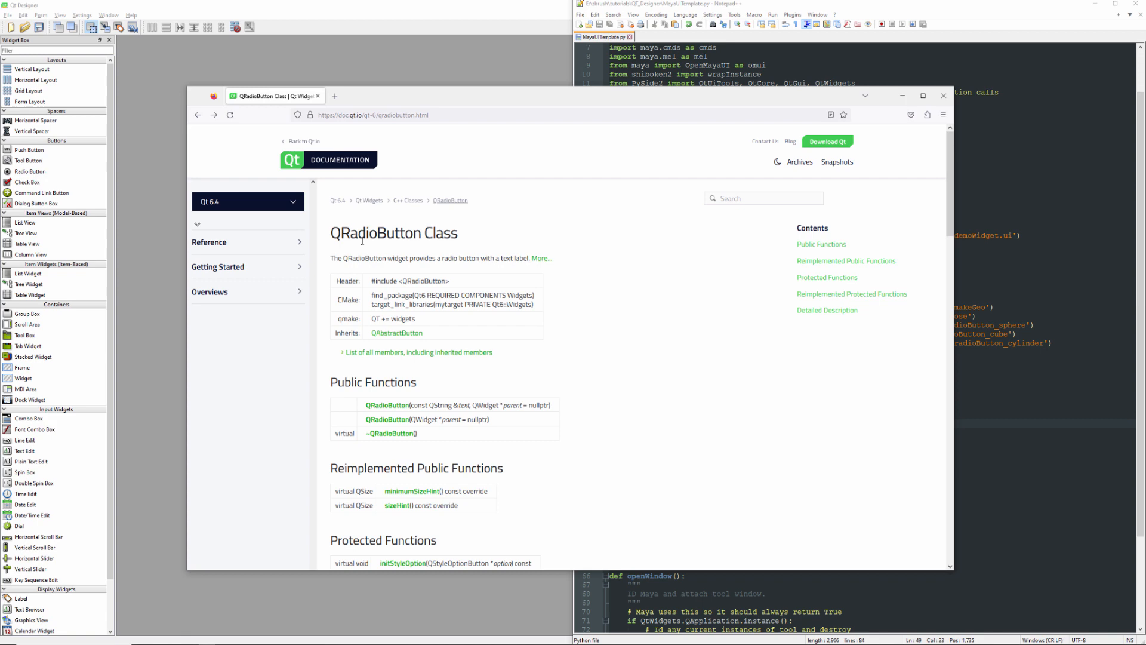
Step: Open the QAbstractButton base-class page in a new tab and scroll to its Public Functions
right_click(396, 332)
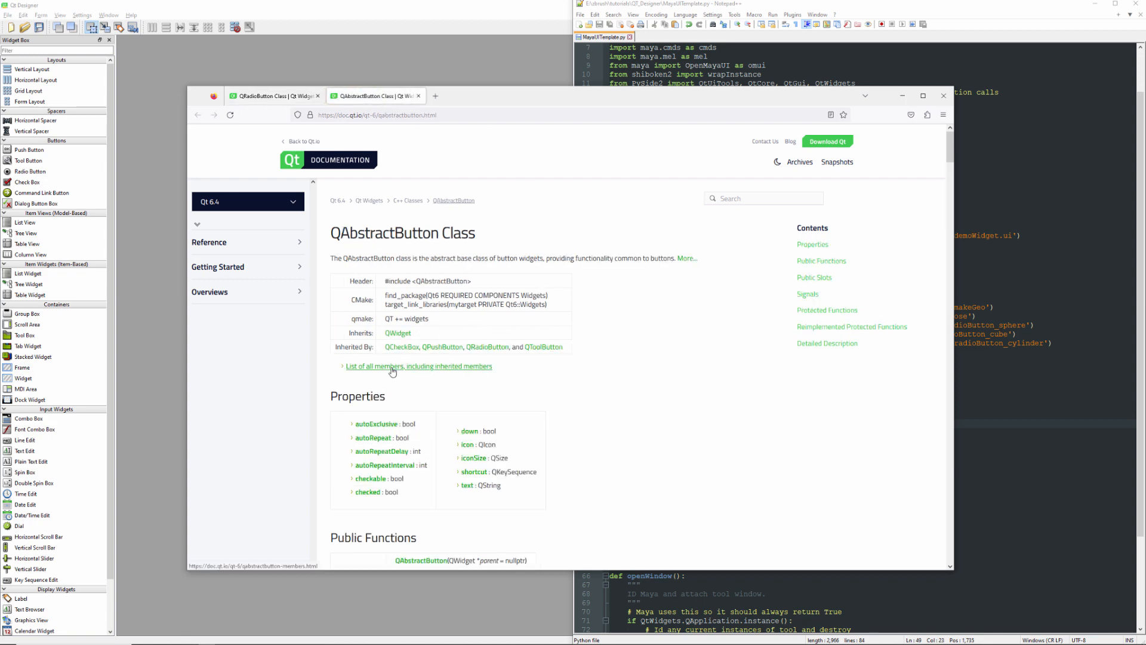
scroll("down", 3)
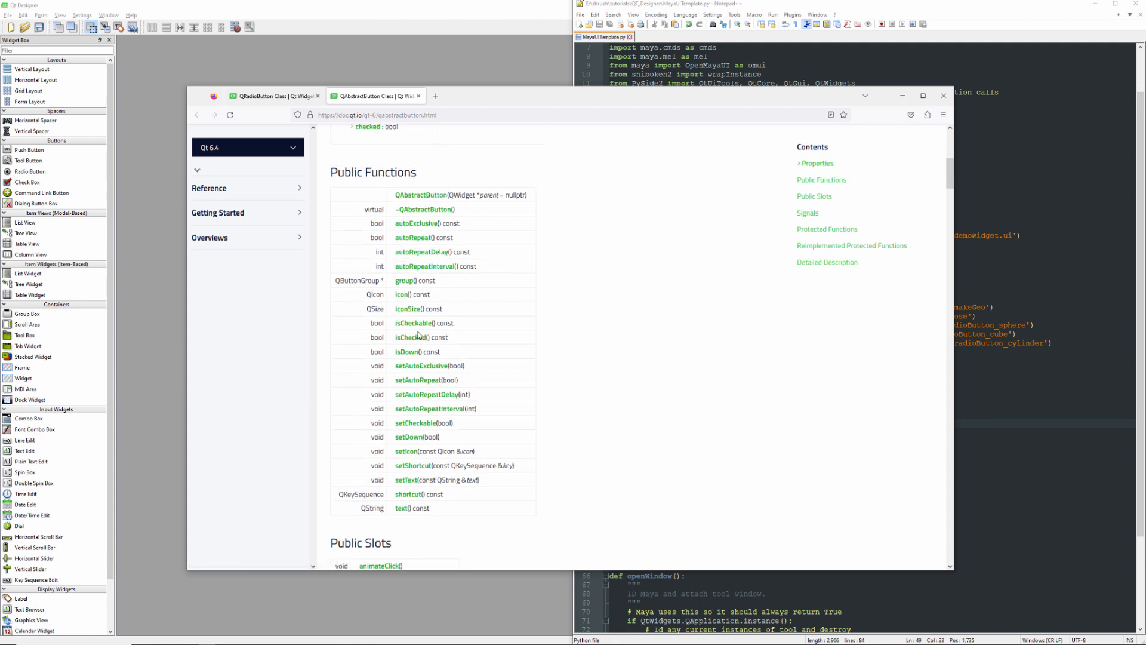
mouse_move(390, 341)
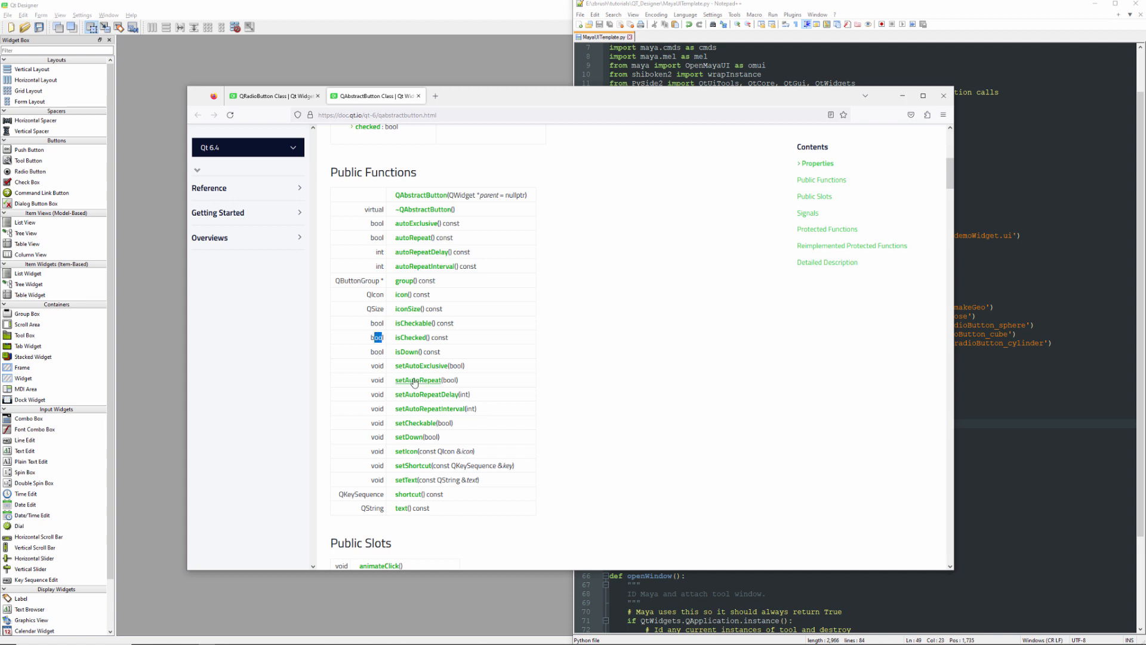
mouse_move(416, 341)
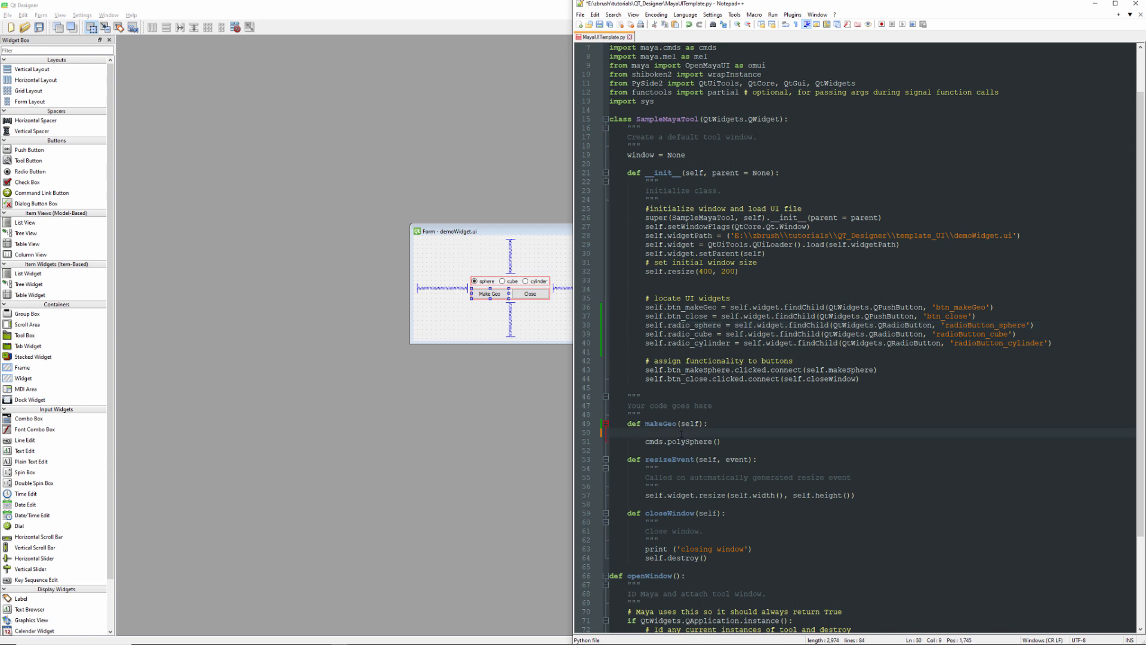
Step: Write makeGeo with if self.radio_sphere.isChecked(): cmds.polySphere() style blocks for each shape, and save
type("if self.radio_sphere.i")
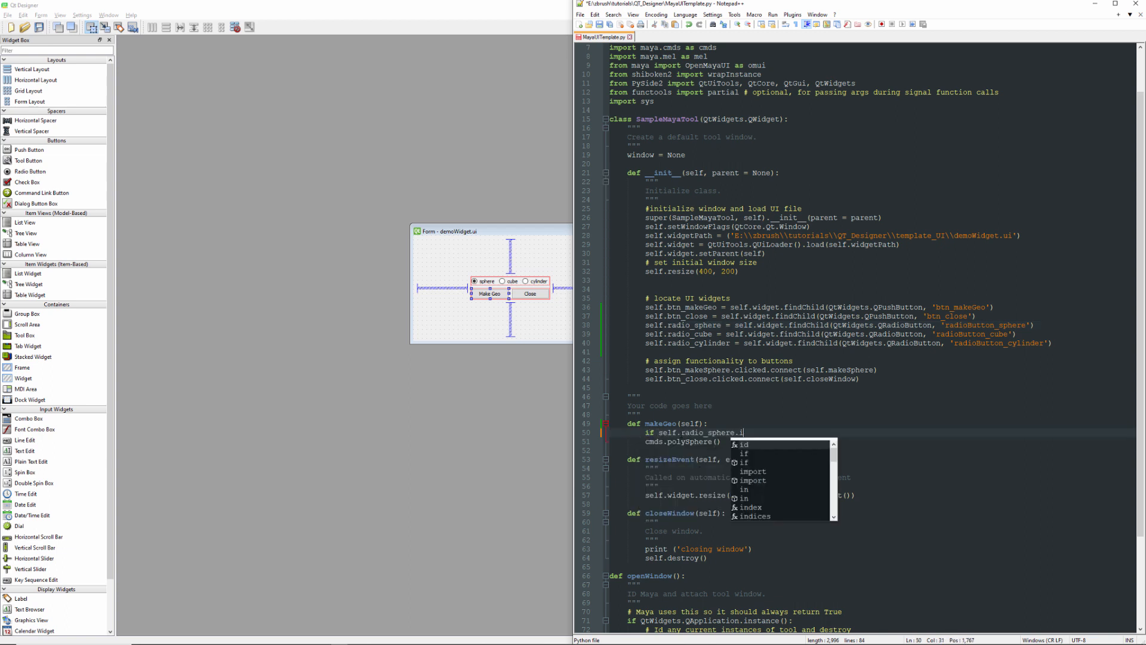
type("sChecked")
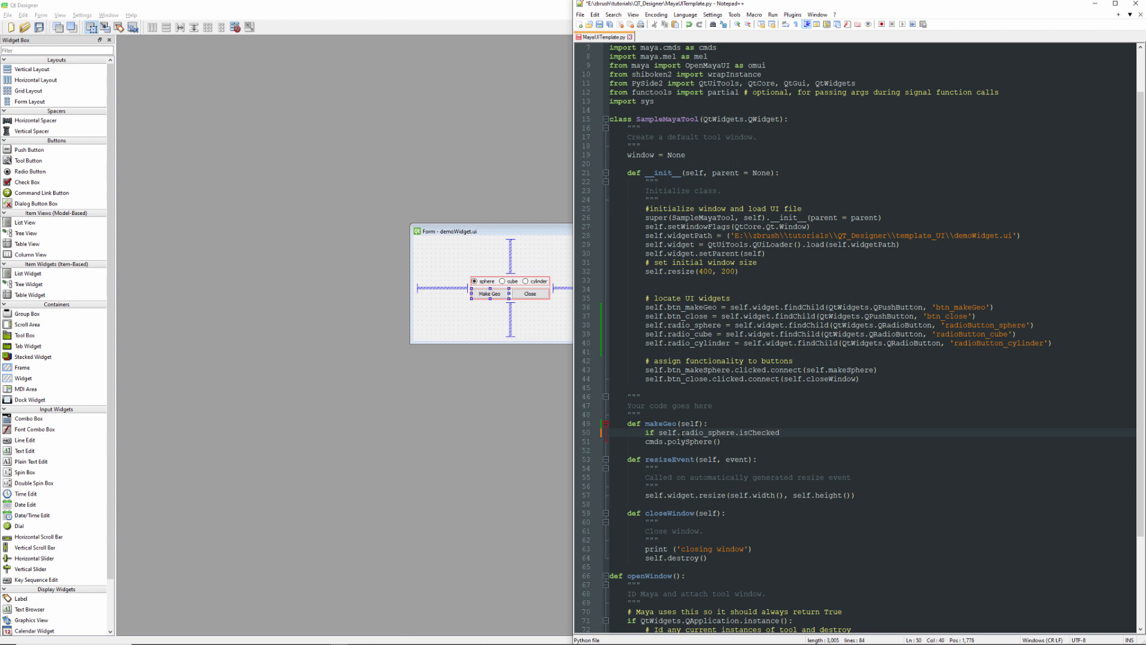
type("():")
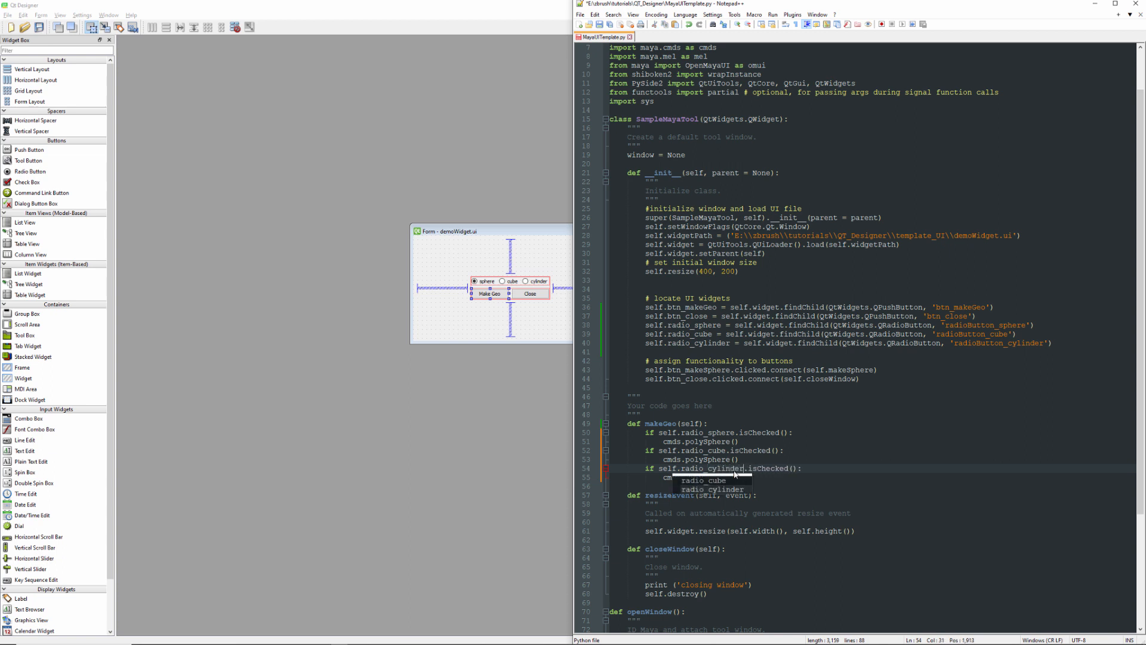
type("cmds.polySphere()")
left_click(702, 458)
type("Cub")
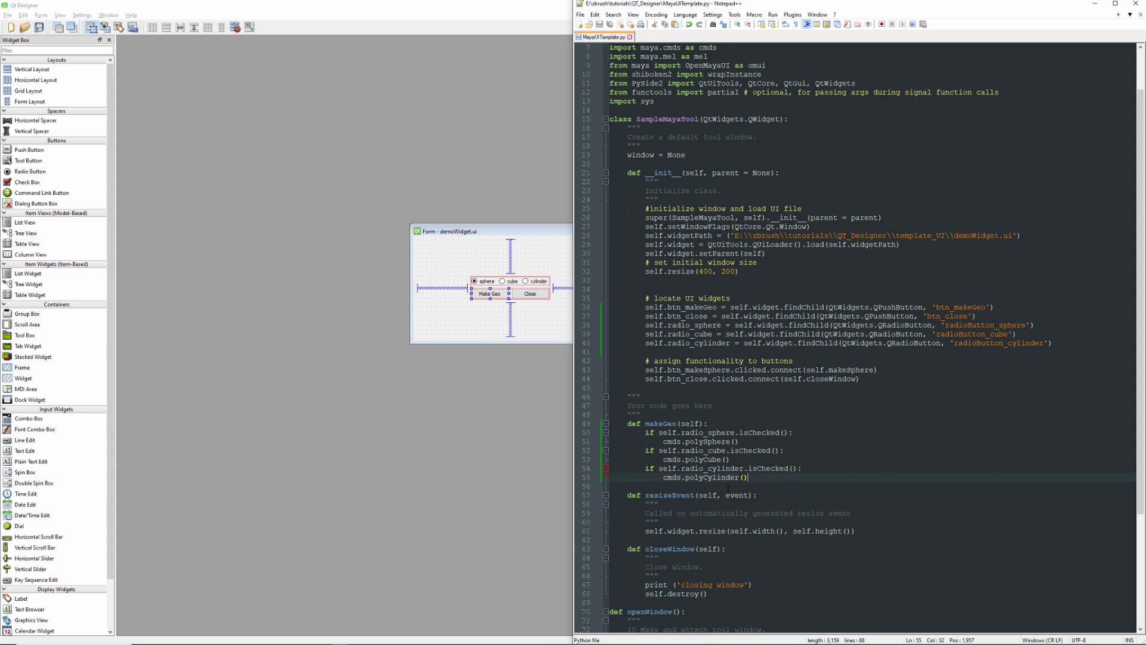
key("alt+tab")
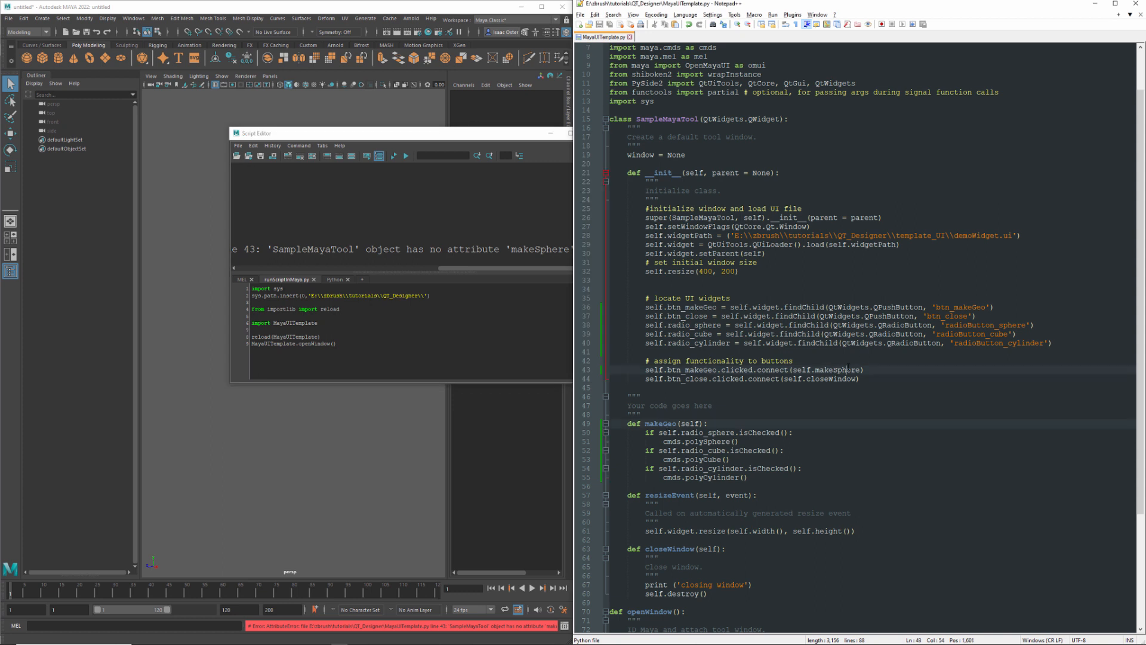
Step: Point the button's connect call at self.makeGeo, save, and rerun to open the Sample Maya Tool
key("Backspace")
type("Geo")
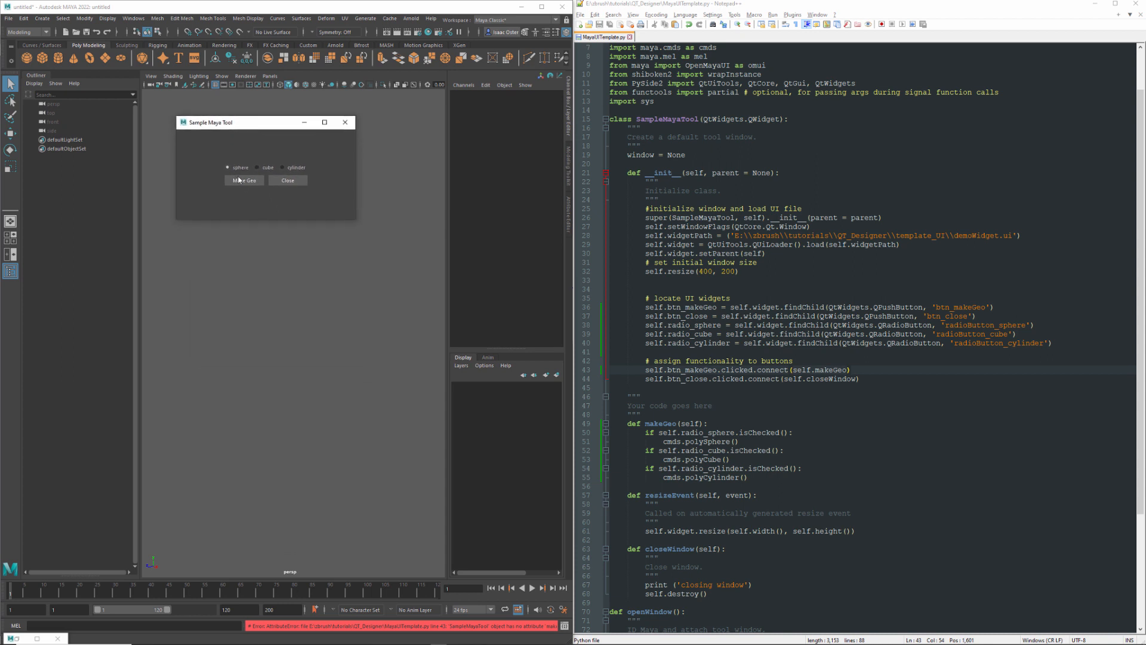
Step: Make geometry, try the cube and cylinder options, and move the tool window aside
left_click(243, 181)
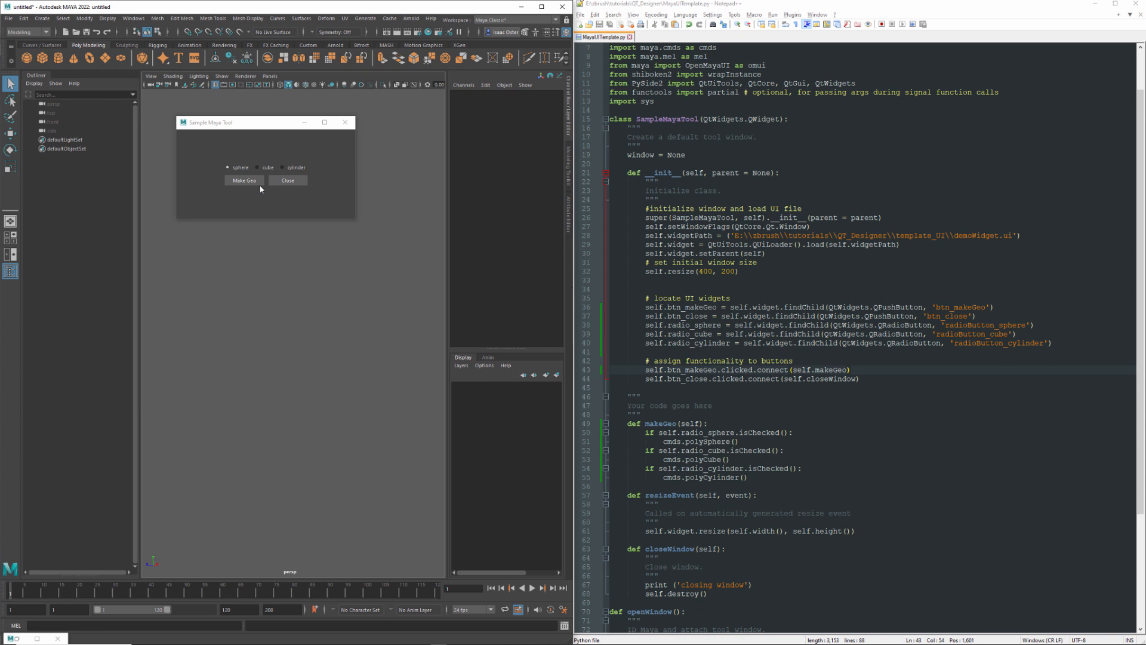
left_click(243, 180)
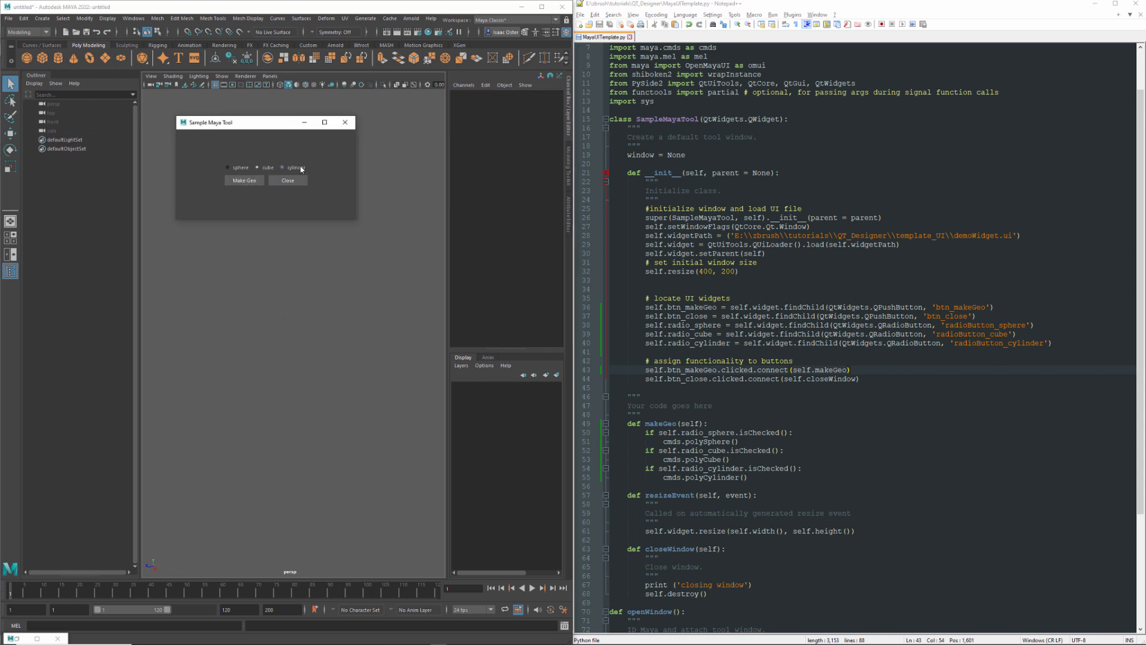
left_click(244, 180)
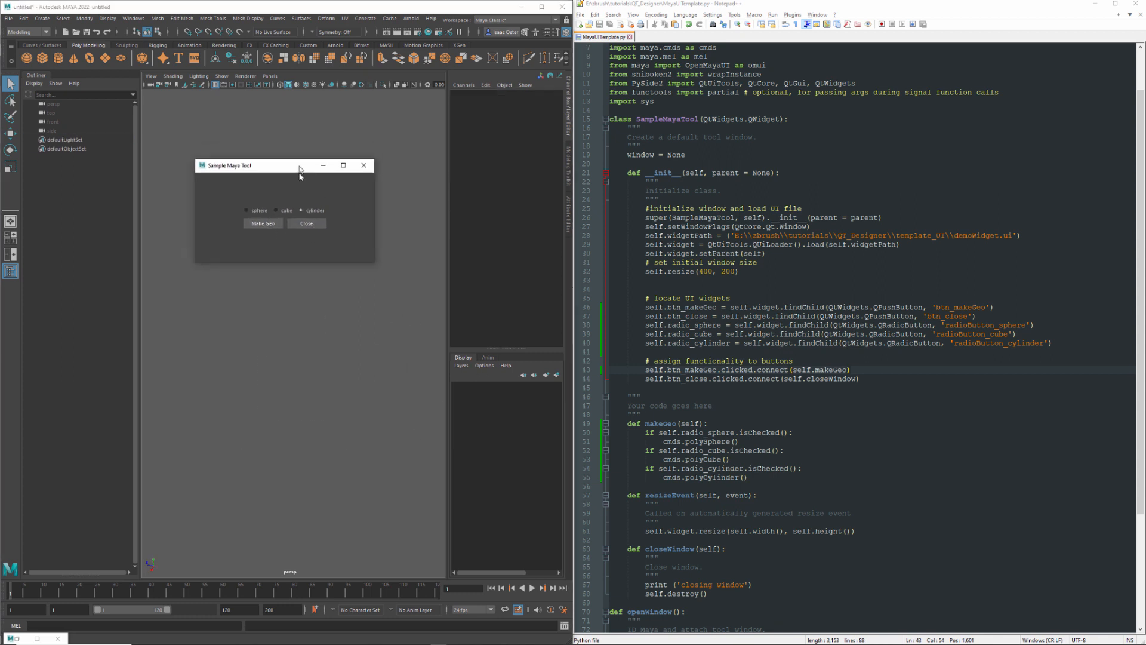
left_click_drag(299, 170, 291, 198)
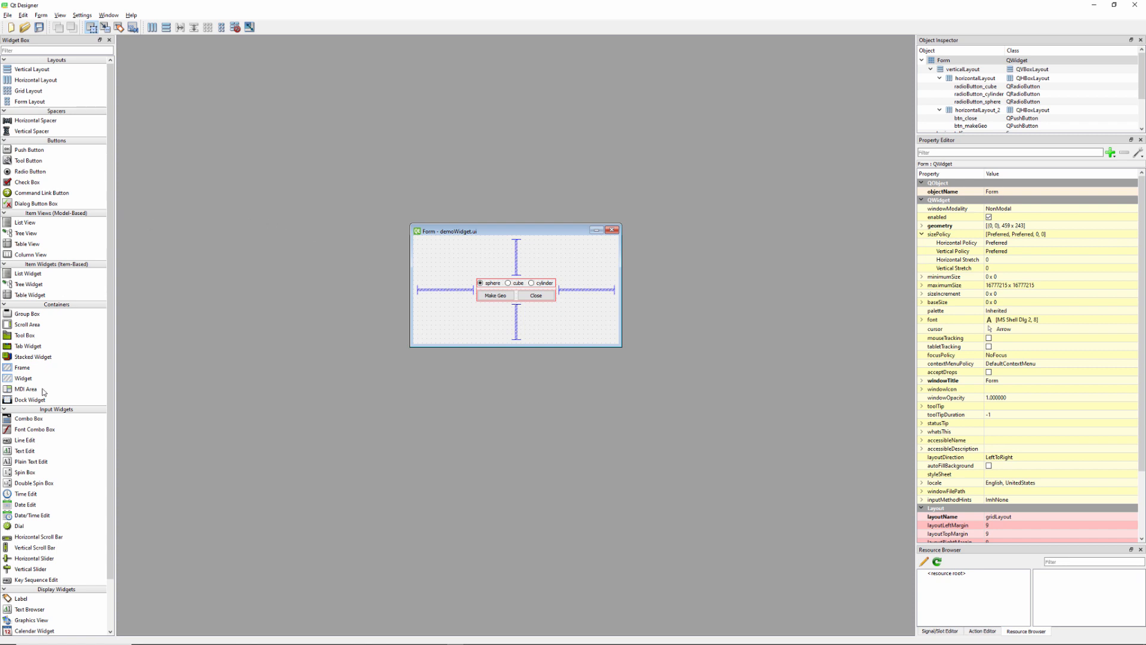
mouse_move(34, 422)
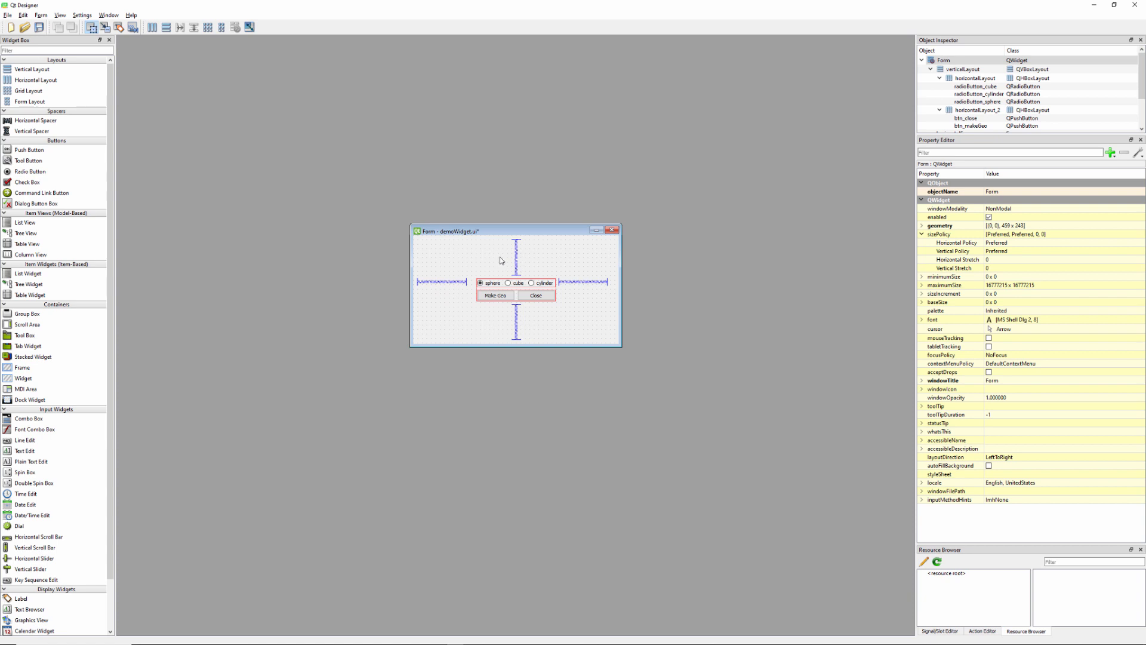
mouse_move(871, 167)
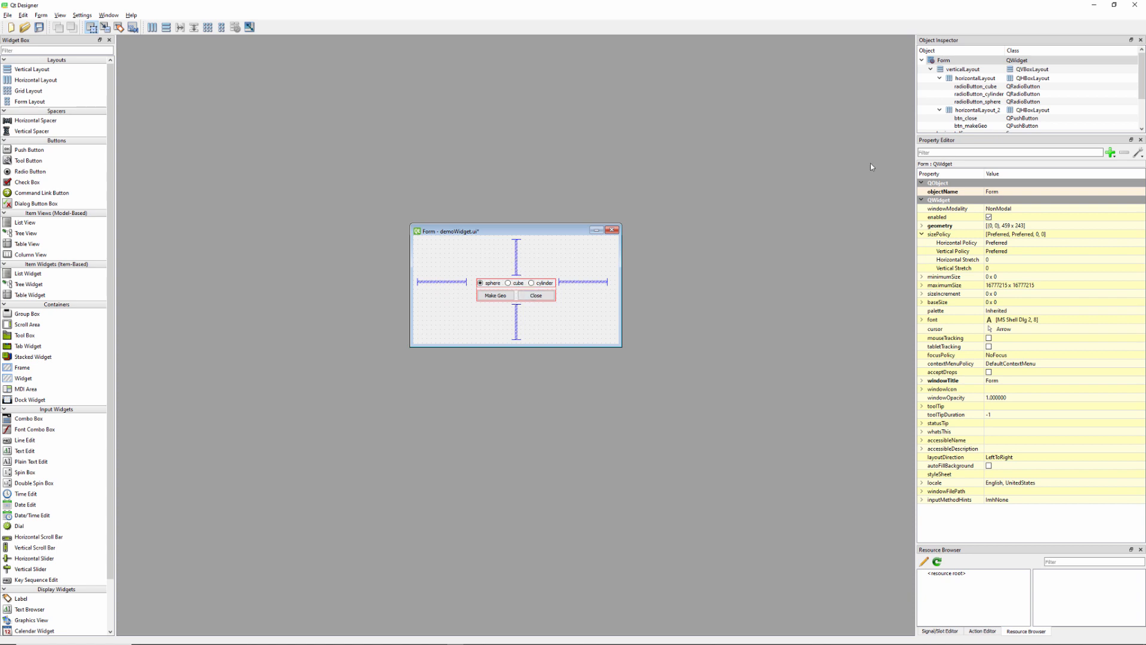
Step: Show the demoWidget.ui form in Qt Designer's editing area
left_click(950, 69)
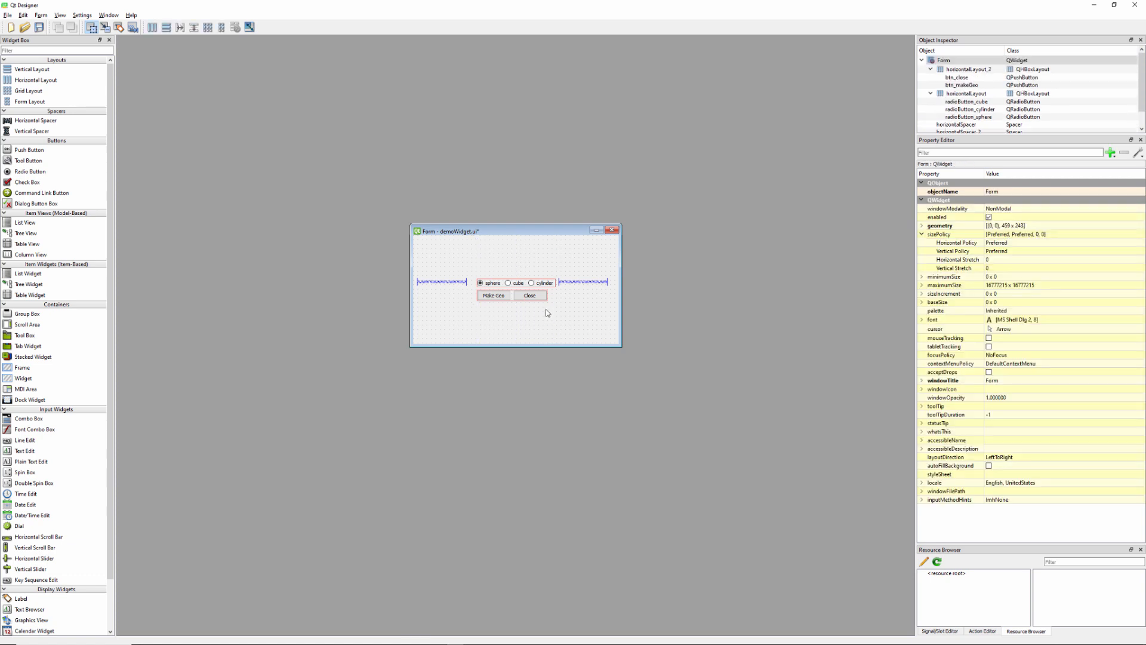
mouse_move(33, 389)
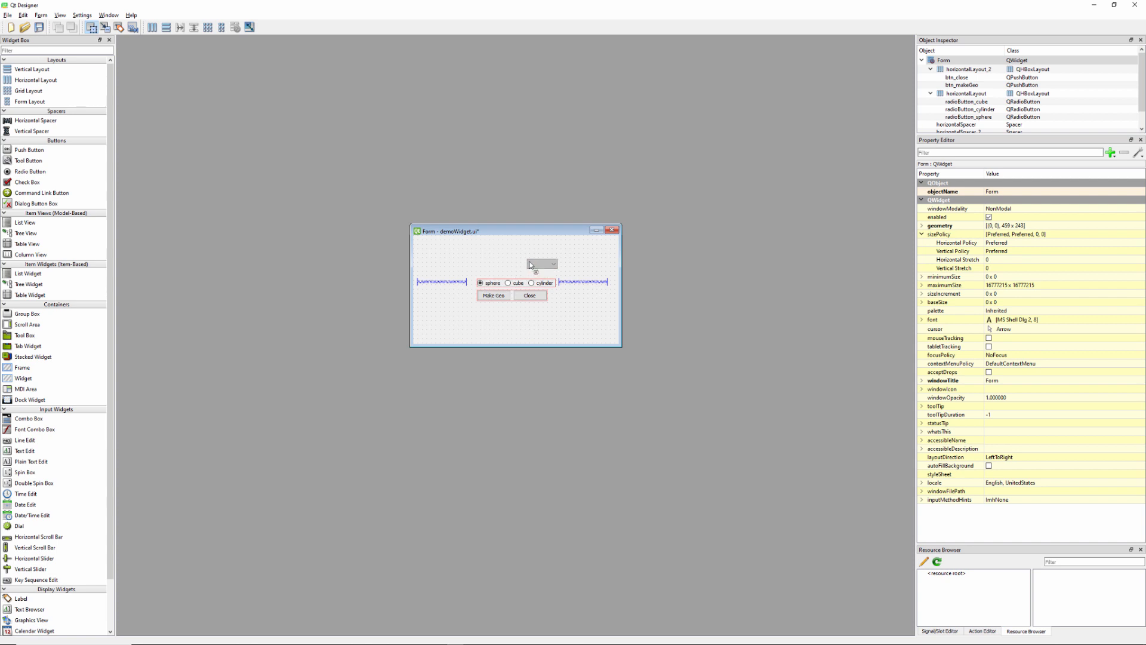
Step: Place a combo box and label above the choices, lay them out in one row, and start the label text 'Select'
left_click(541, 263)
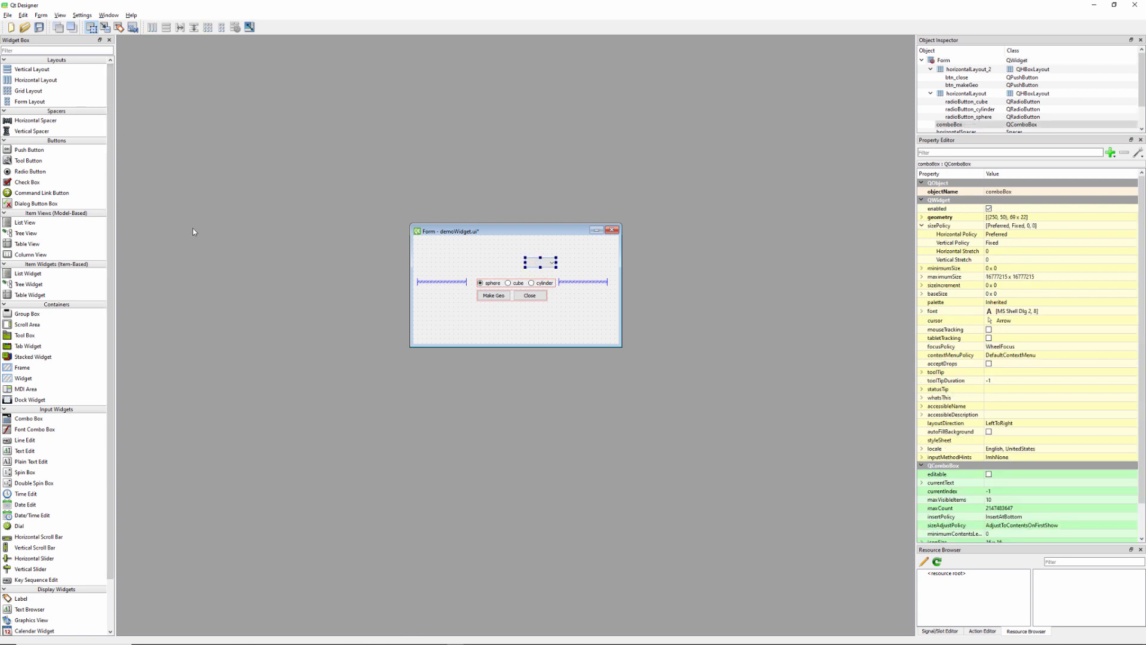
mouse_move(17, 615)
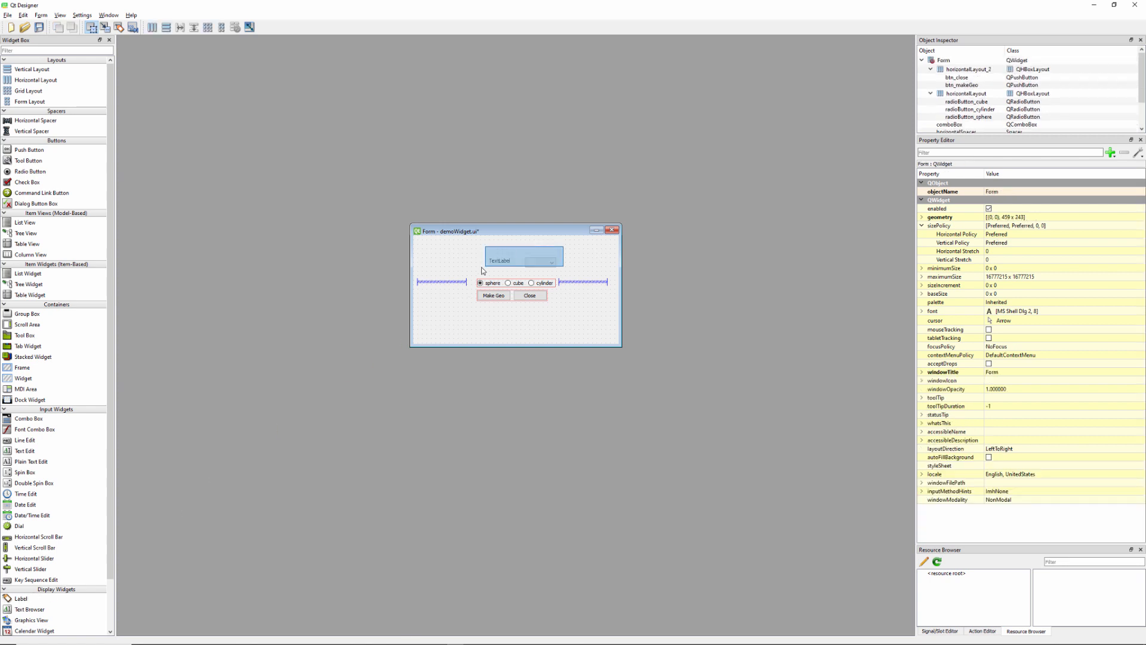
left_click(150, 27)
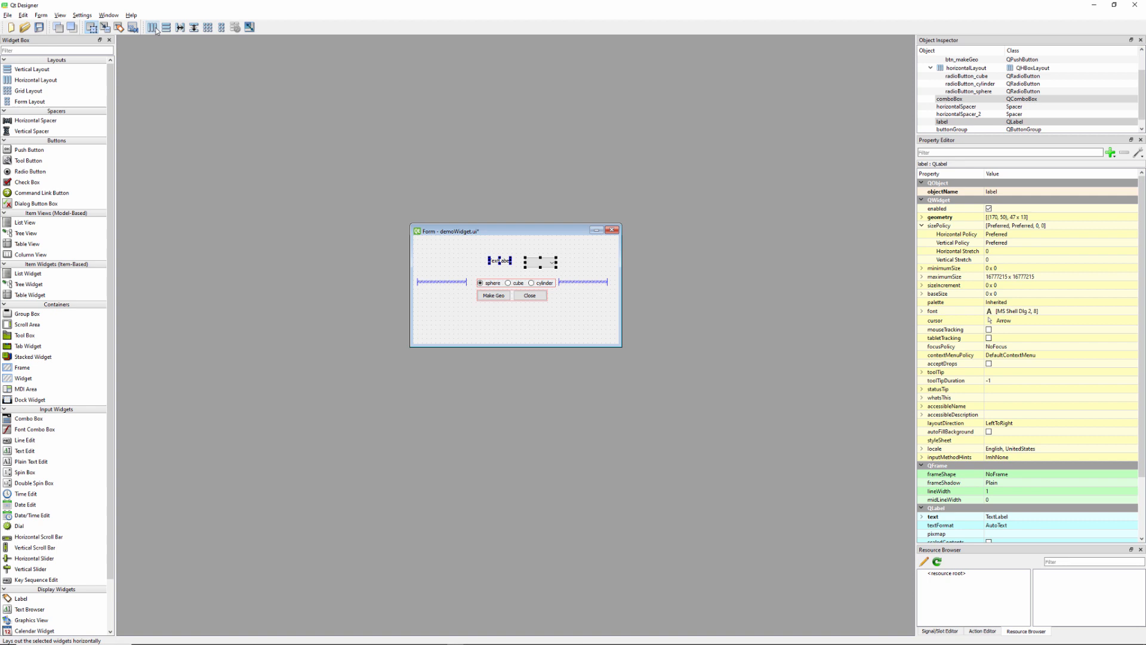
left_click(155, 26)
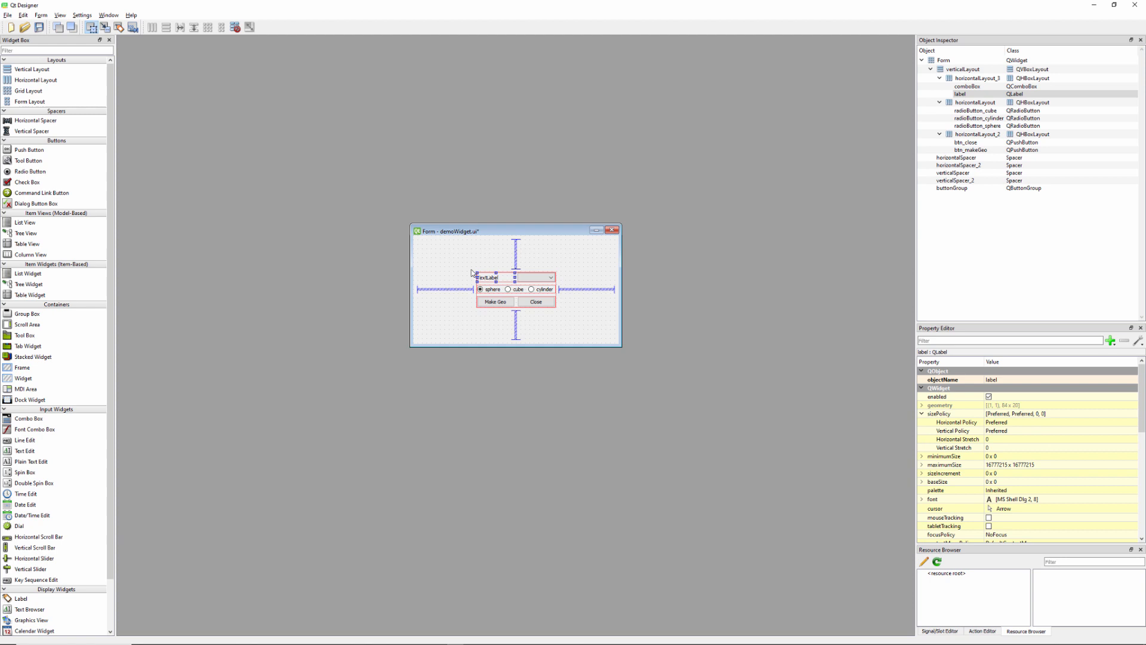
scroll("down", 3)
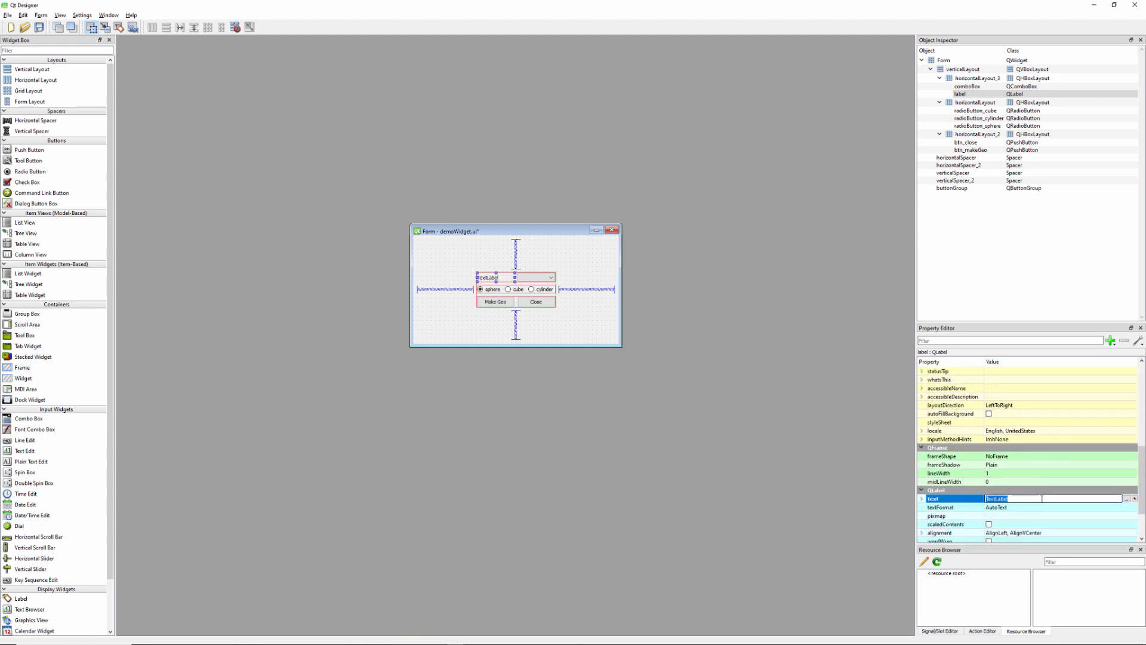
type("Select Geo")
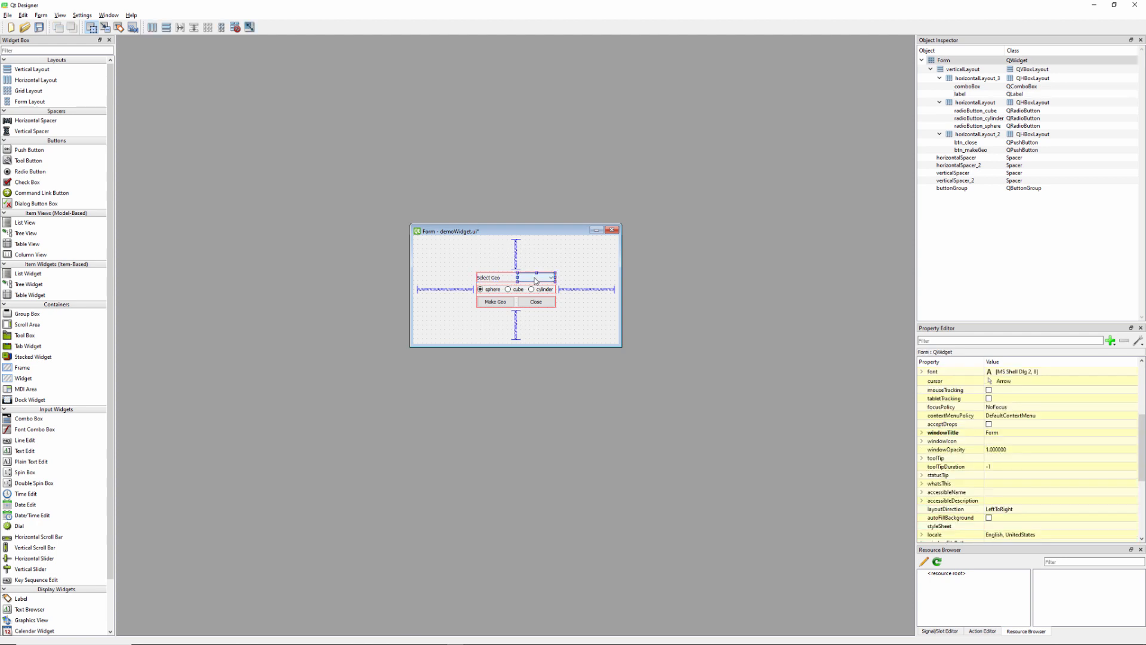
Step: Select the combo box and list its sizeAdjustPolicy options in the Property Editor
left_click(516, 277)
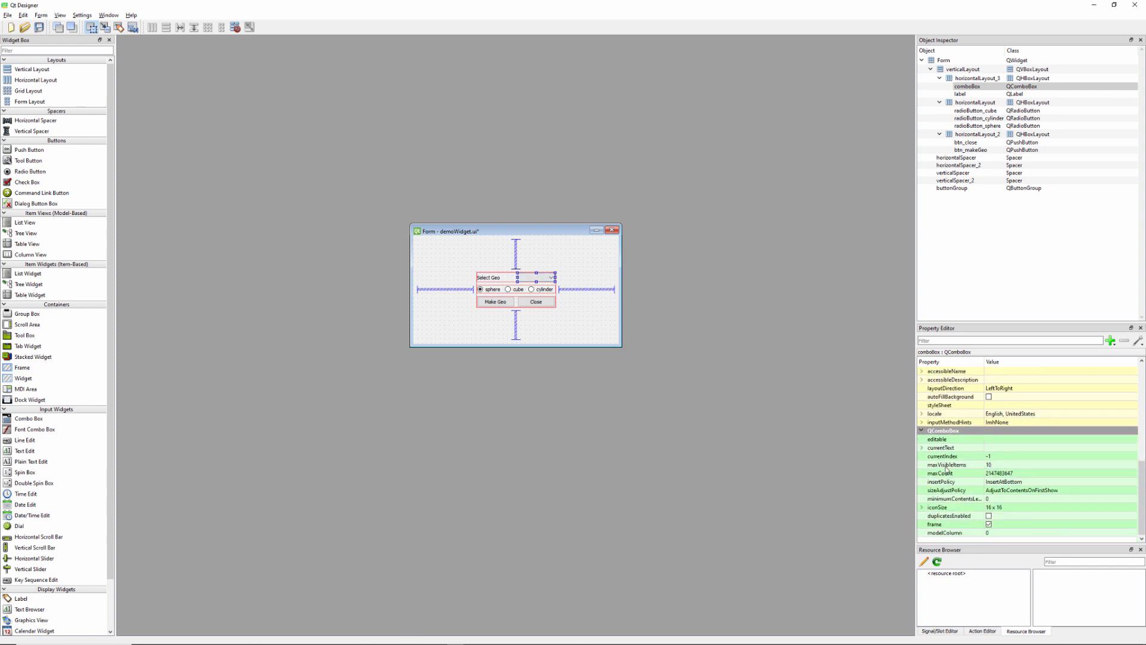
left_click(948, 507)
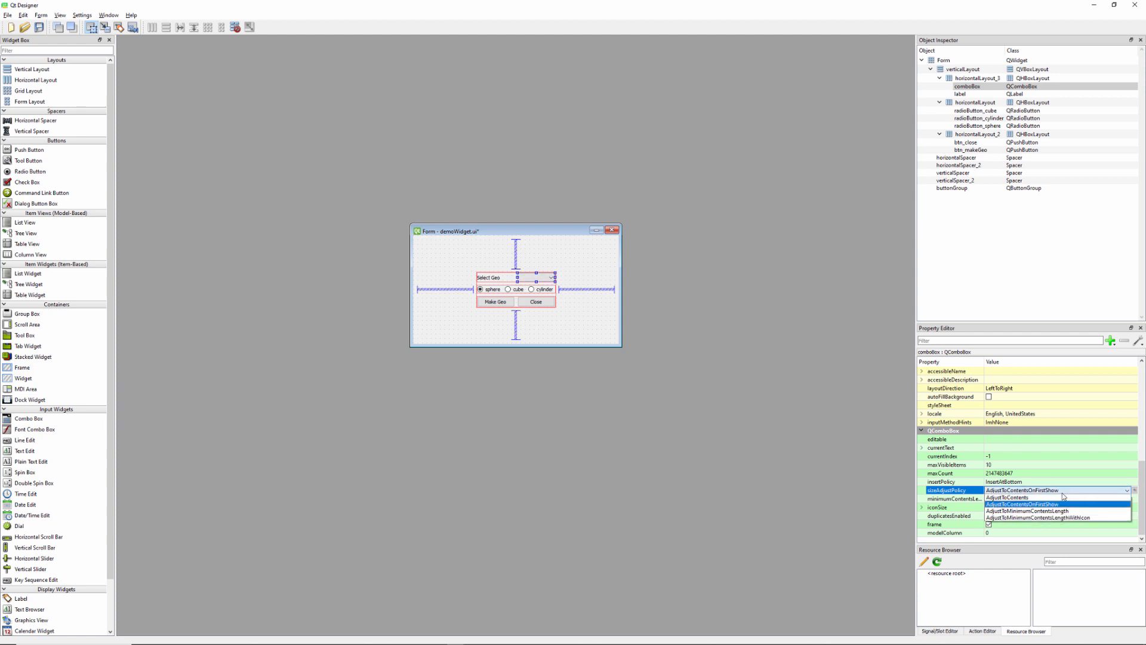
left_click(1013, 496)
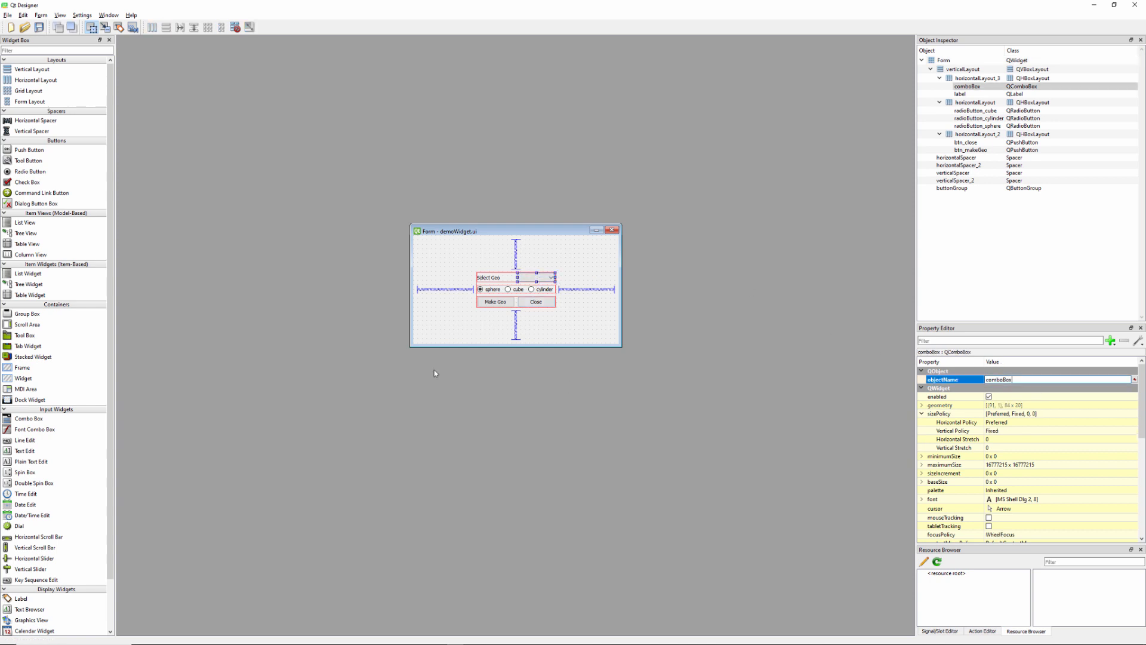
Step: Save demoWidget.ui and select the combo box to check its objectName is comboBox
left_click(492, 277)
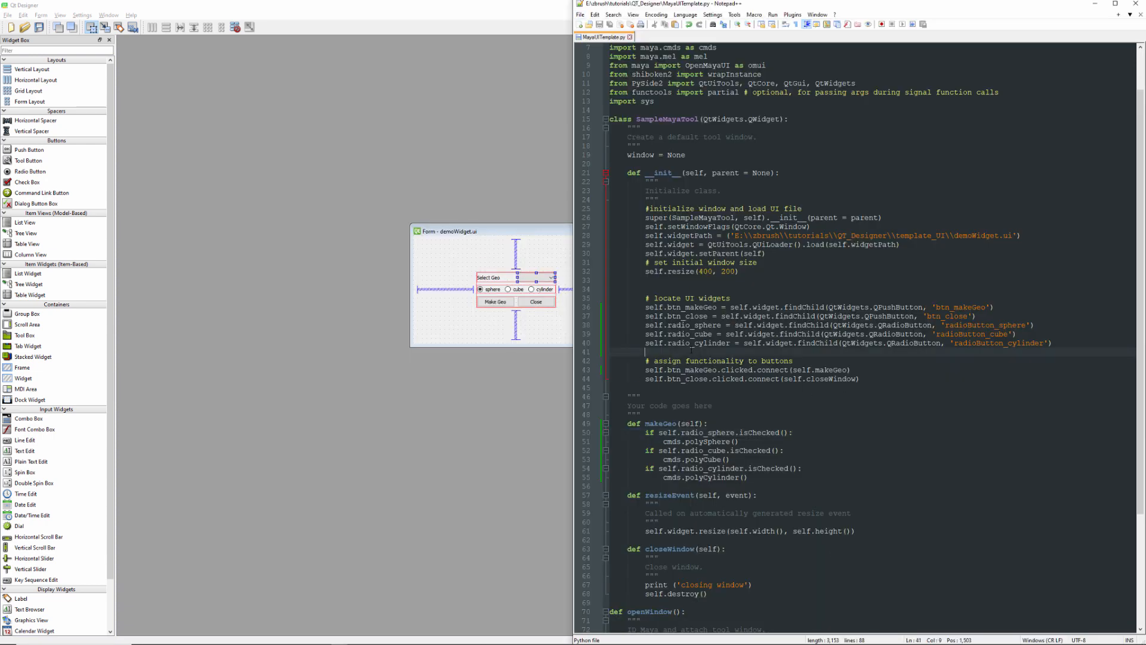
Step: Add self.comboBox = self.widget.findChild(QtWidgets.QComboBox, '') under the widget lookups
type("self")
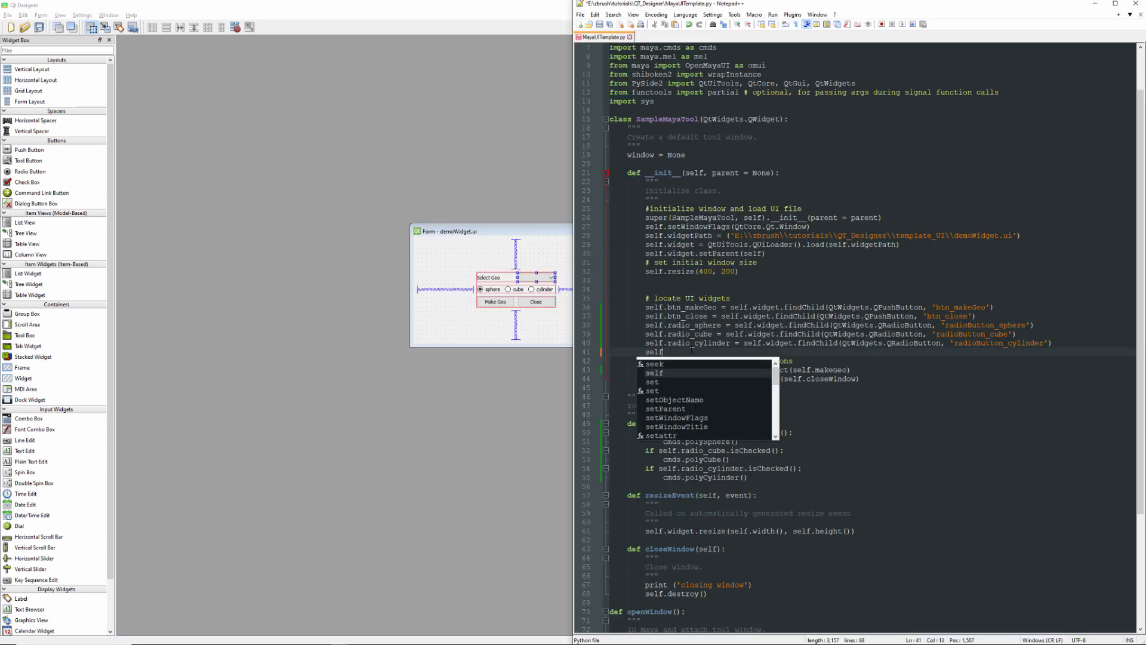
type(".combo")
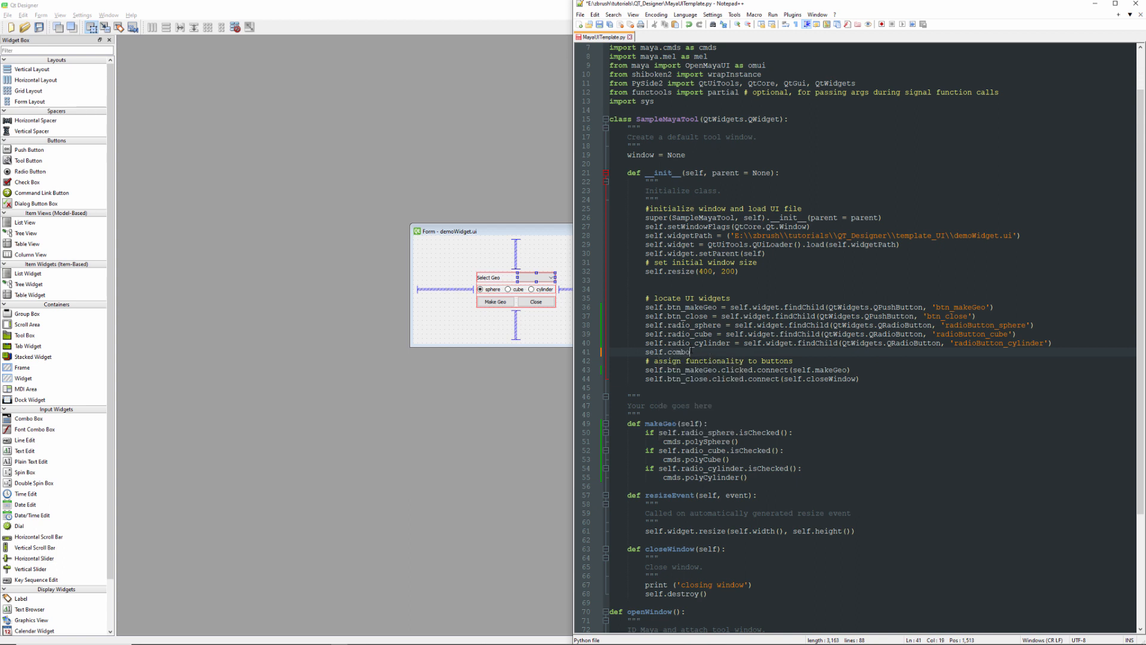
type("Box = self.widget.findChild(QtWidgets.")
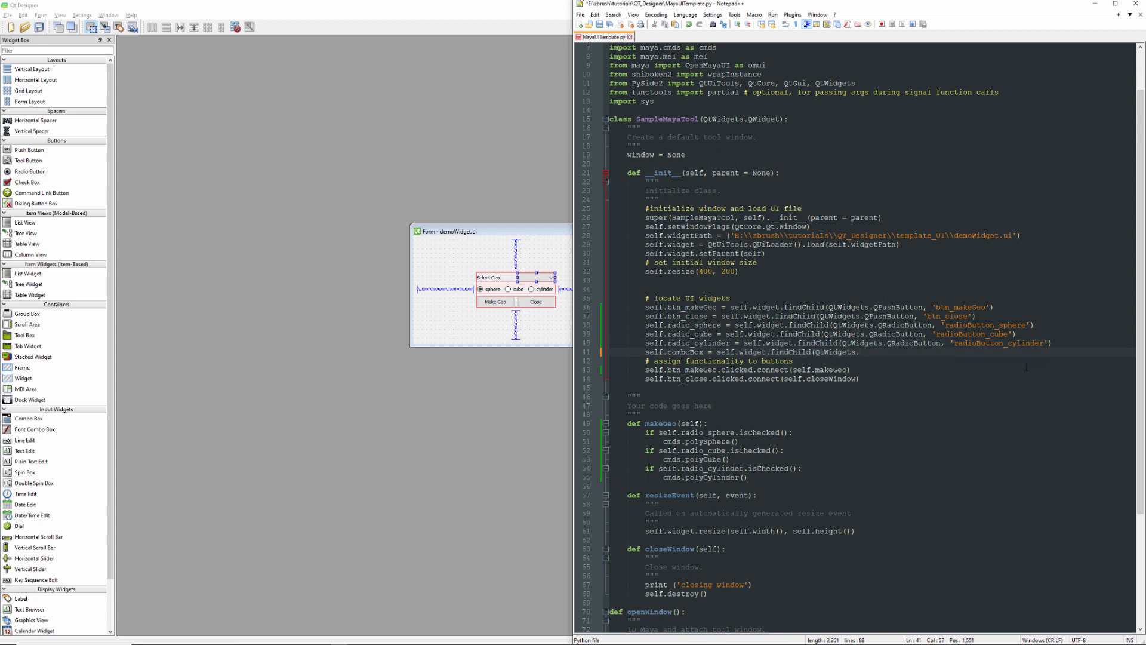
type("QCom")
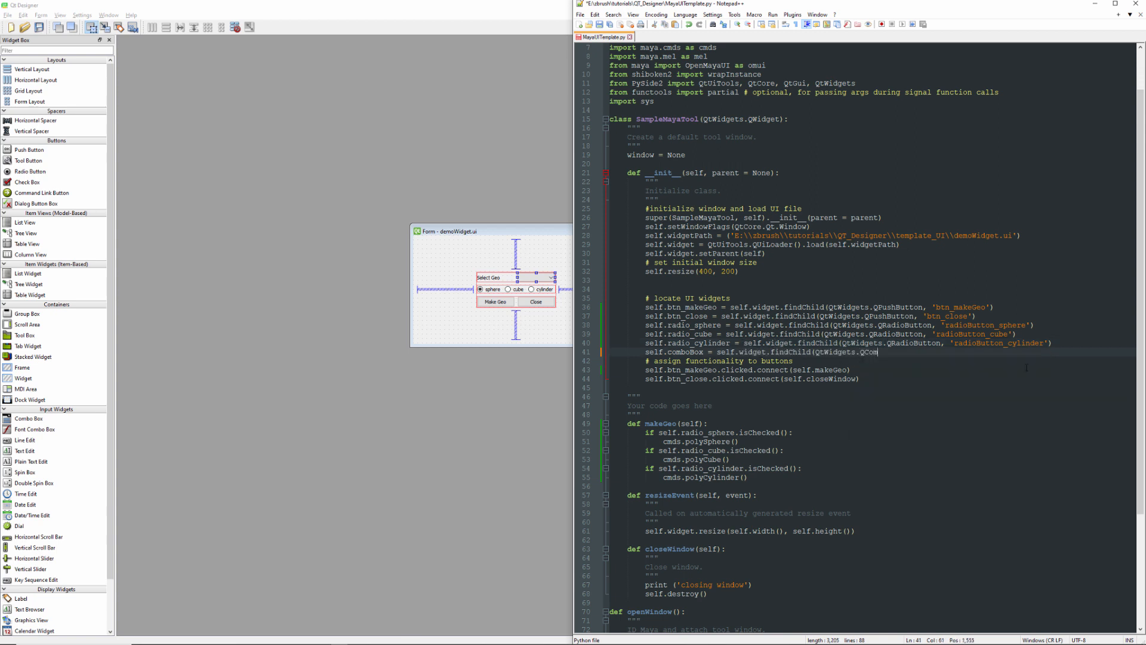
type("boBox,")
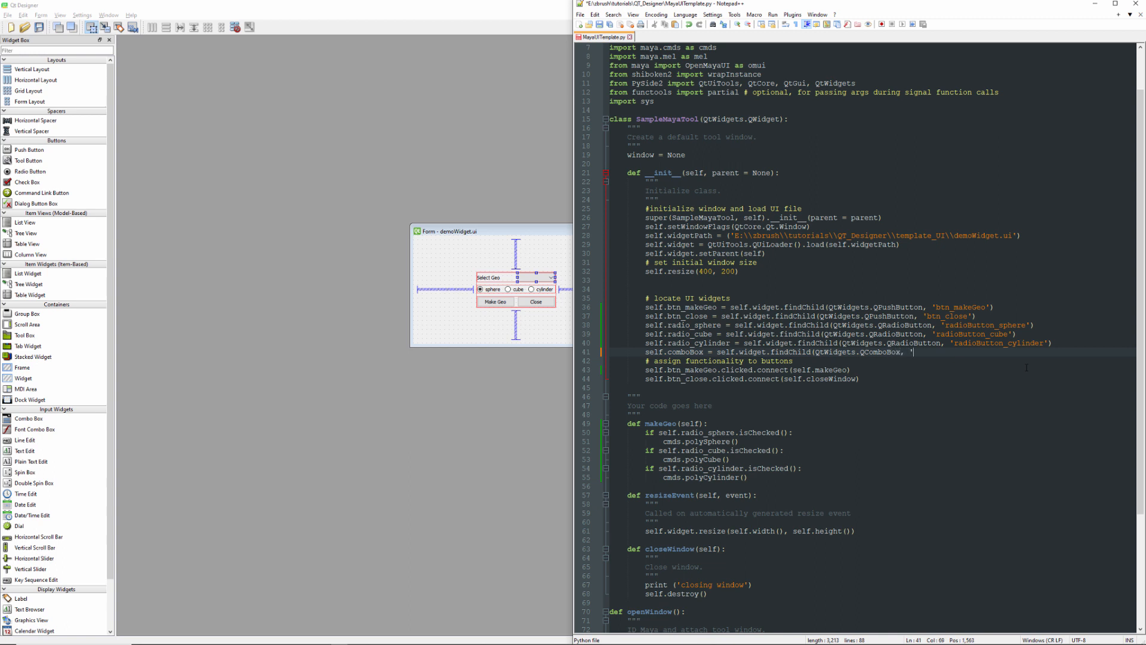
type("')")
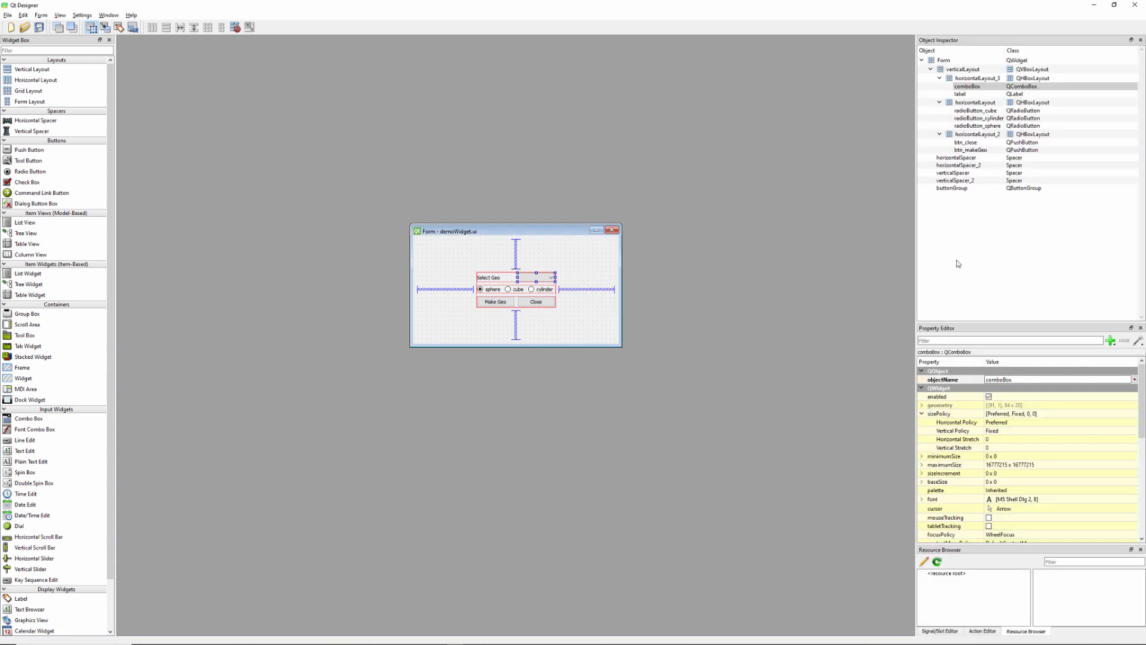
Step: Copy the object name comboBox from Qt Designer into the findChild lookup
double_click(1047, 380)
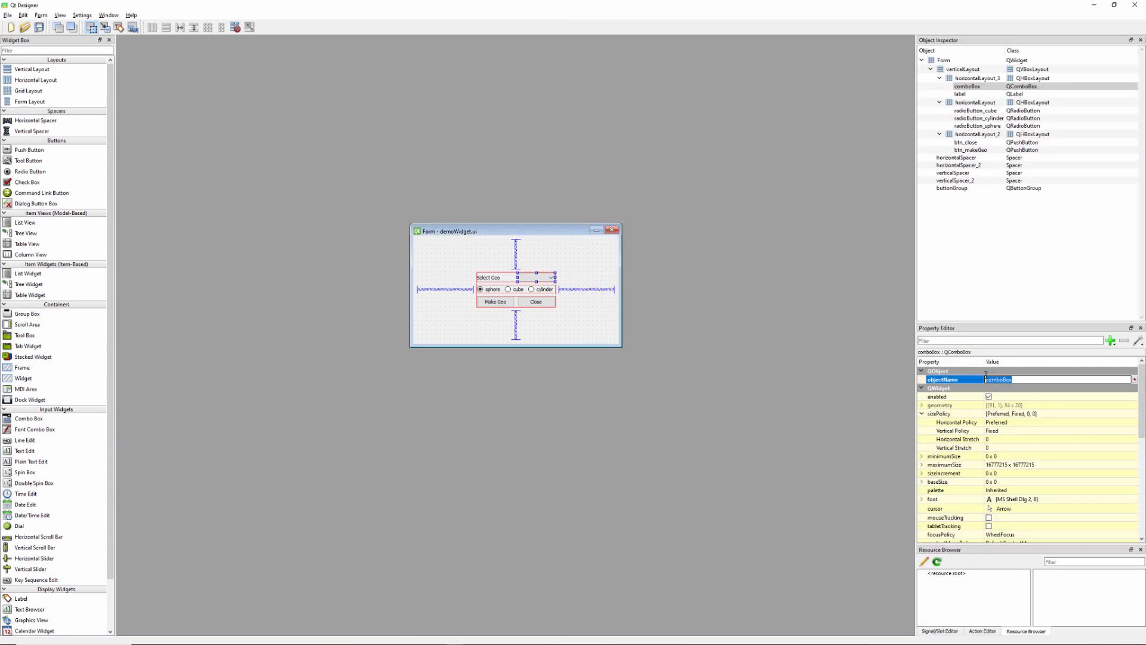
key("Alt+Tab")
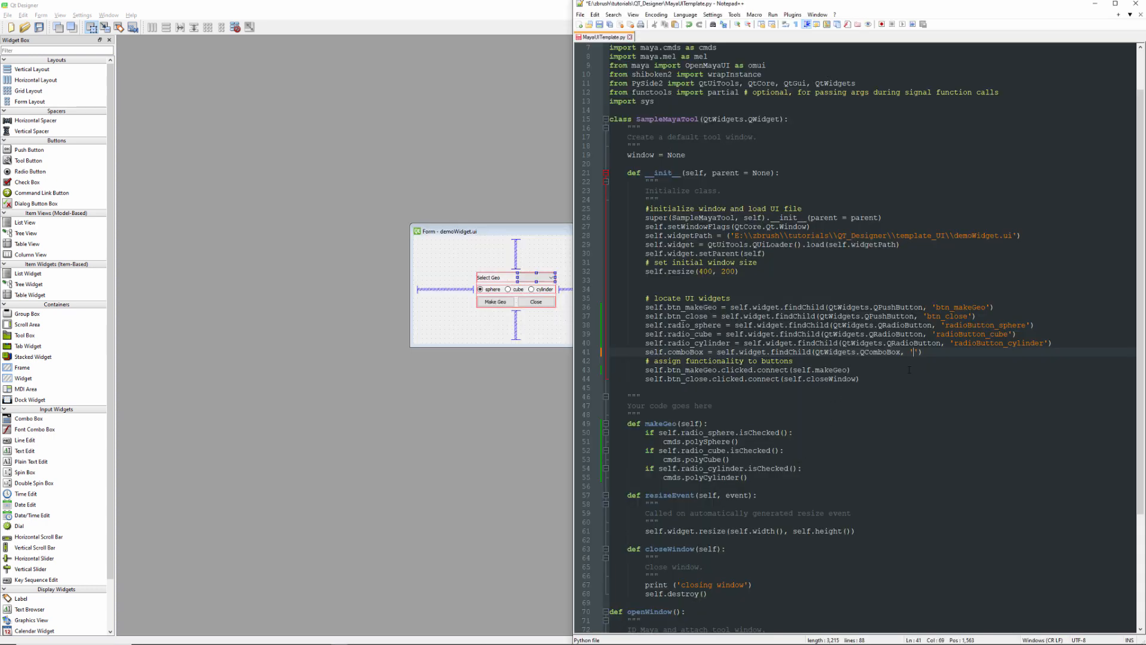
type("comboBox")
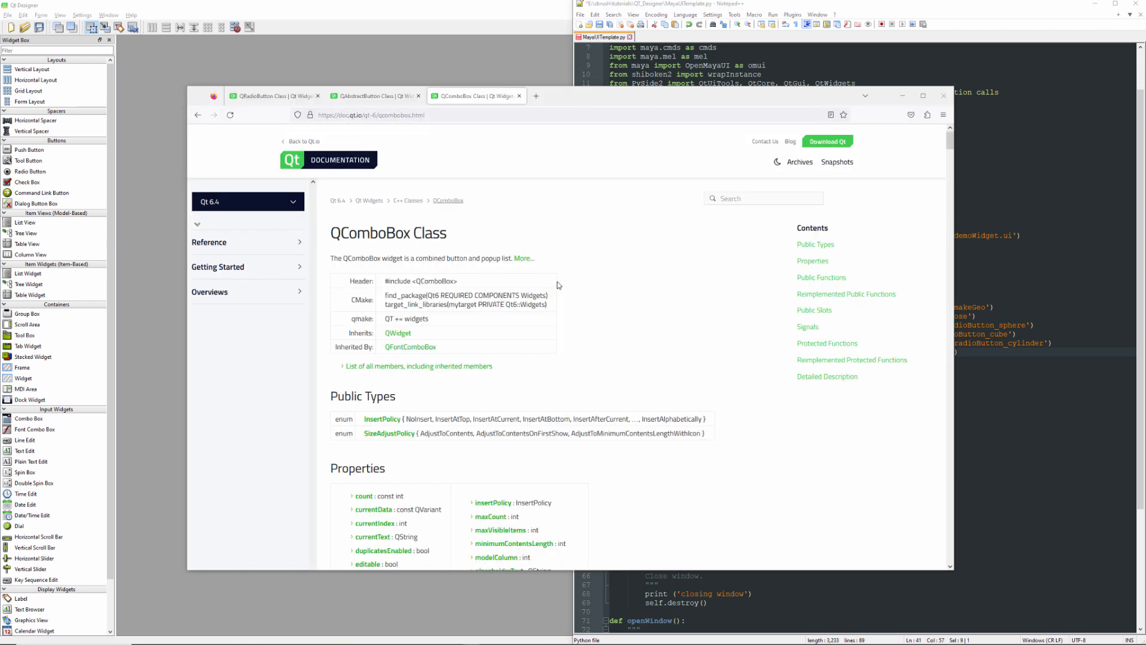
Step: Scroll the QComboBox class page to its public functions such as addItem
scroll("down", 3)
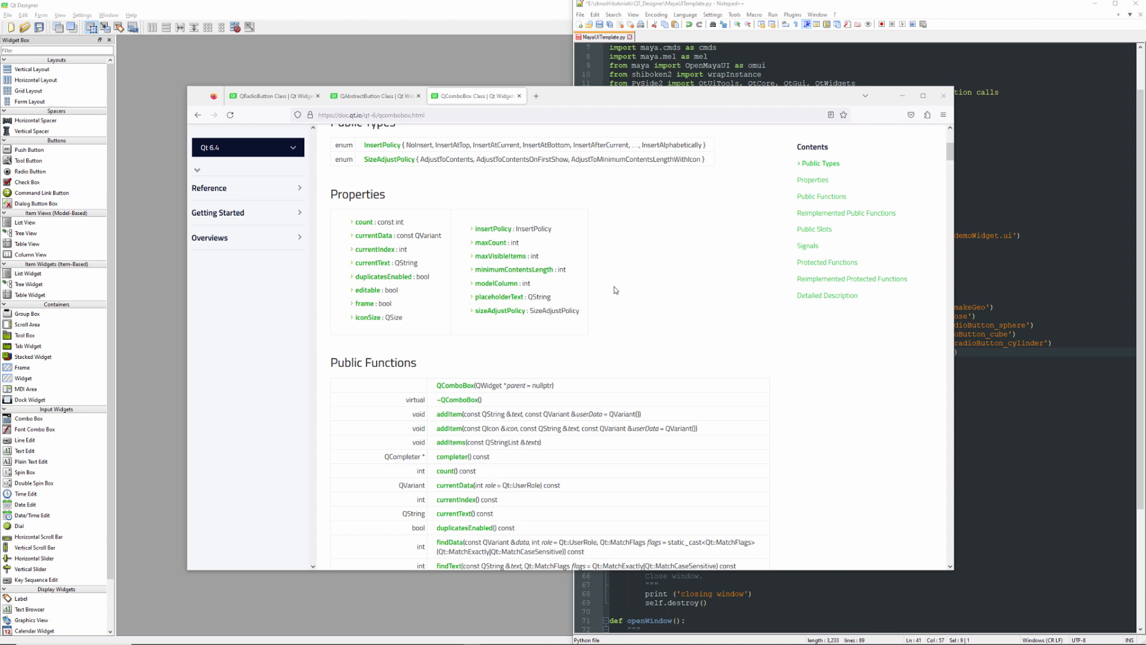
mouse_move(454, 432)
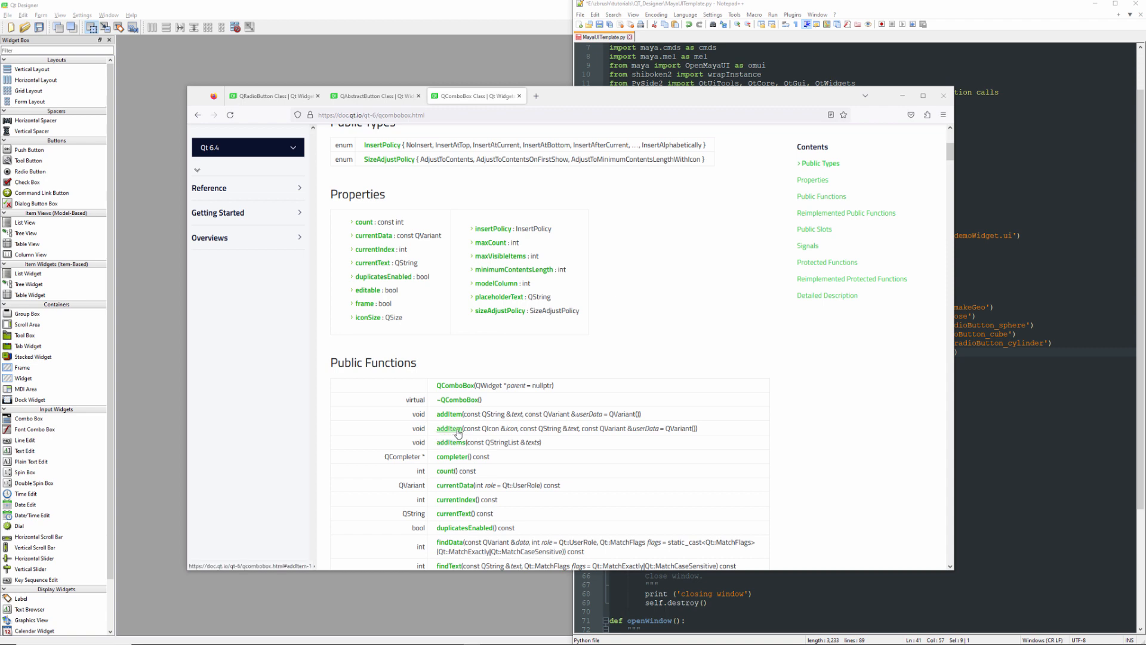
mouse_move(444, 437)
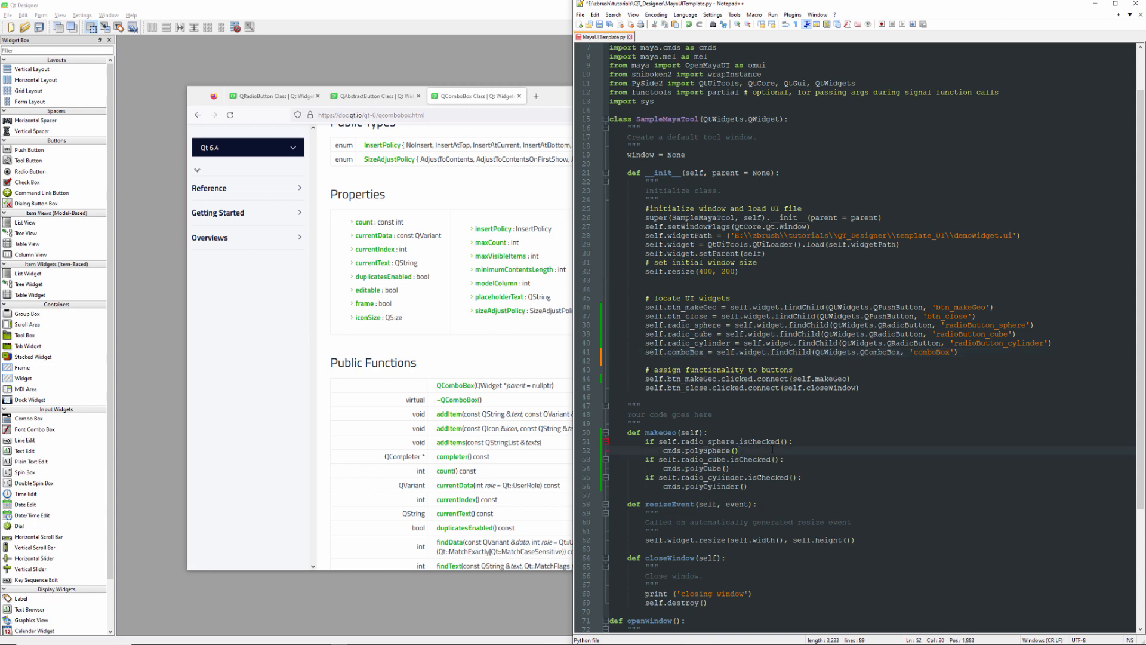
Step: Add self.comboBox.addItem() under cmds.polySphere() in makeGeo
type("self.comboBox.")
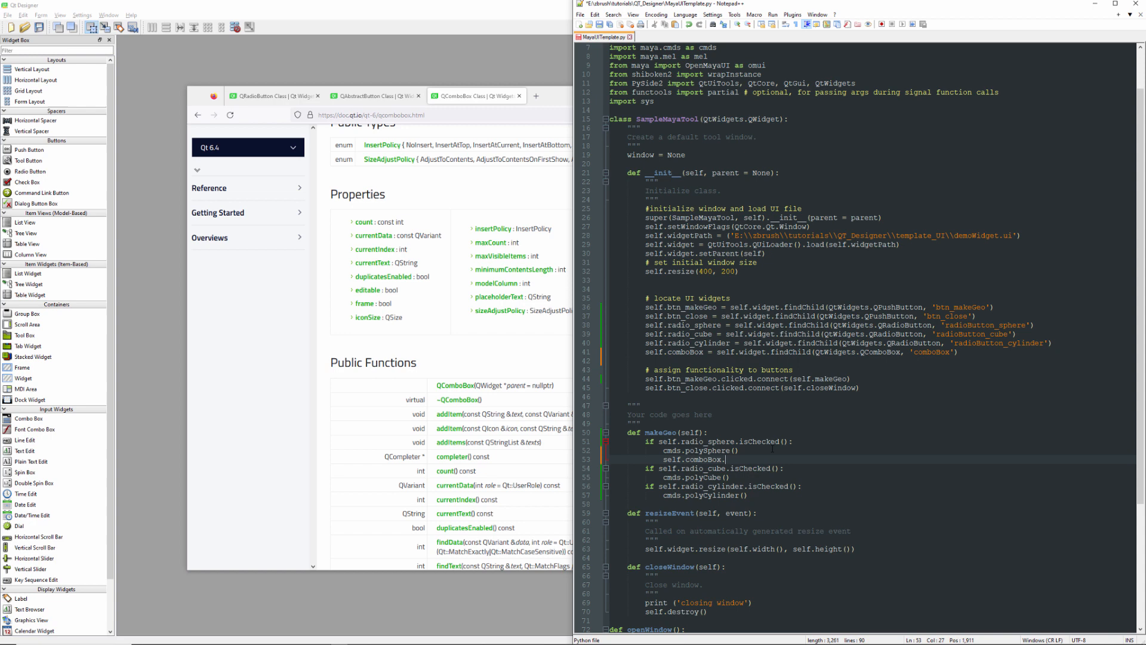
type("addI")
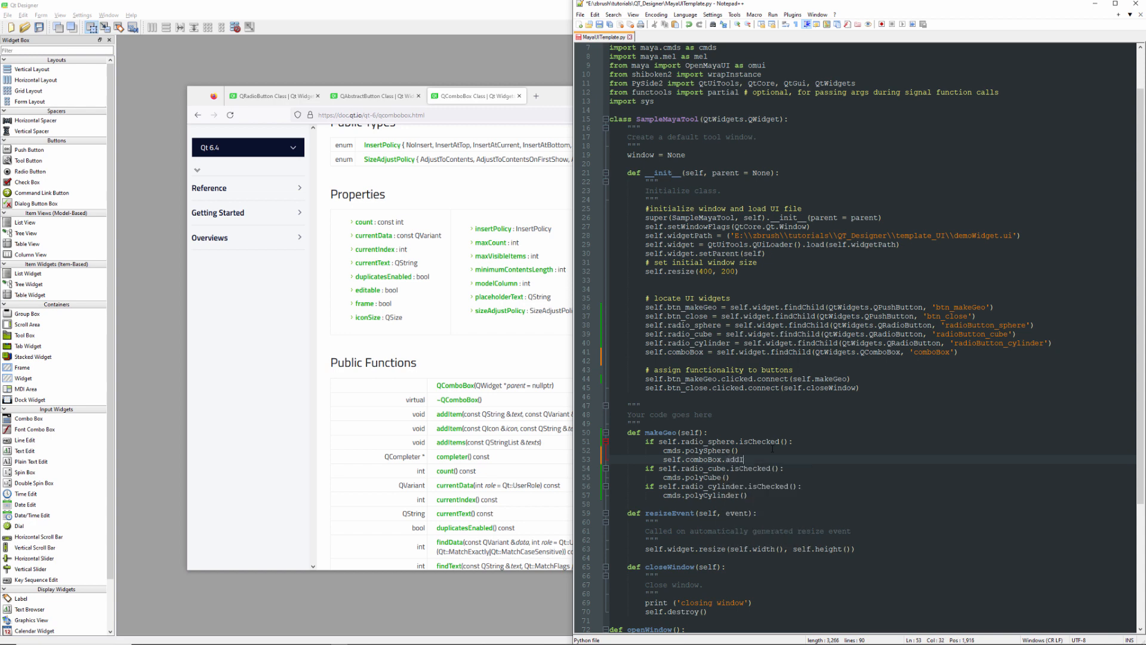
type("tem(")
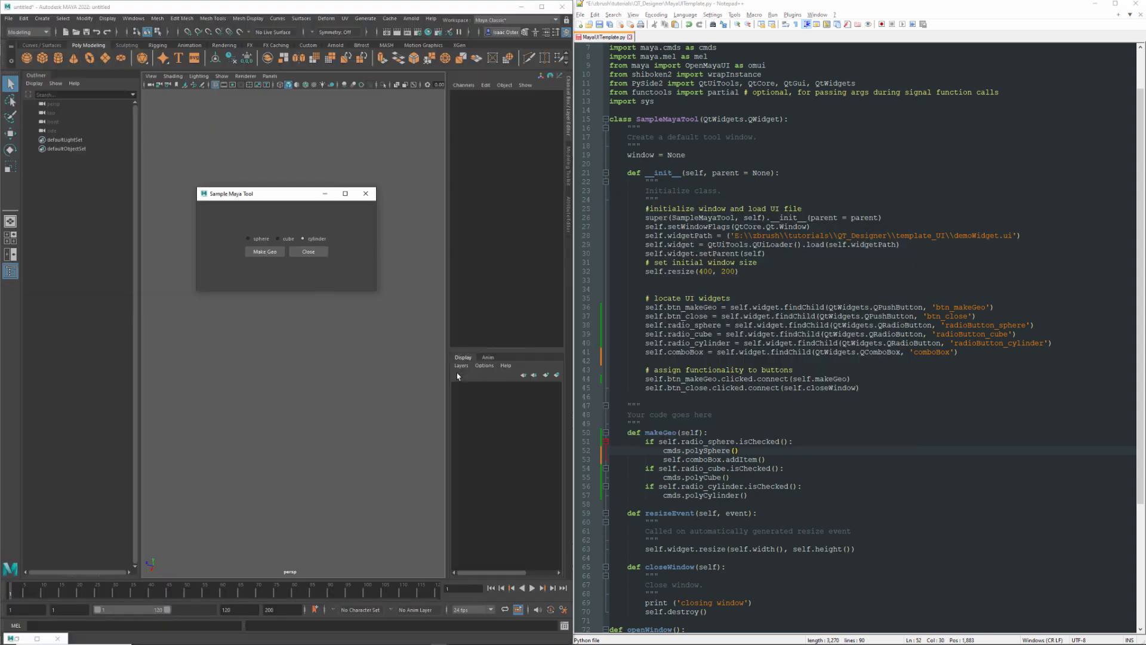
mouse_move(450, 22)
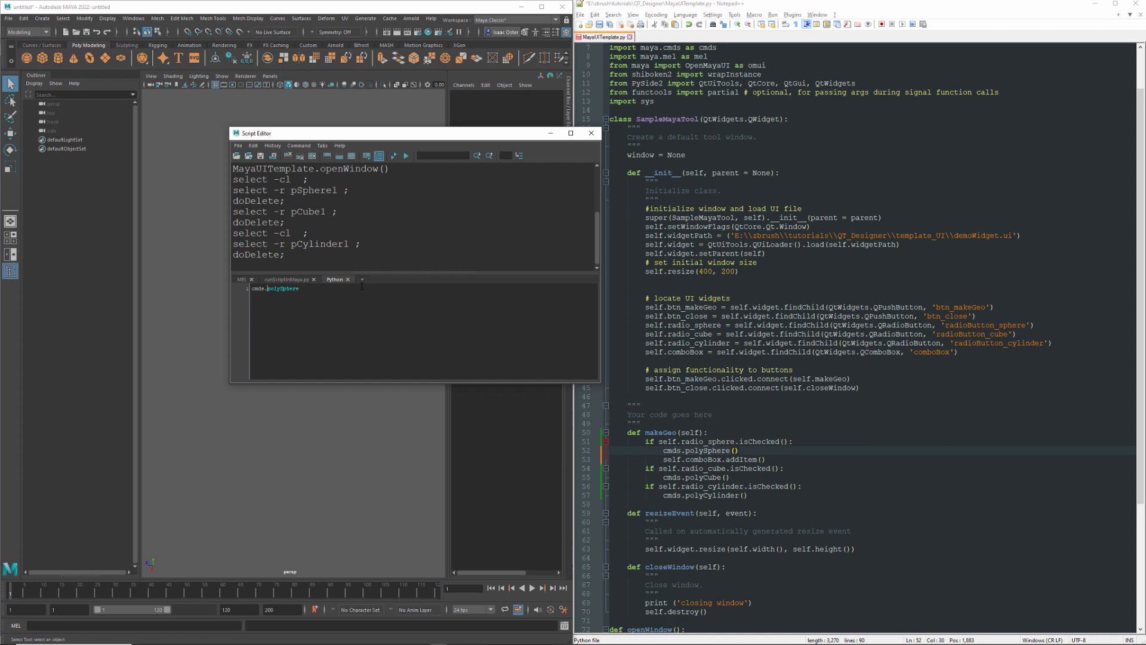
Step: Run cmds.polySphere() in the Script Editor, returning pSphere1 and polySphere1, and move the editor down
left_click(288, 156)
type("()")
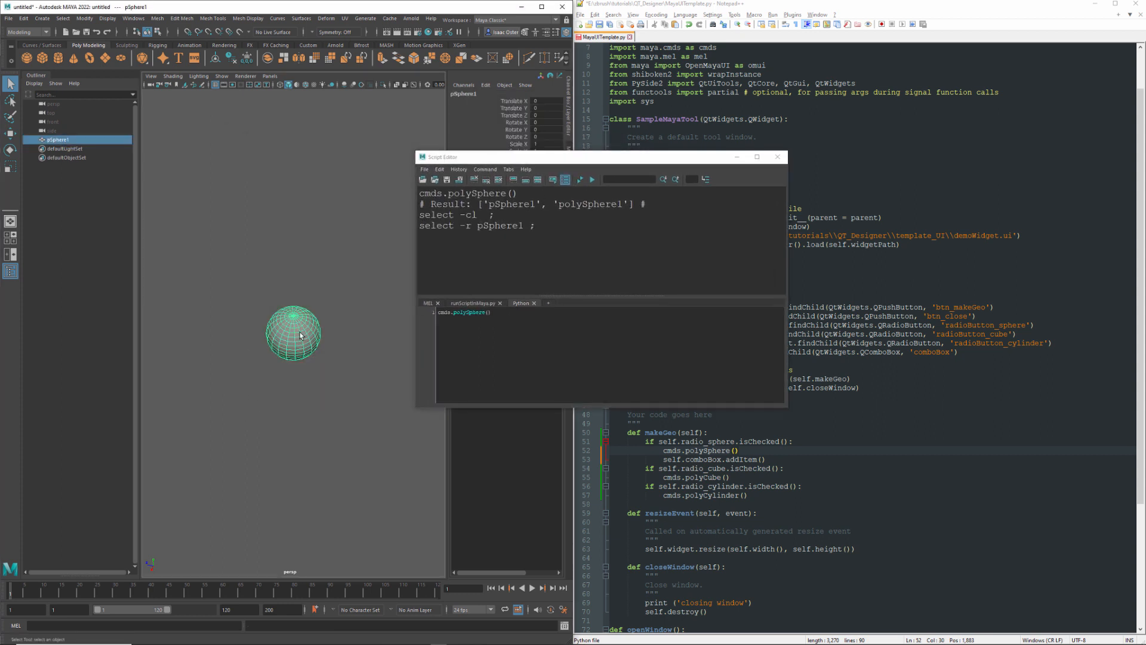
left_click_drag(519, 204, 646, 204)
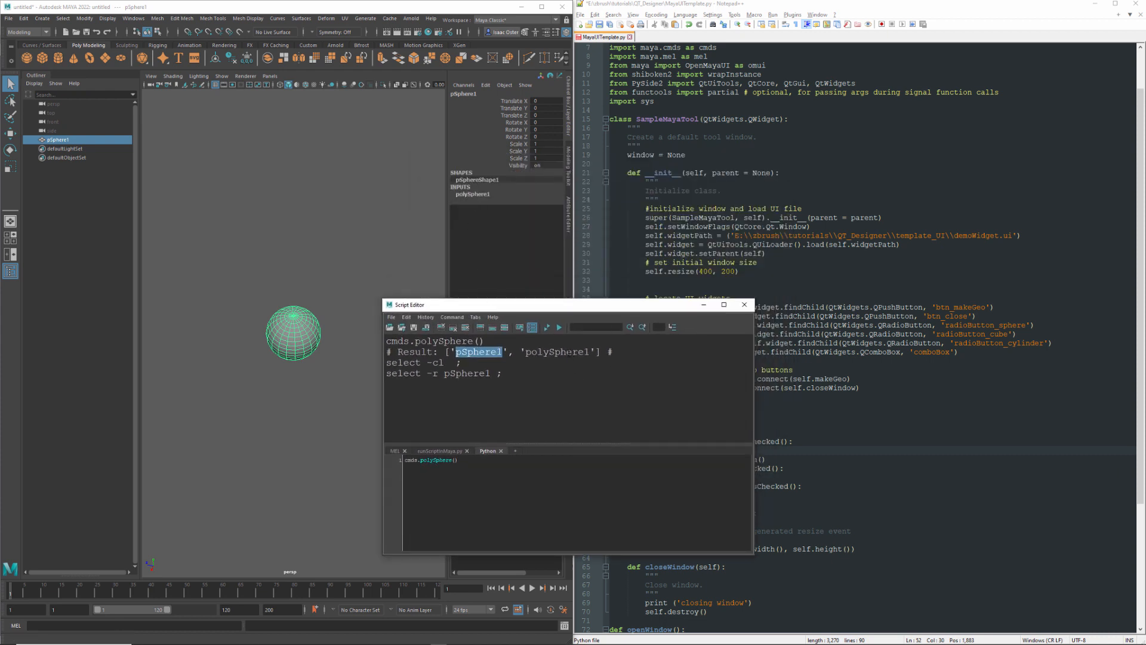
Step: Select pSphere1's transform and pSphereShape1 shape nodes in the Outliner and mark pSphere1 in the result
double_click(556, 351)
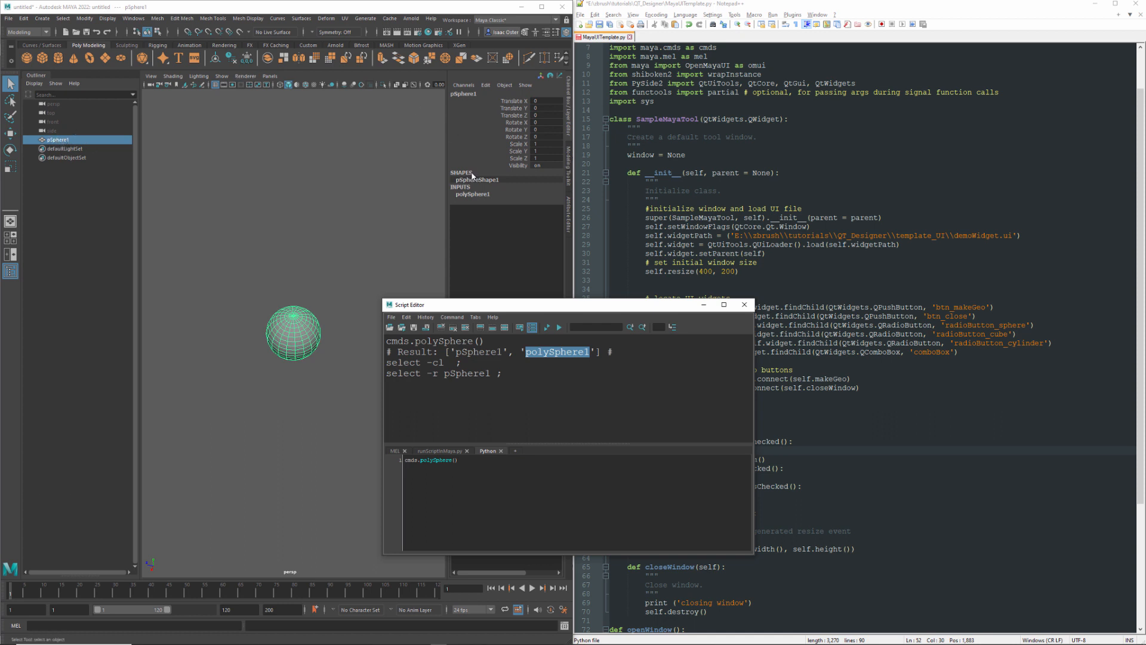
mouse_move(170, 143)
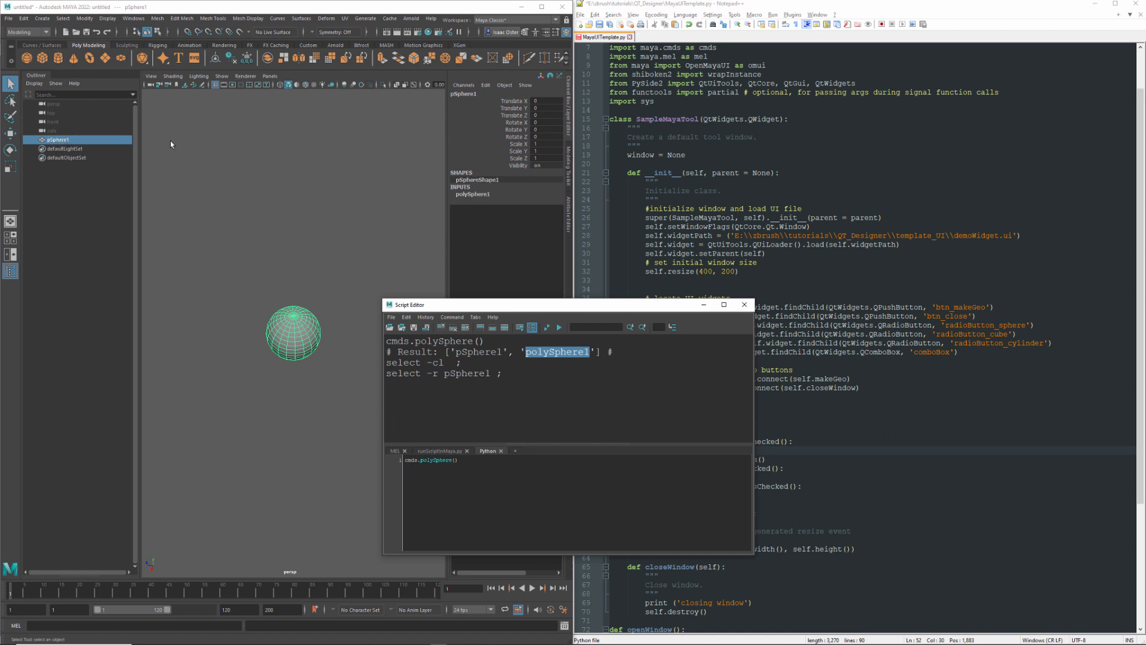
mouse_move(538, 91)
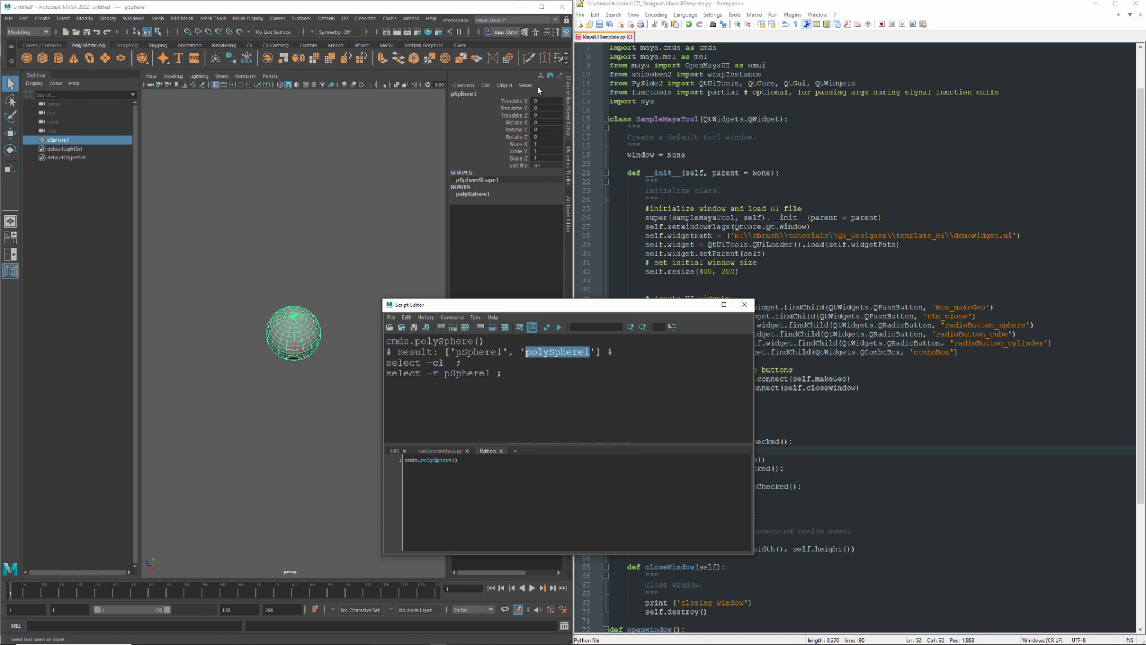
mouse_move(492, 196)
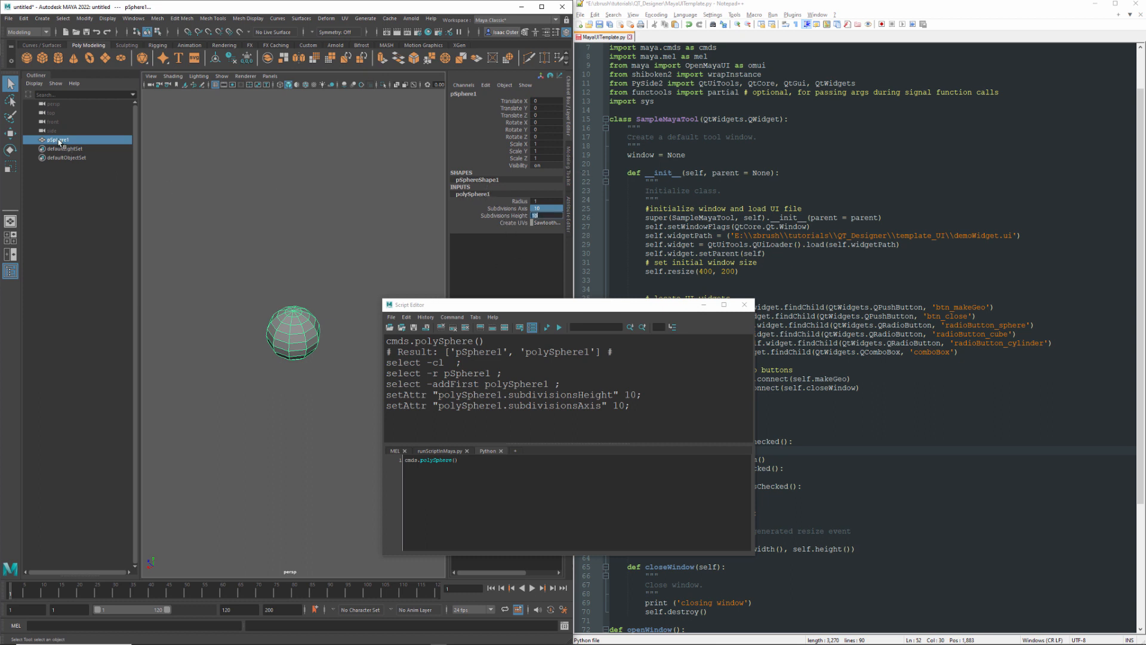
left_click(34, 83)
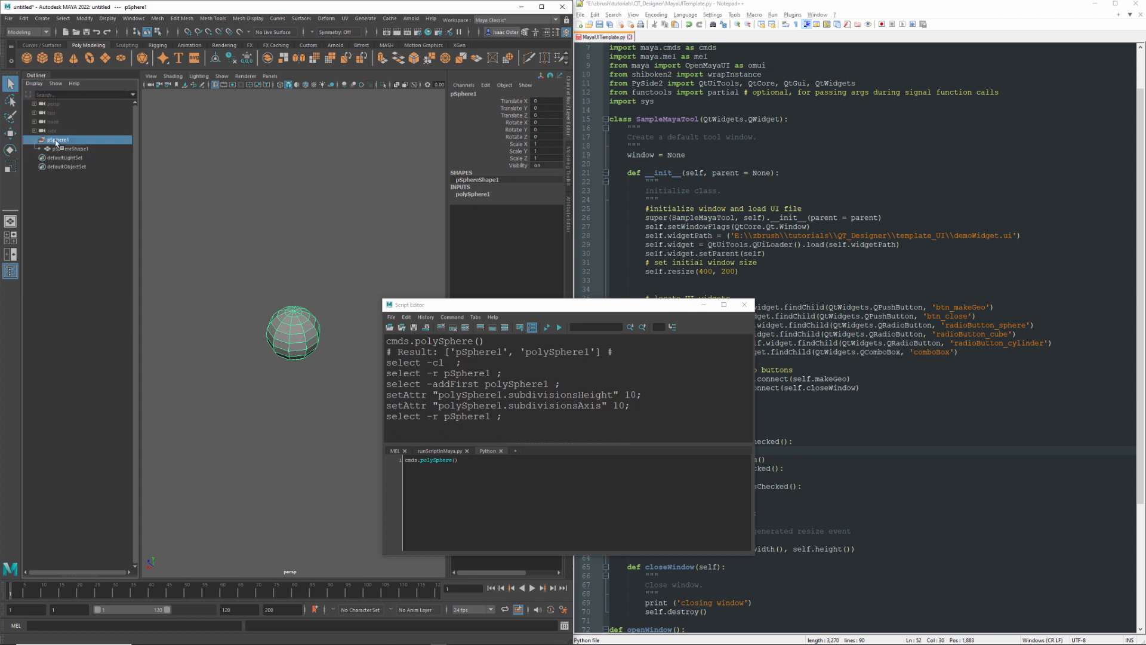
left_click(66, 148)
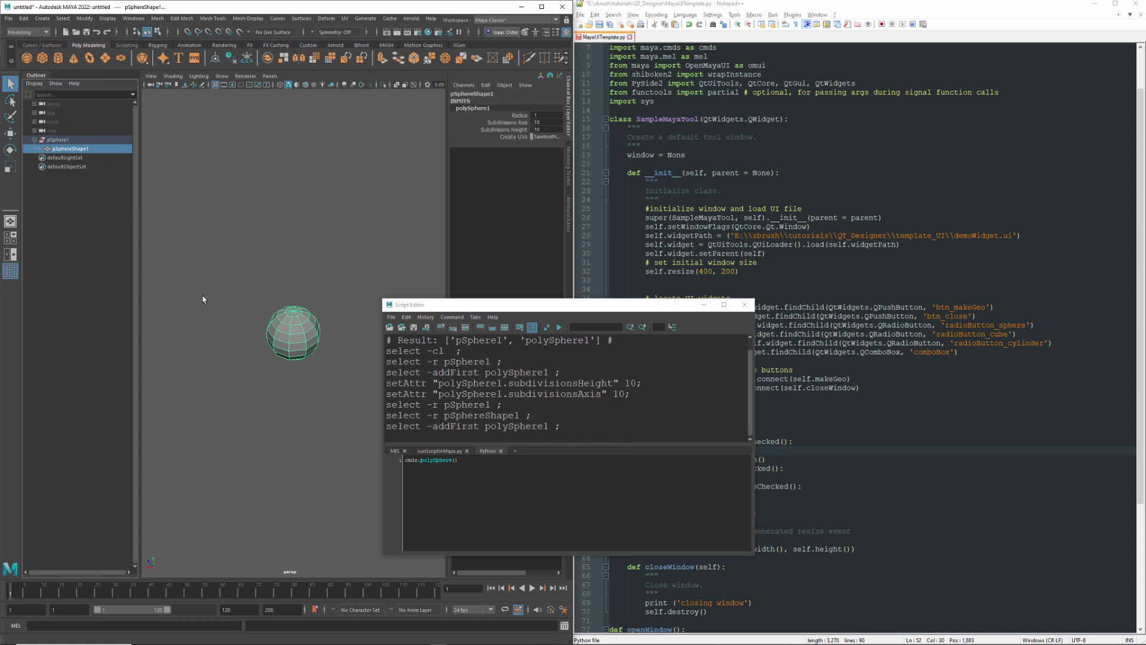
left_click(52, 139)
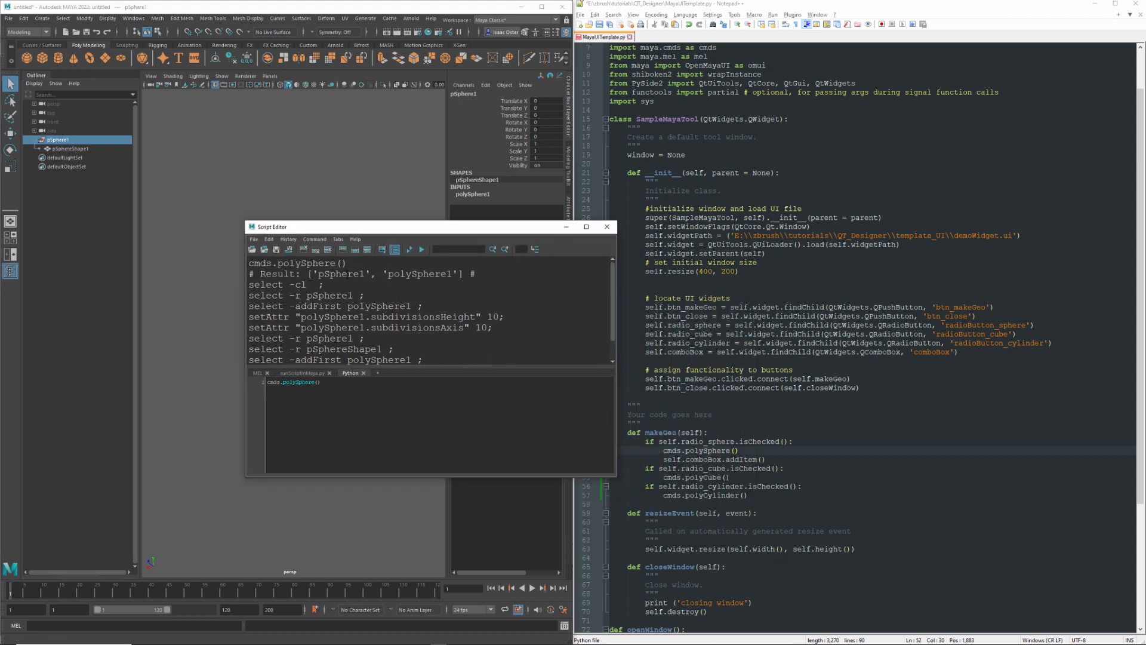
double_click(339, 273)
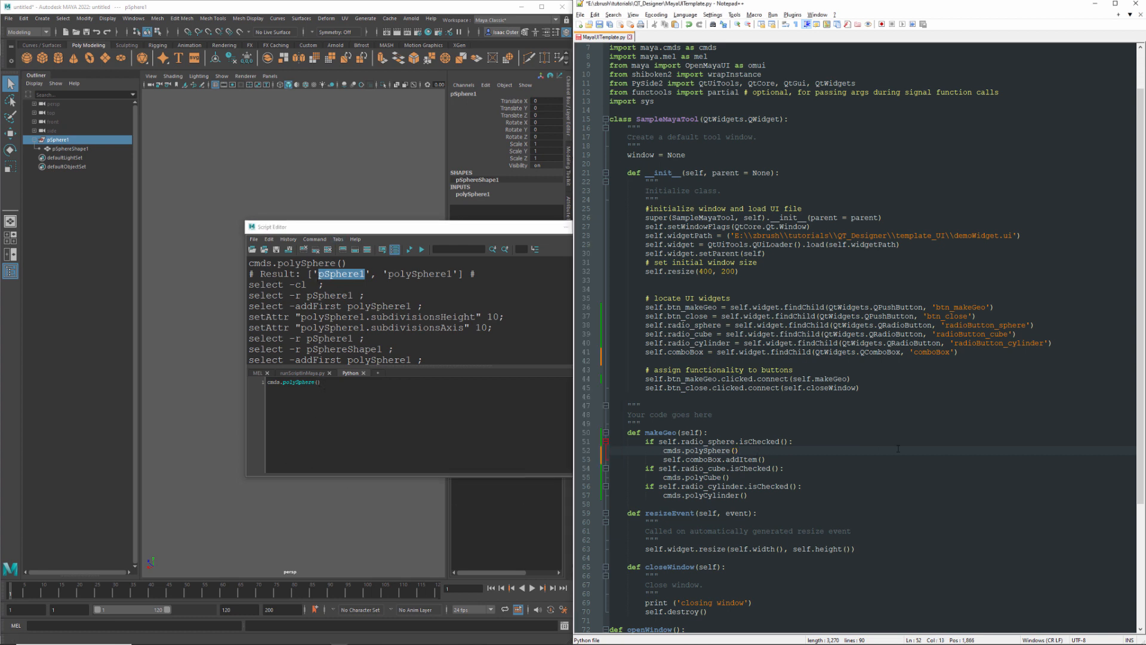
Step: Store transform = cmds.polySphere()[0] and call self.comboBox.addItem(transform) in the sphere branch
type("transform =")
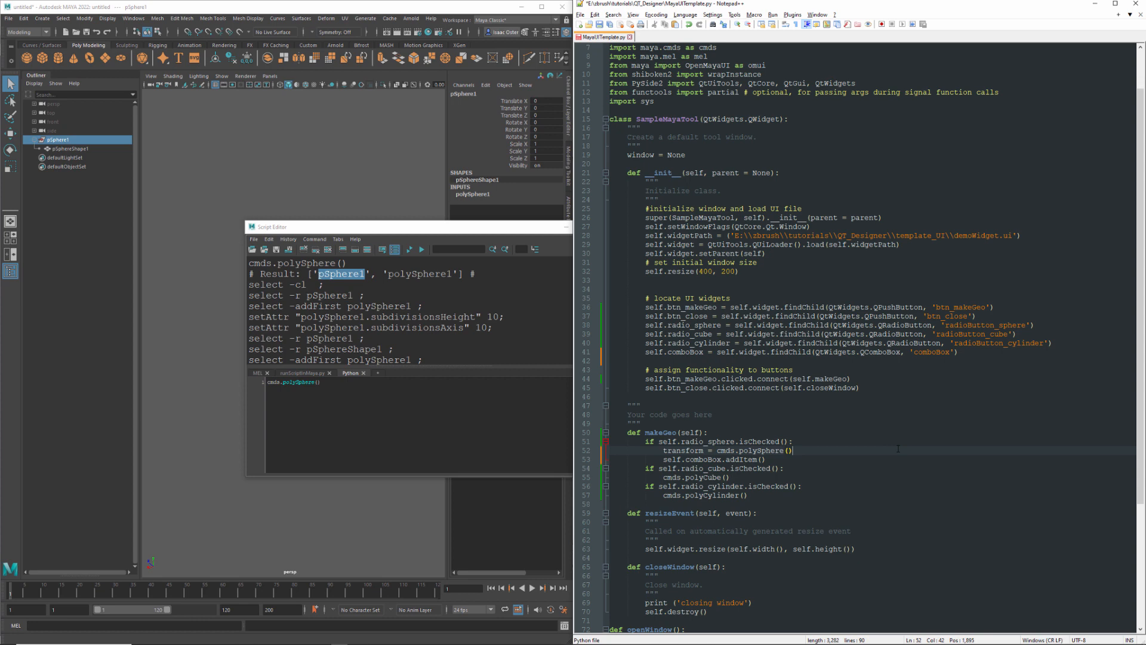
type("[0]")
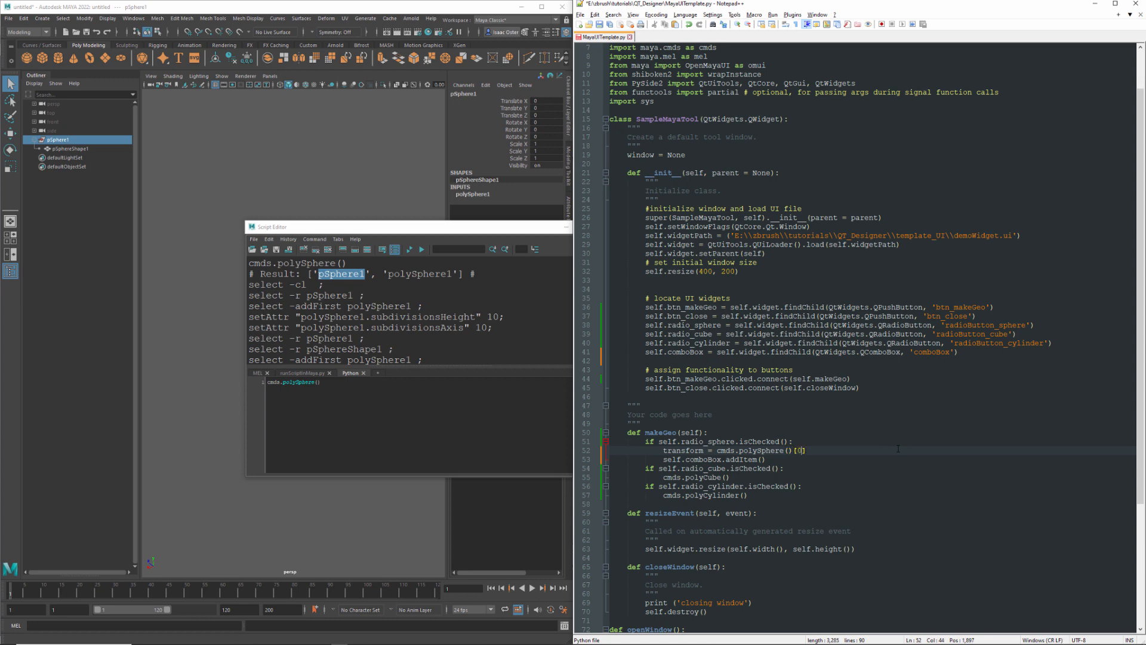
double_click(684, 450)
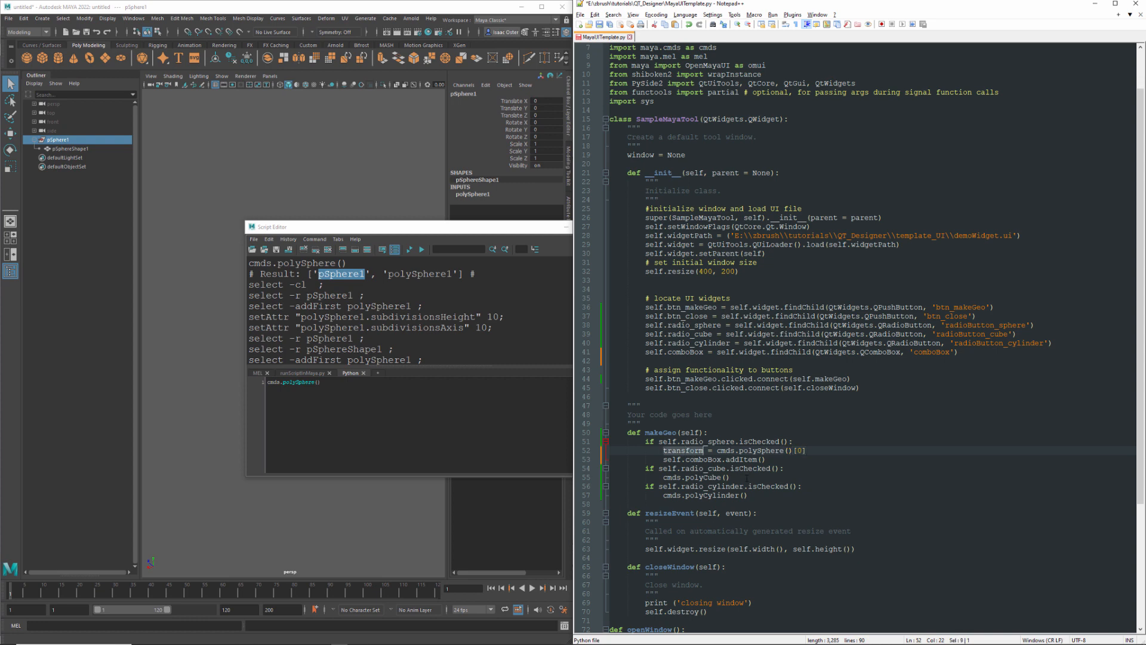
type("transform")
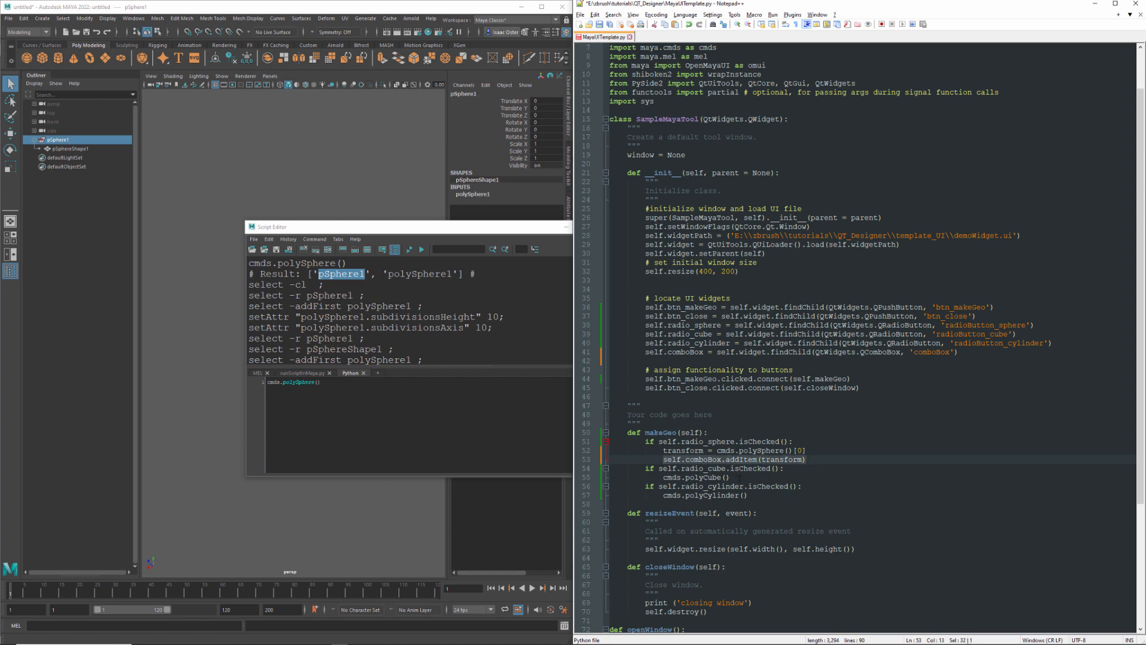
type("self.comboBox.addItem(transform)")
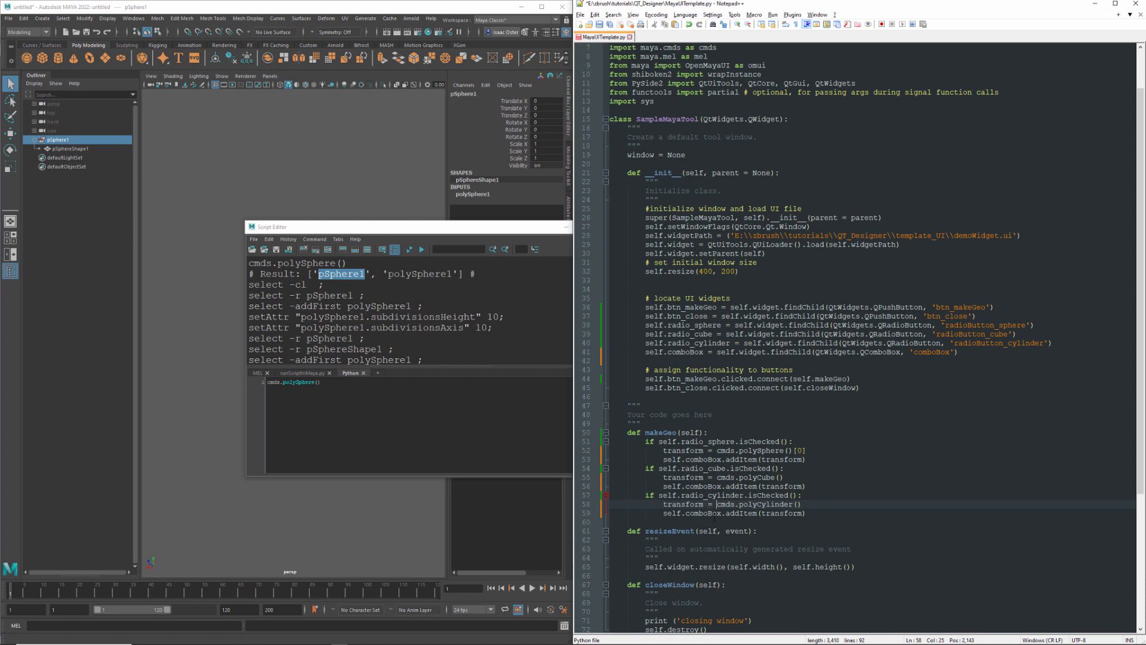
Step: Index the cube and cylinder creation results with [0] the same way
type("[]")
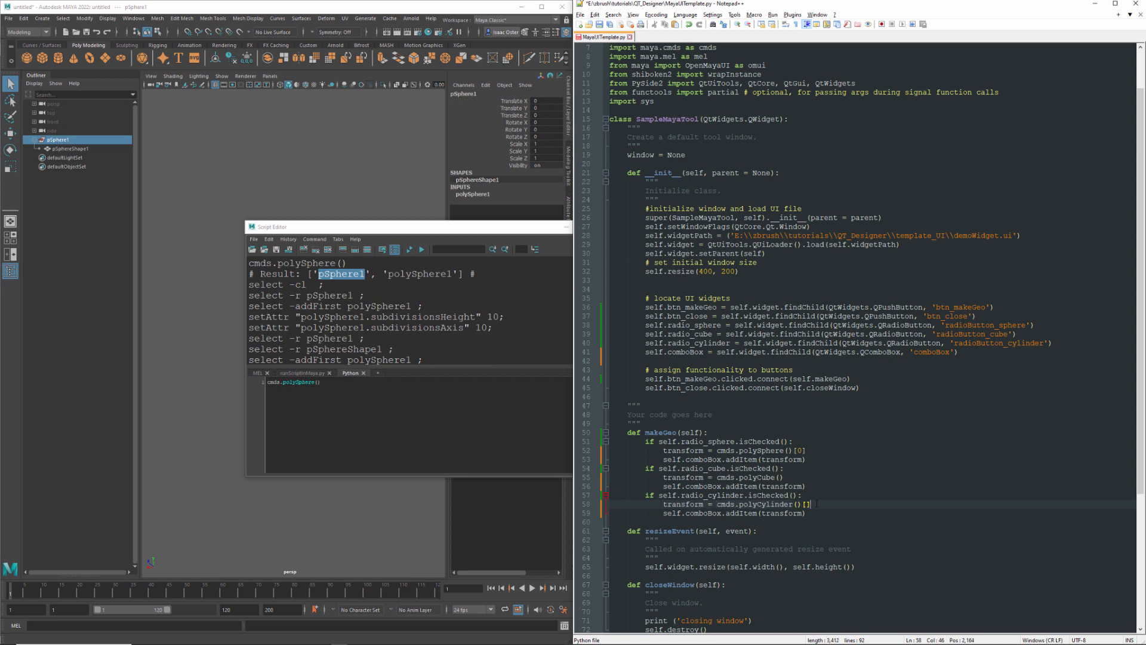
type("0")
left_click(752, 478)
type("[0]")
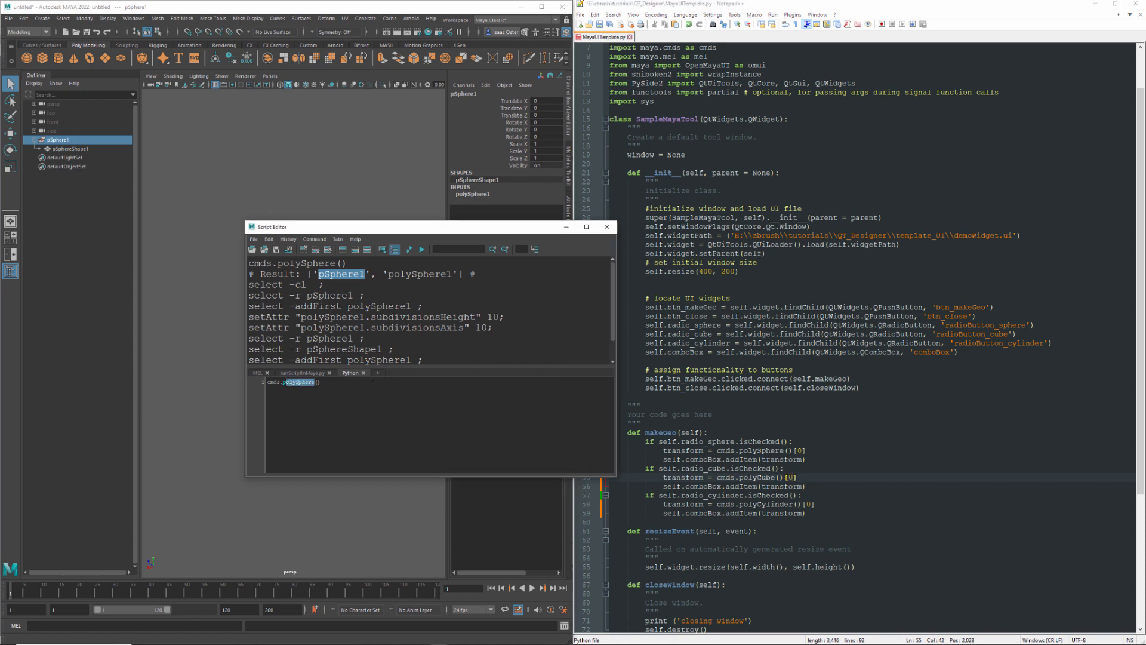
Step: Open the polySphere command documentation from the Script Editor's right-click menu
right_click(297, 382)
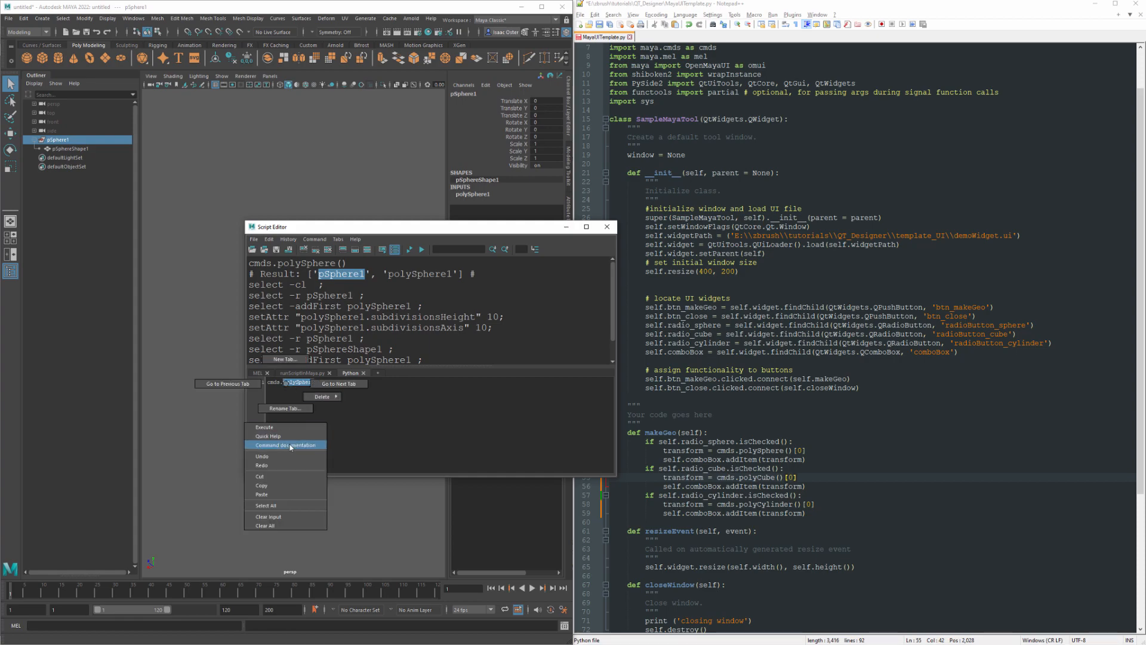
left_click(284, 444)
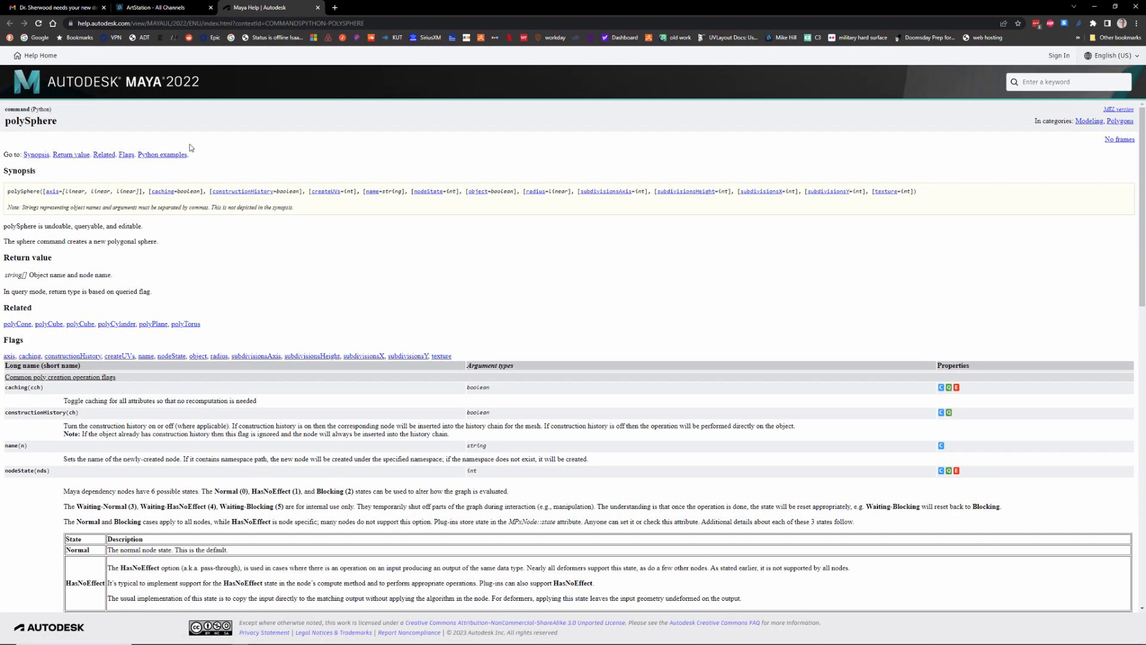
mouse_move(215, 299)
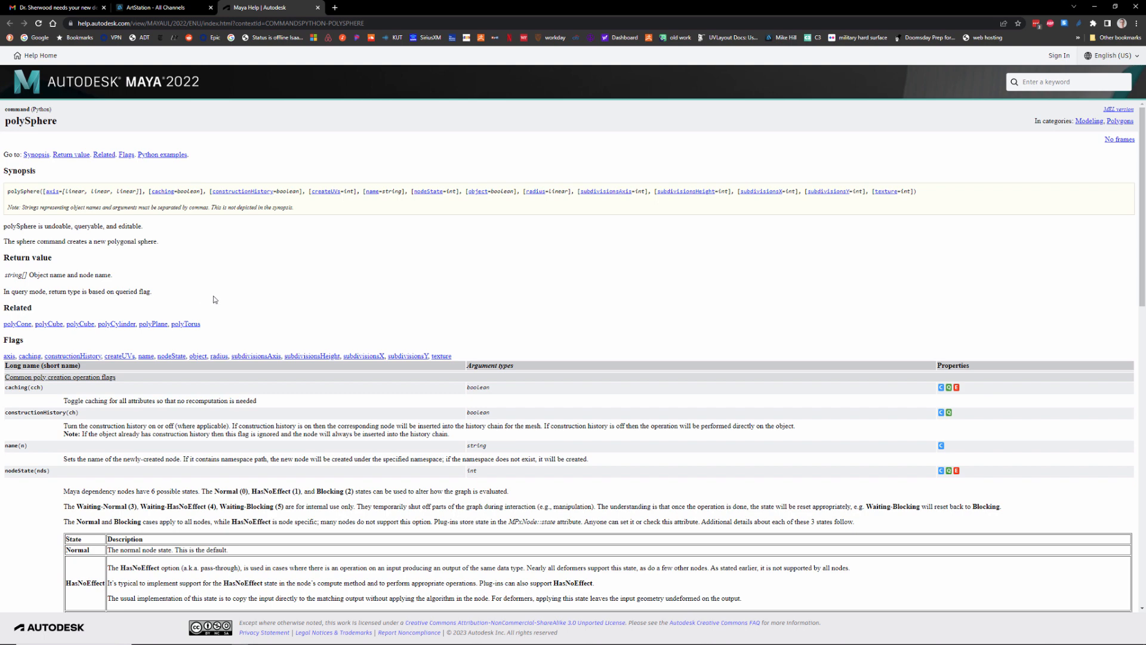
mouse_move(34, 335)
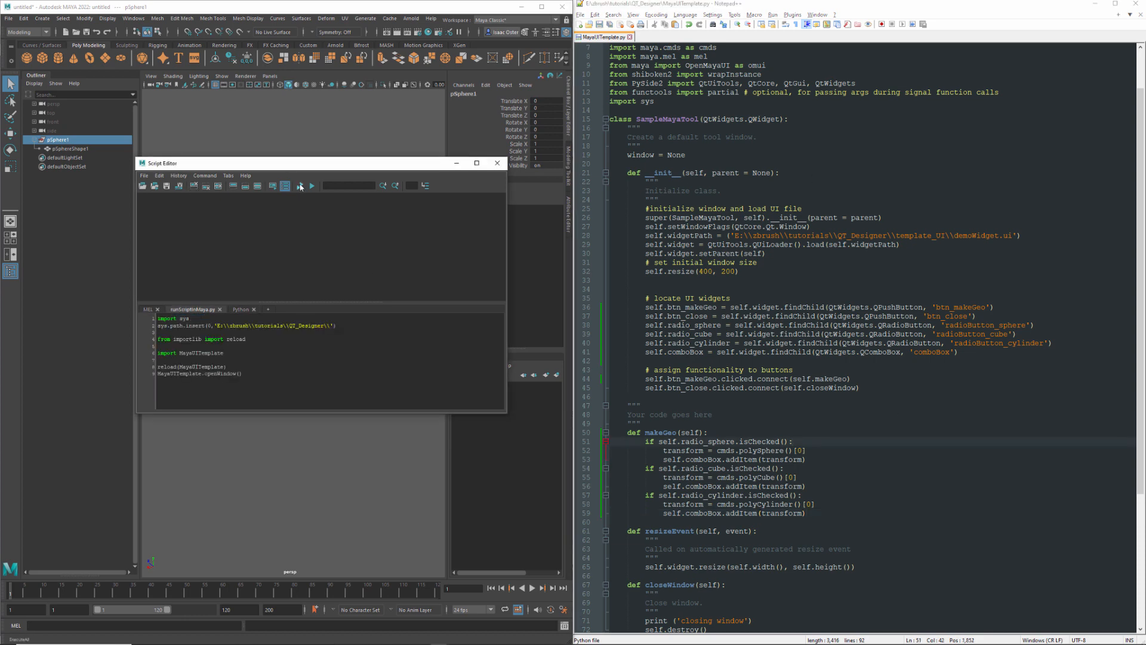
Step: Reload the tool, make a sphere, cube and cylinder, and list pSphere1, pCube1, pCylinder1 in the combo box
left_click(310, 185)
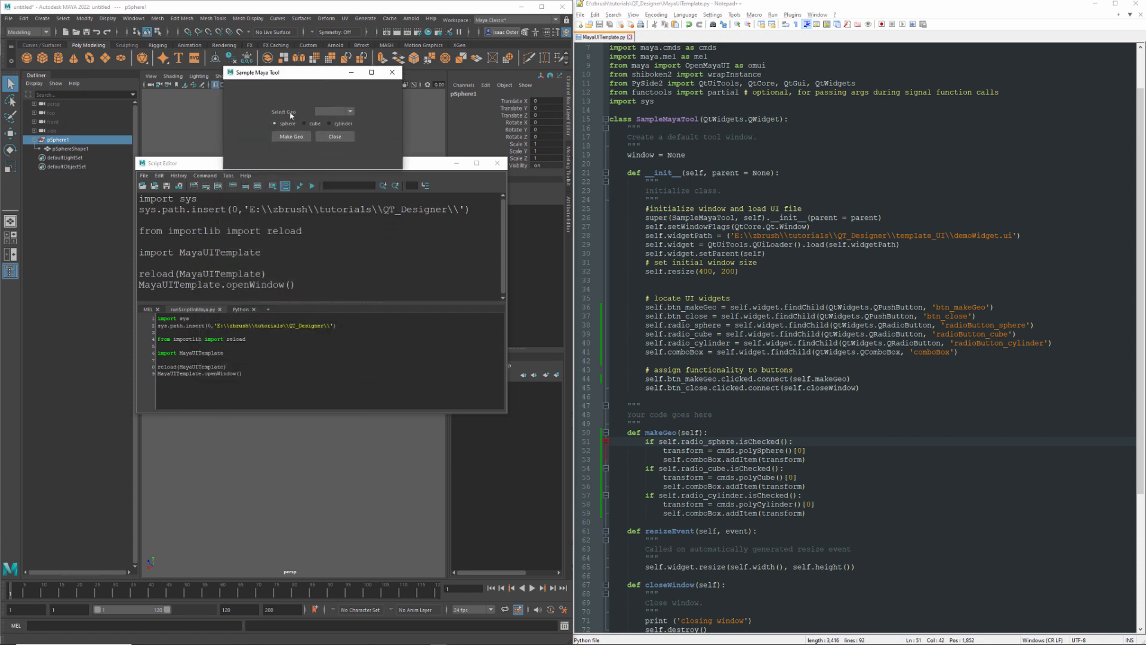
left_click(290, 136)
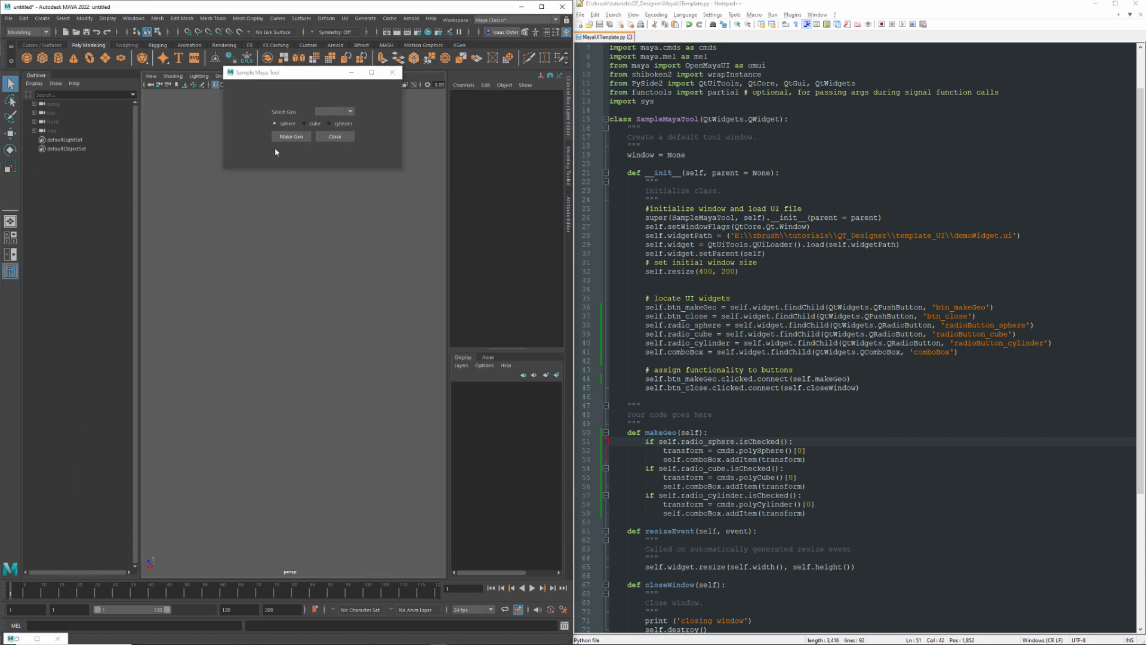
left_click(291, 136)
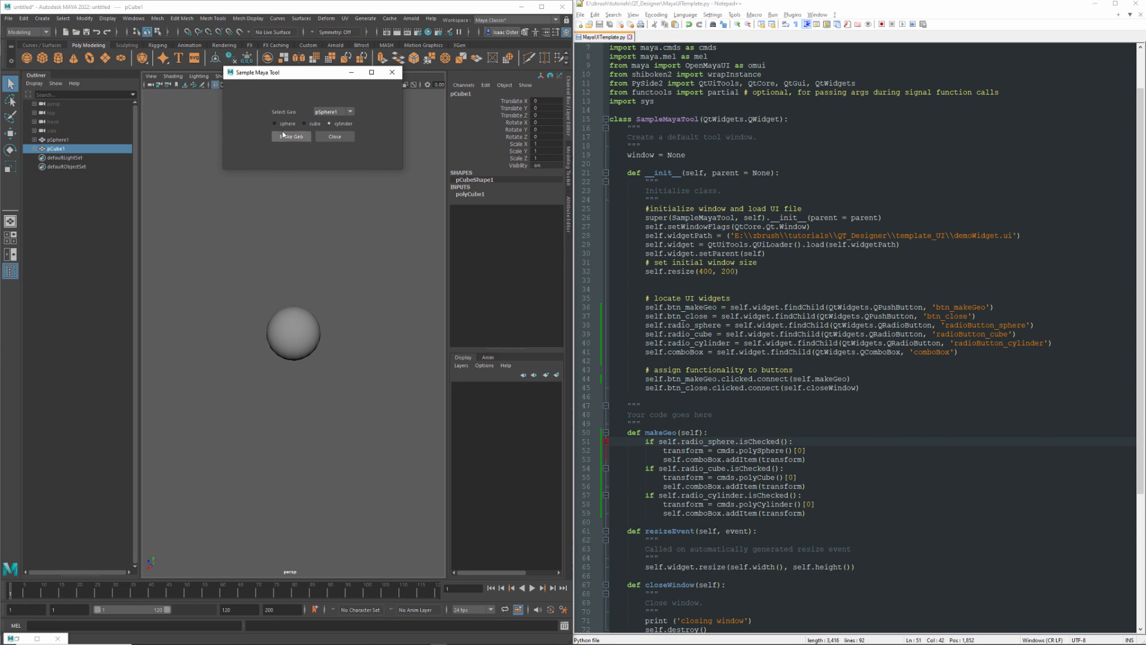
left_click(350, 112)
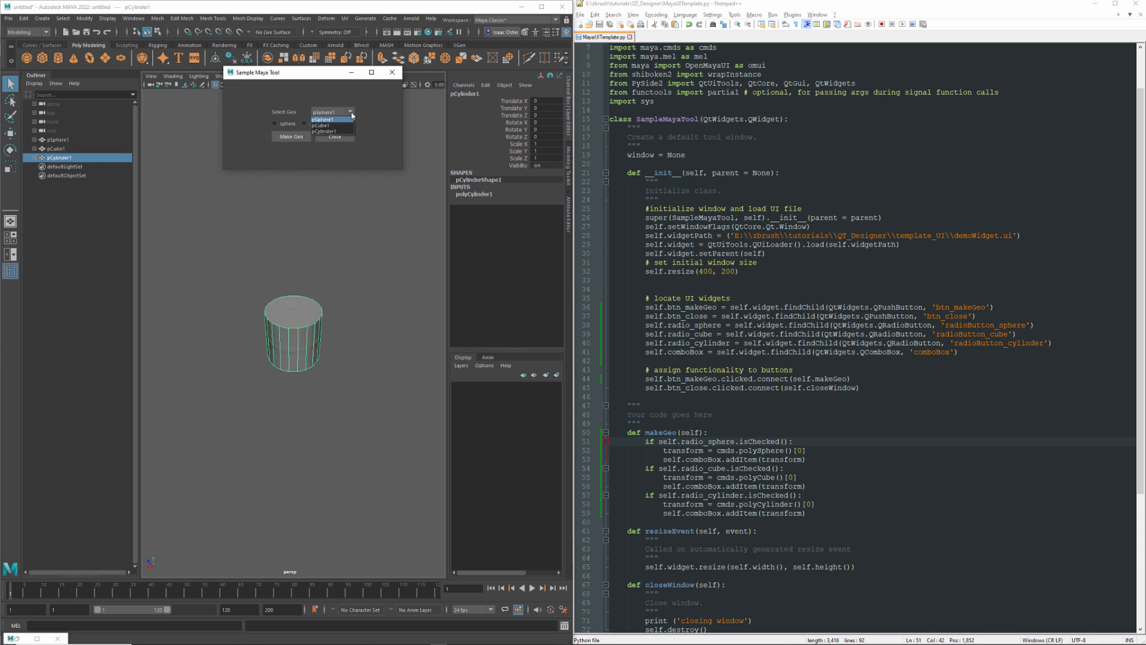
left_click(324, 120)
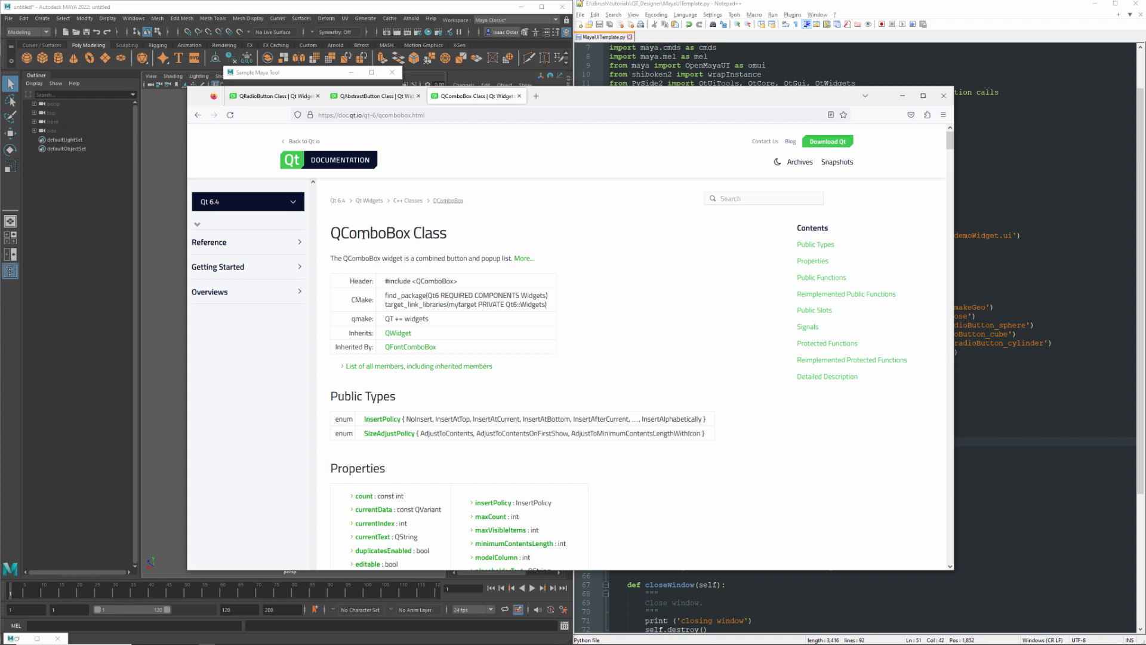
Step: Scroll the QComboBox page down to its signals such as activated and currentIndexChanged
scroll("down", 3)
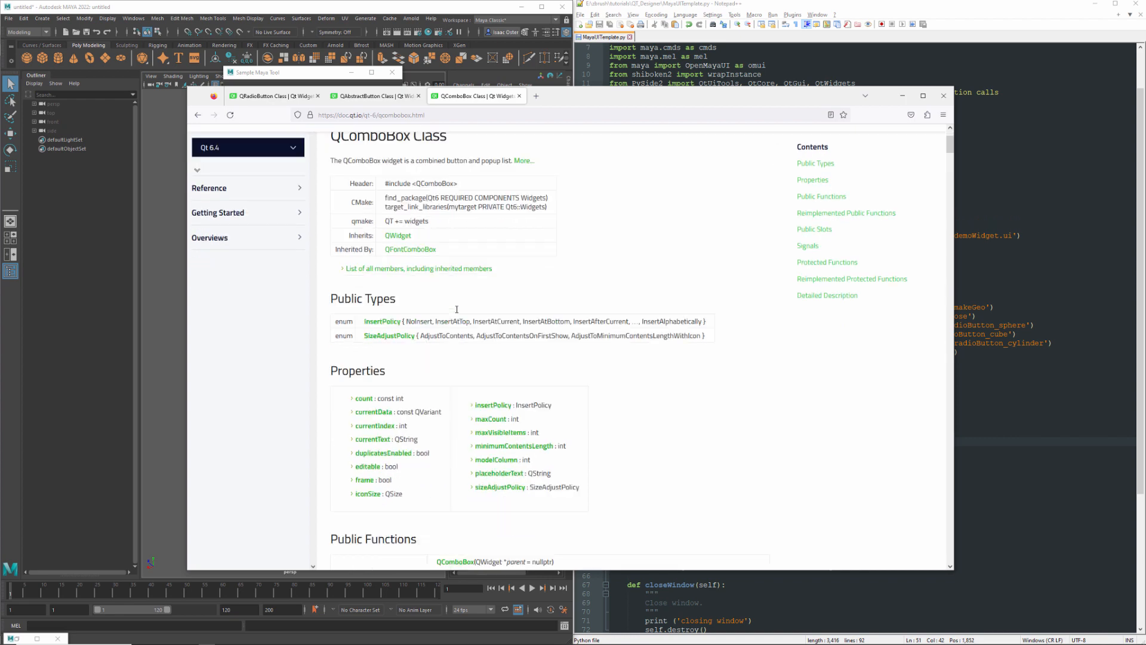
scroll("down", 3)
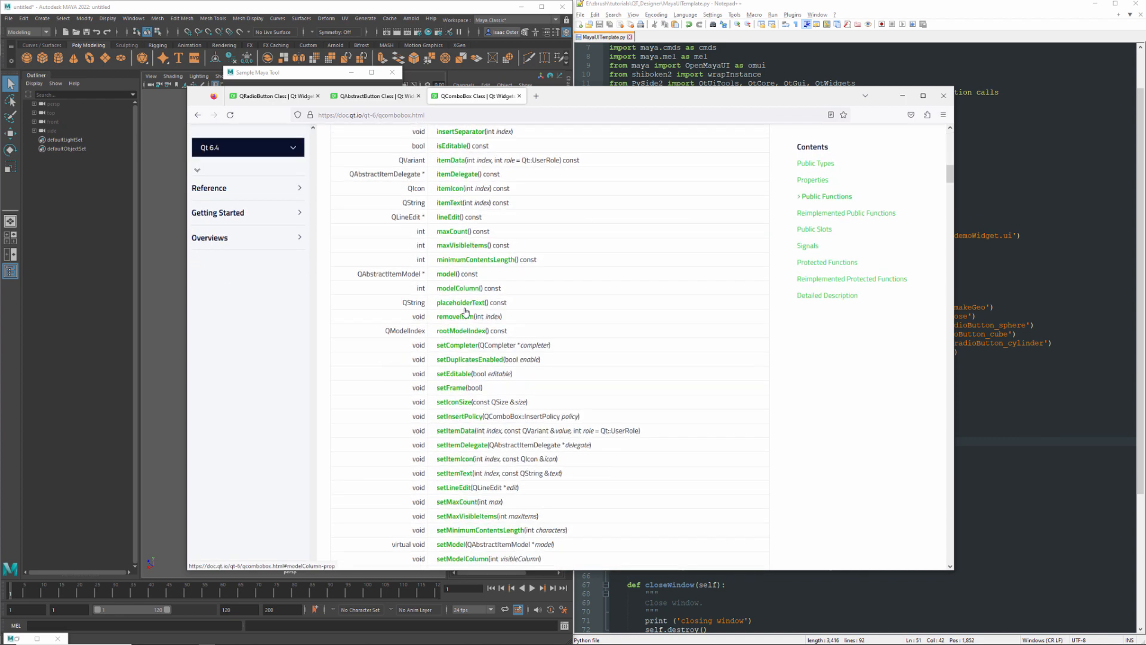
scroll("down", 3)
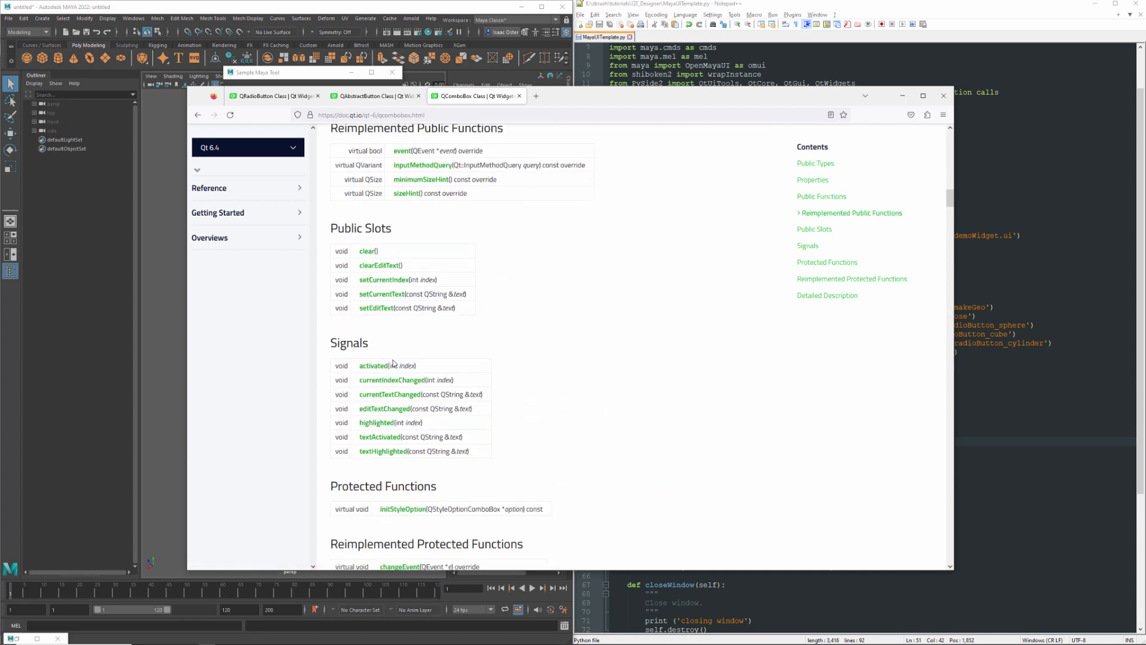
mouse_move(383, 397)
type("self.comboBox")
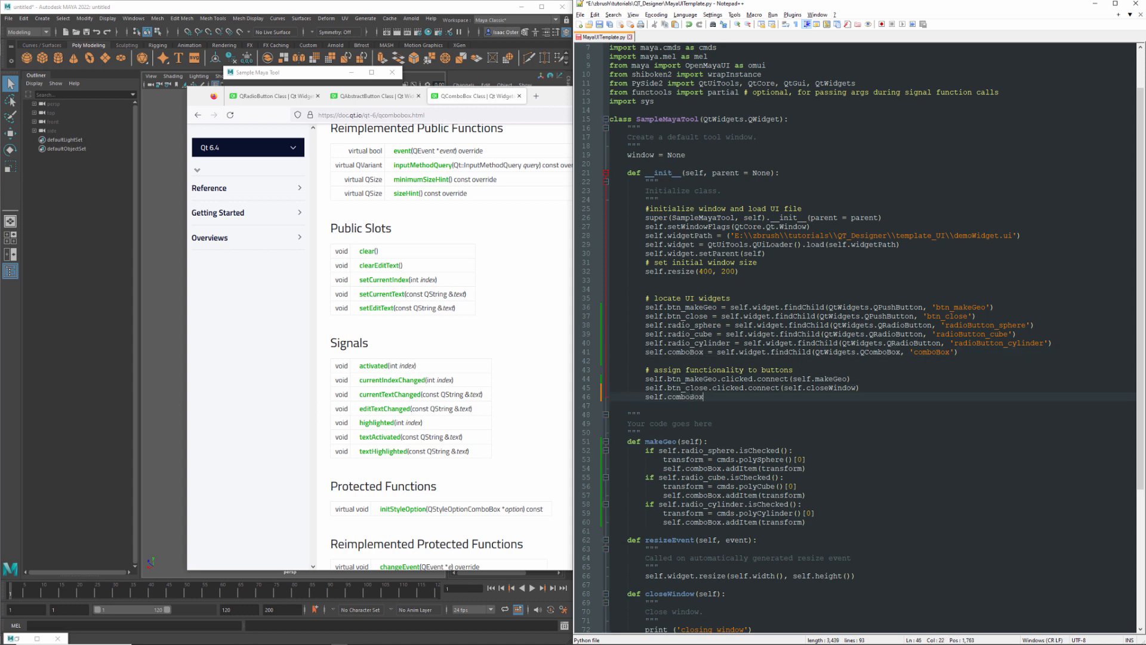
Step: Write self.comboBox.currentTextChanged(self.updateSelection) on line 46 with autocomplete
type(".")
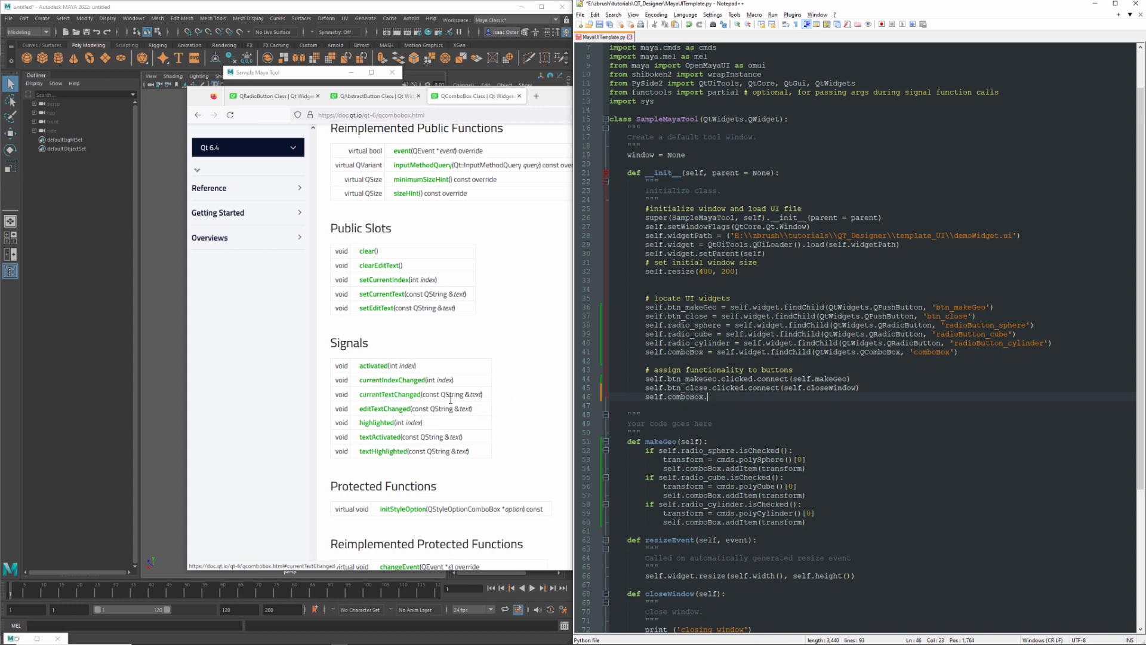
type("currentText")
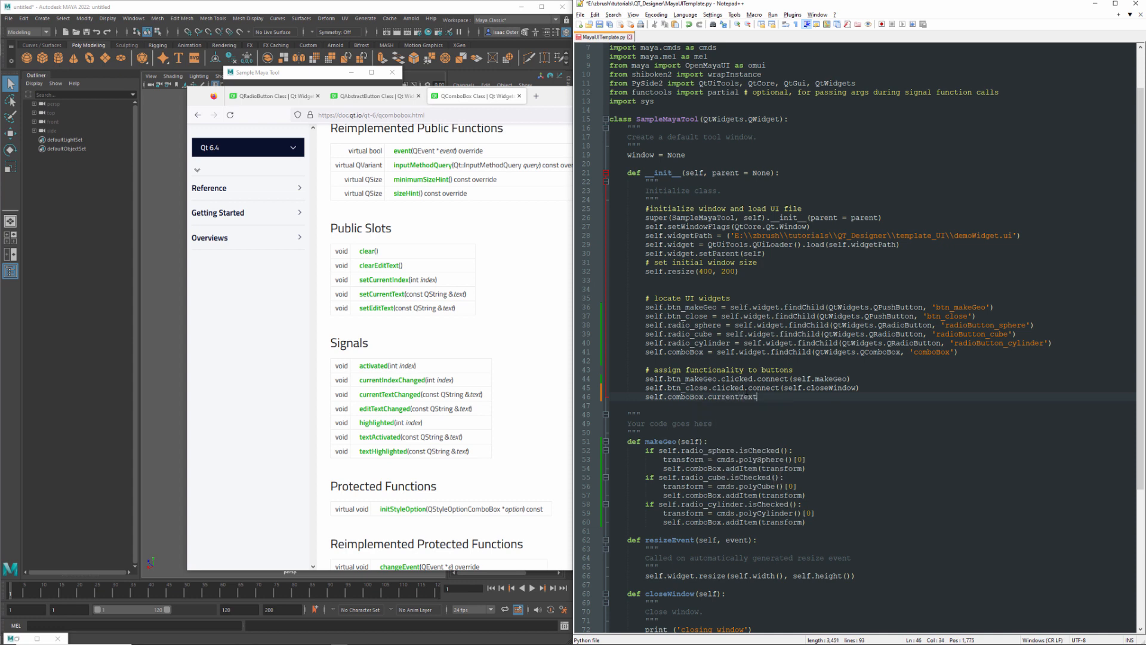
type("Changed")
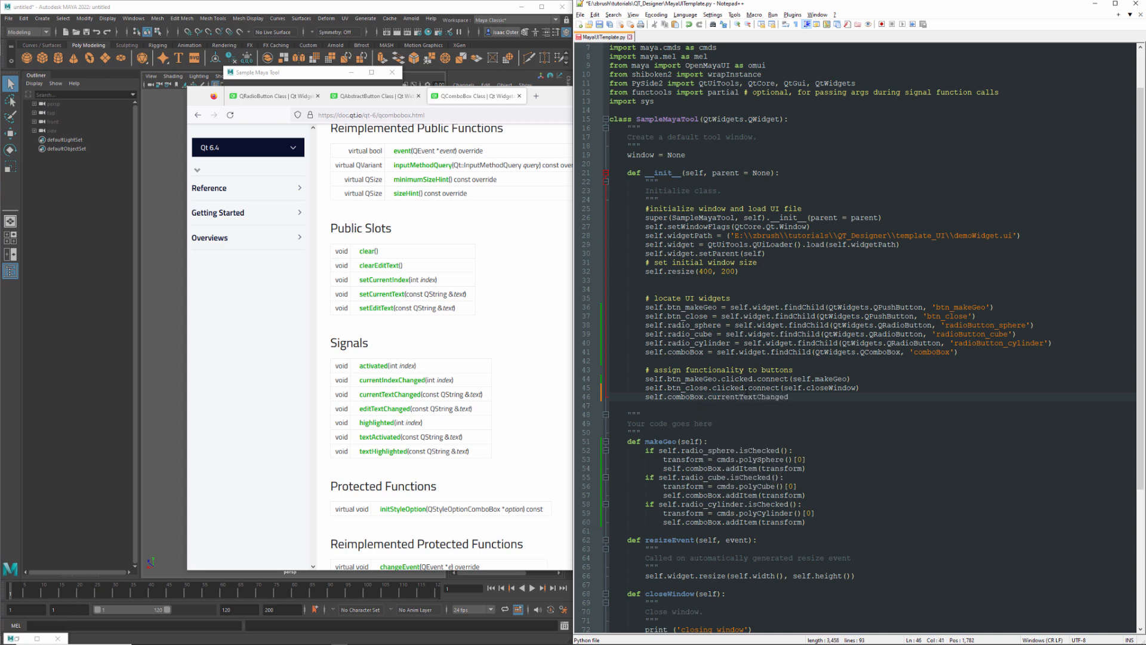
type("()")
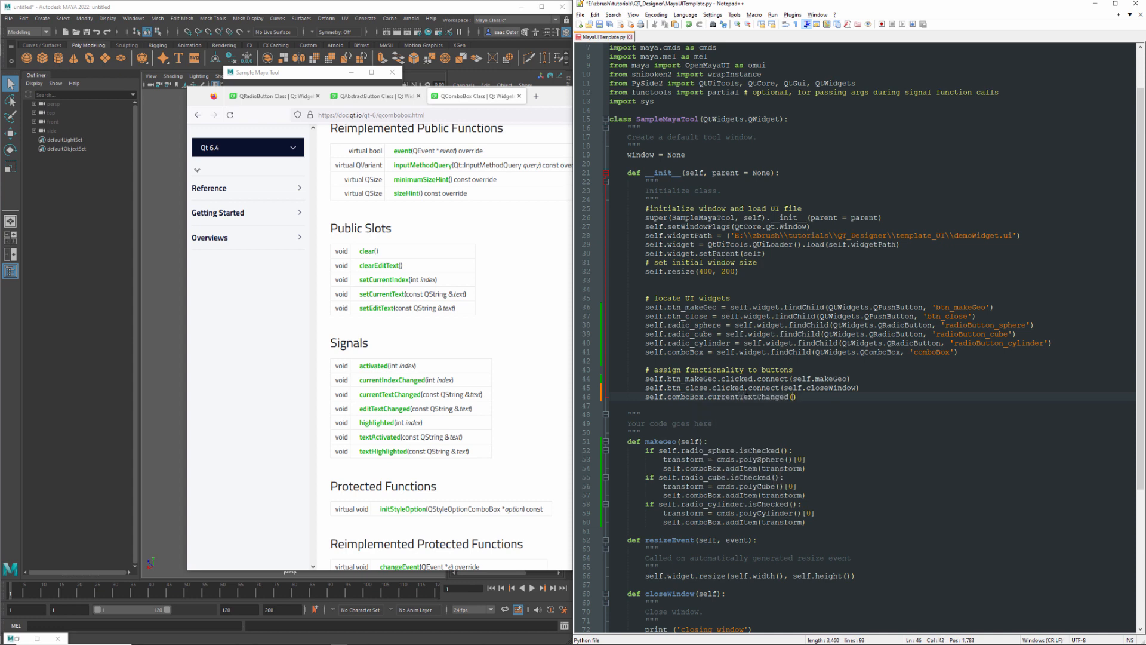
type("self")
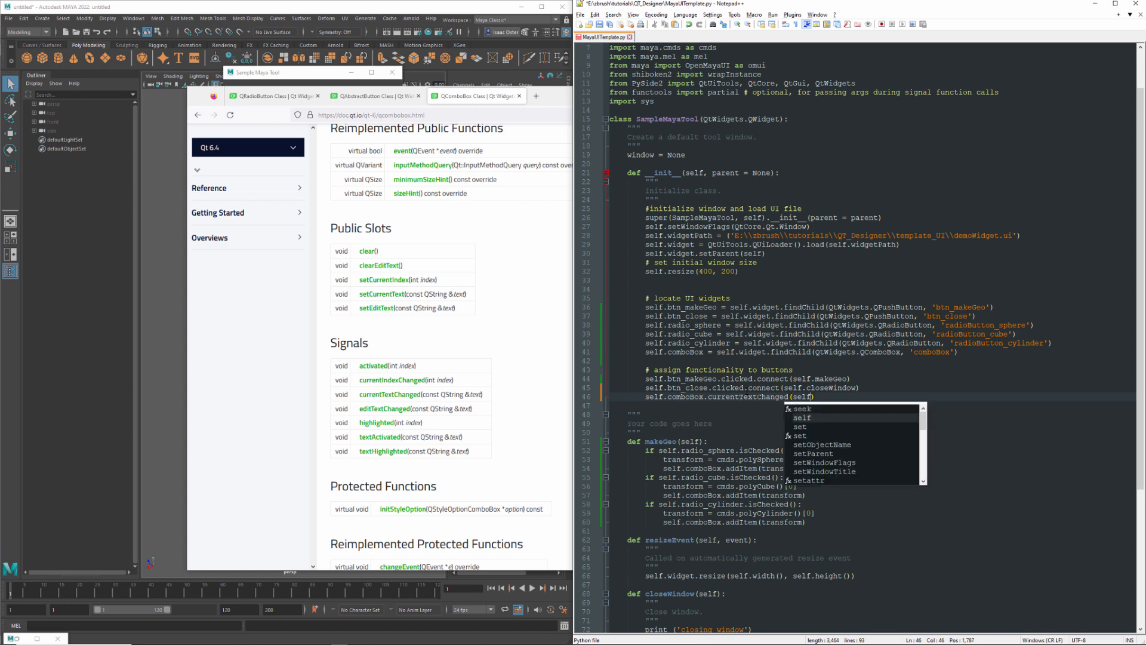
type("updates")
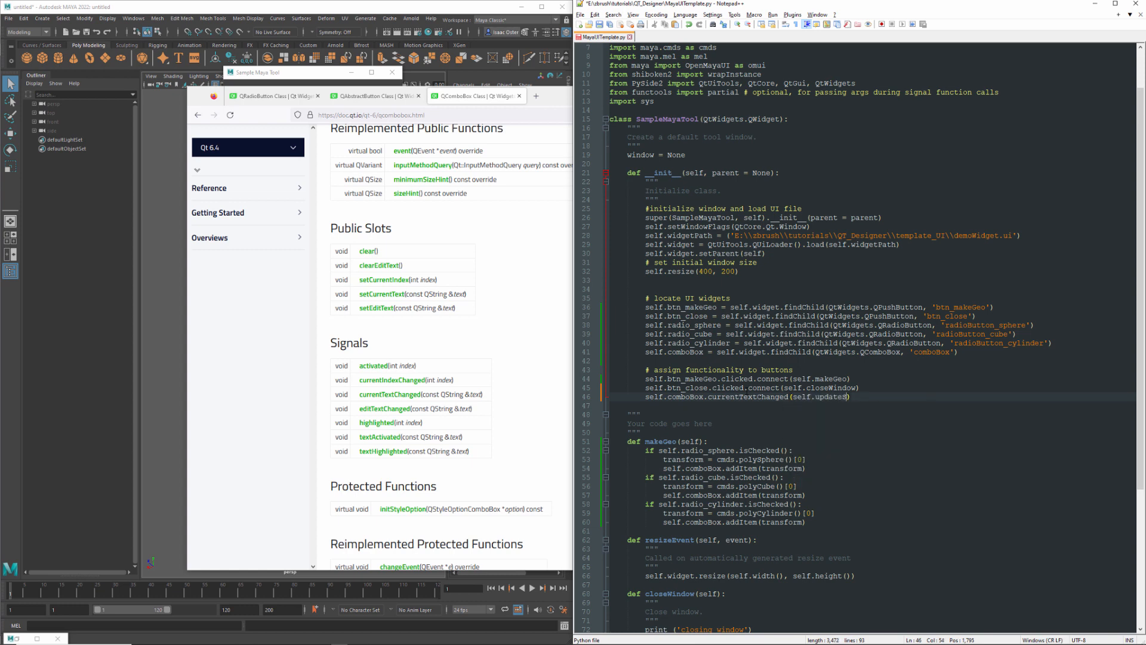
type("Selection")
type("def")
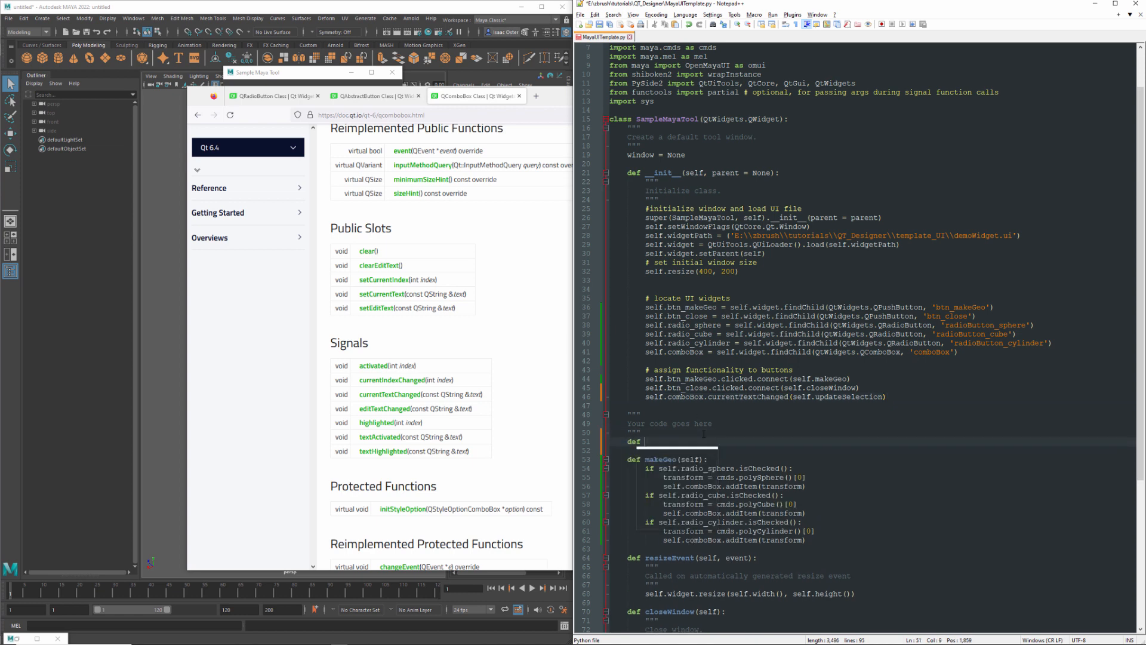
Step: Define updateSelection(self) and start its selection assignment, checking the QComboBox docs
type("updateSelection")
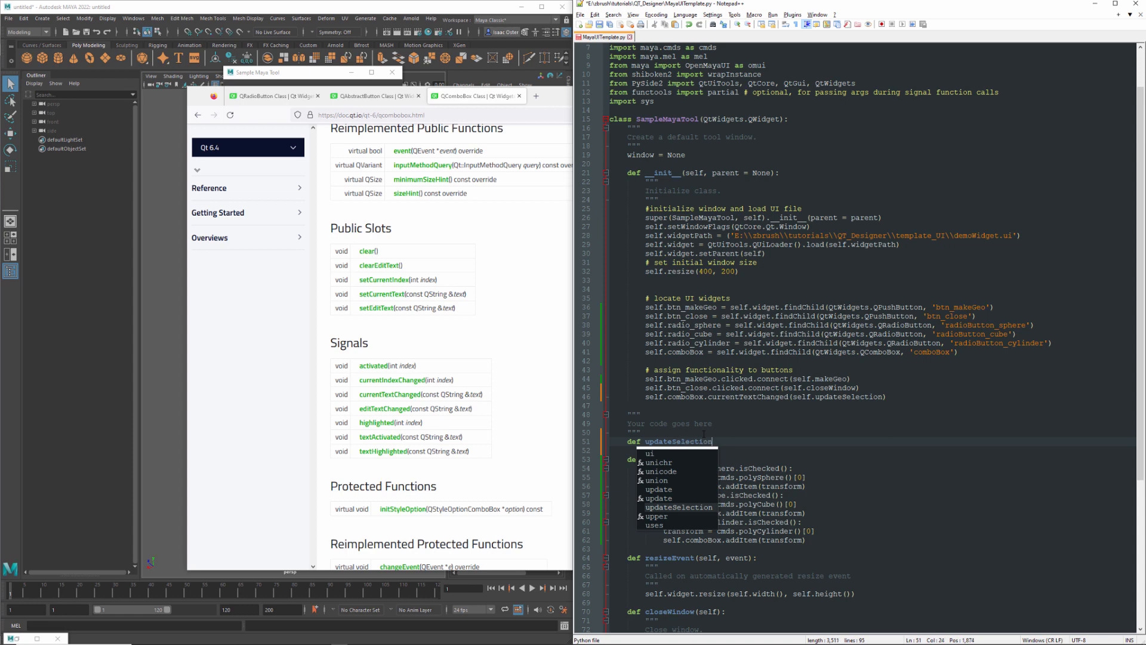
type("(self):")
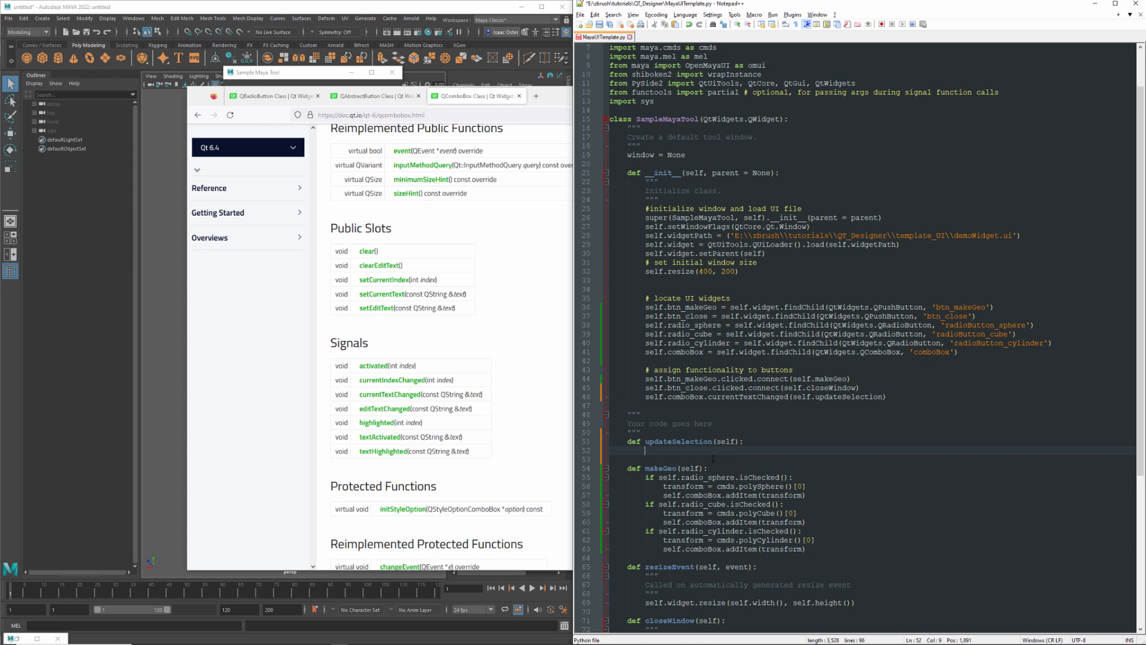
type("selection =")
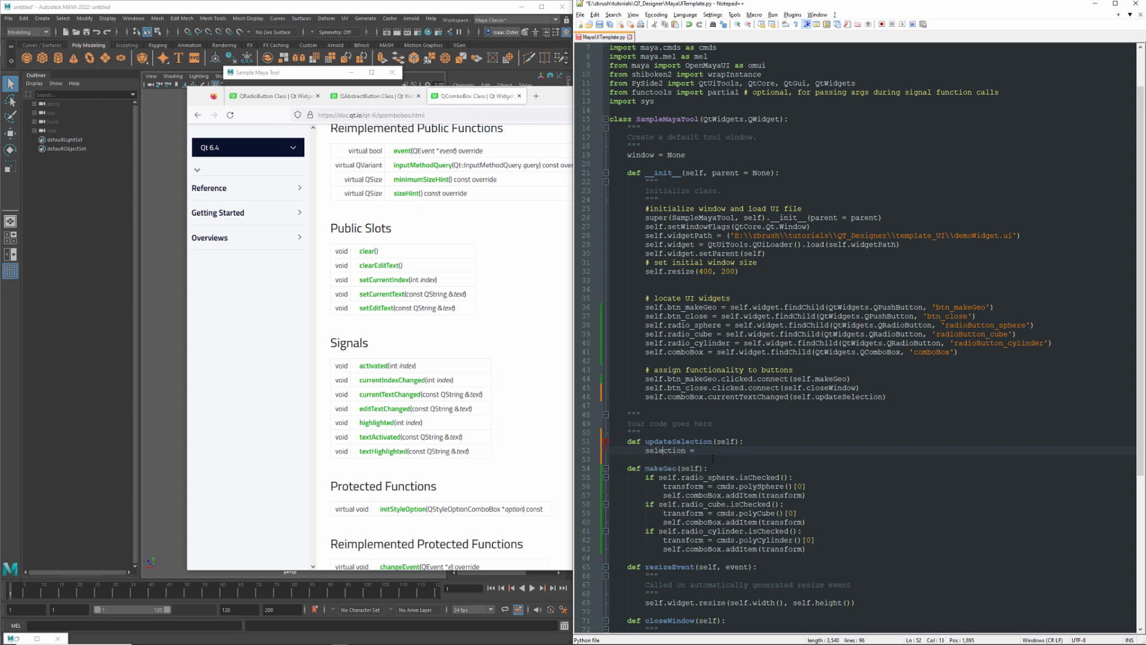
key("Enter")
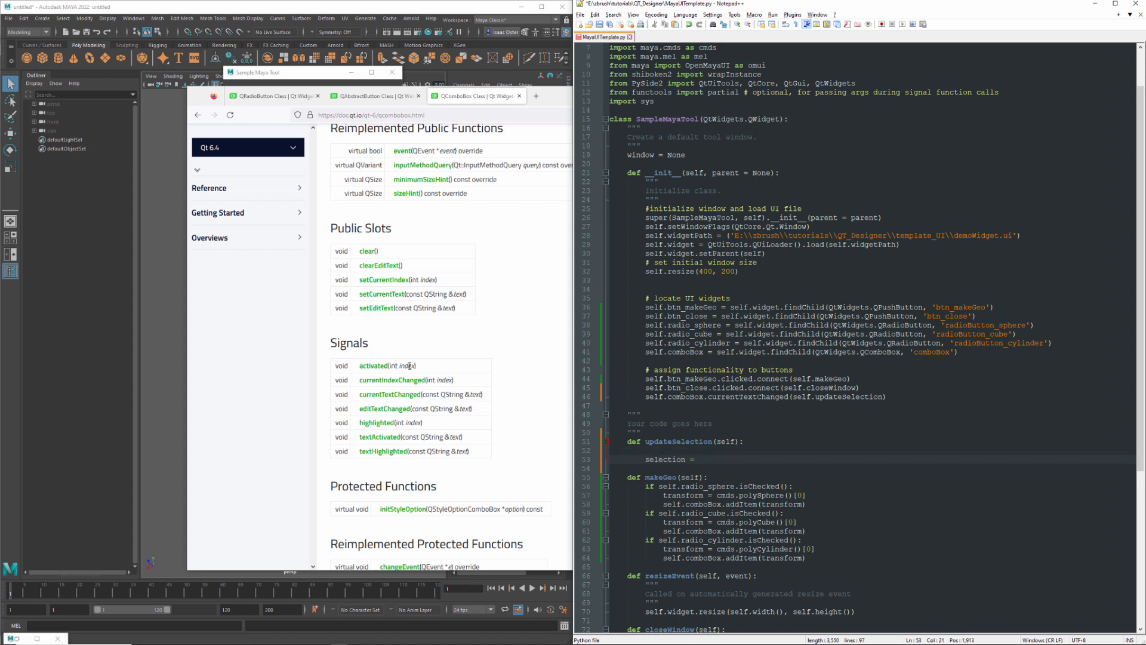
left_click(696, 459)
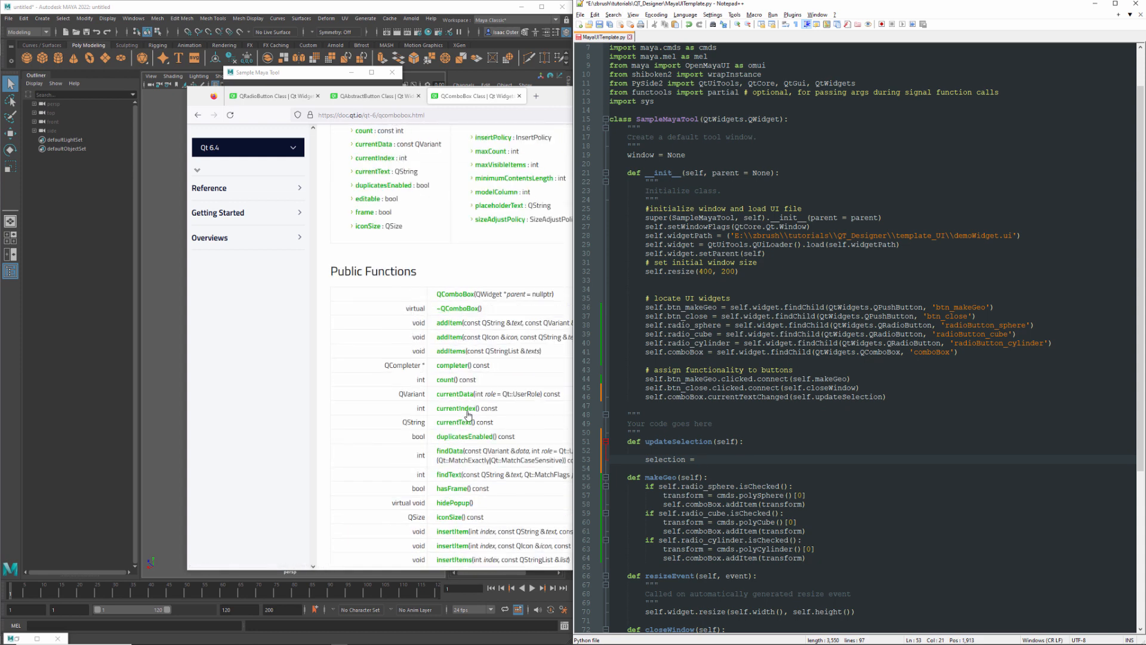
left_click(705, 458)
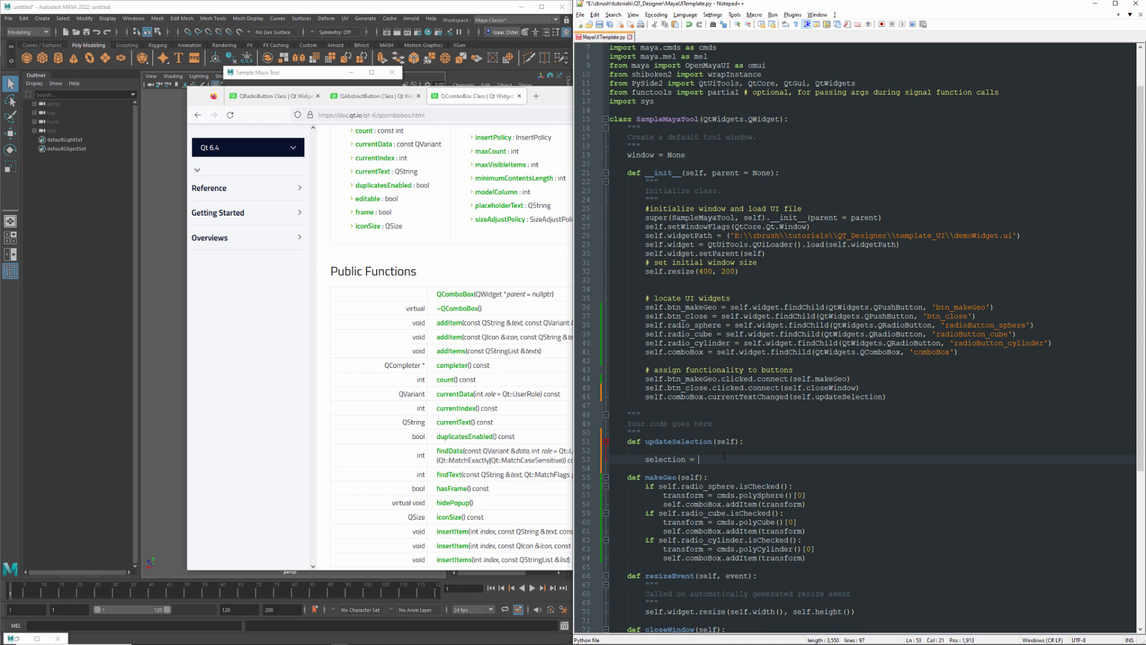
Step: Complete selection = self.comboBox.currentText() and cmds.select(selection, replace = True)
type("self.")
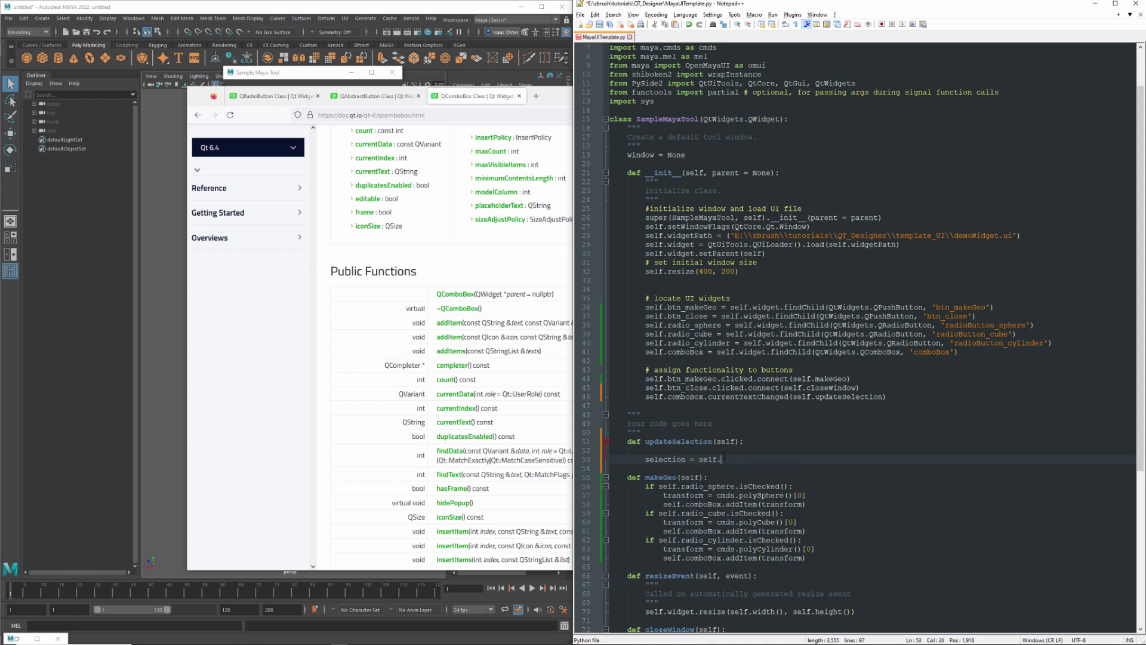
type("comboBox")
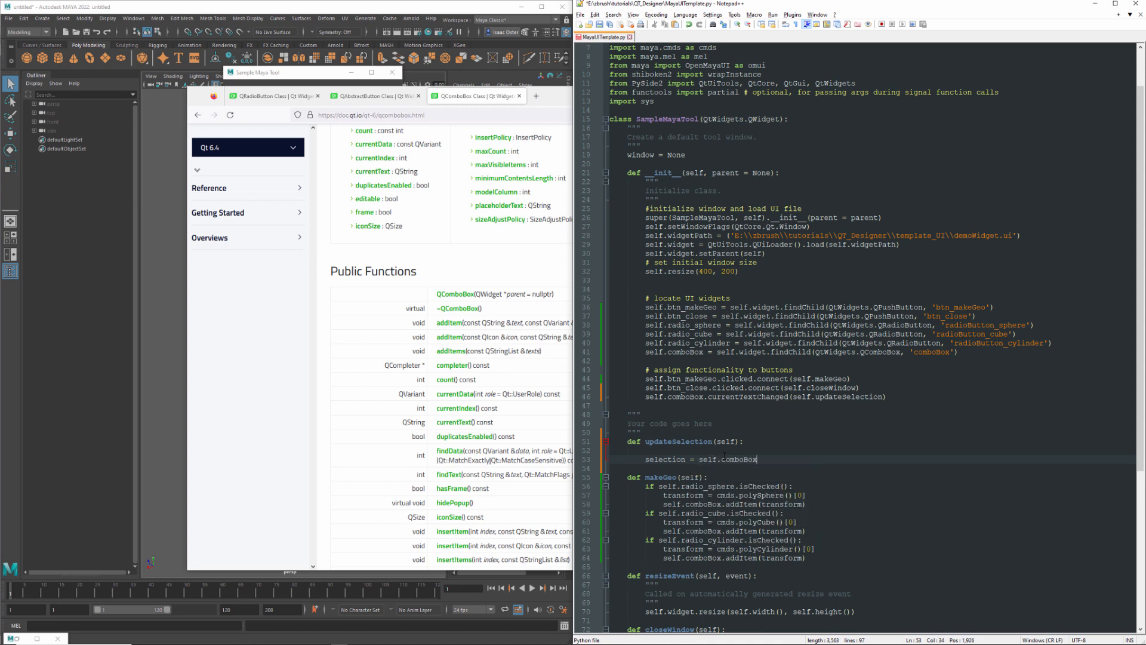
type(".current")
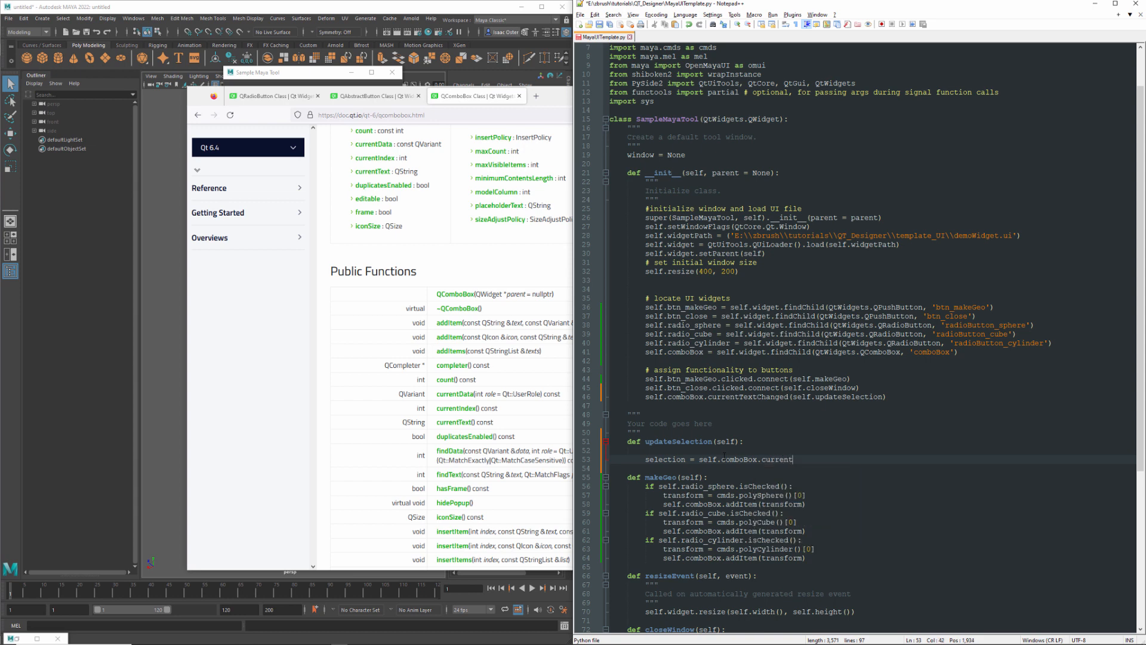
type("Text()")
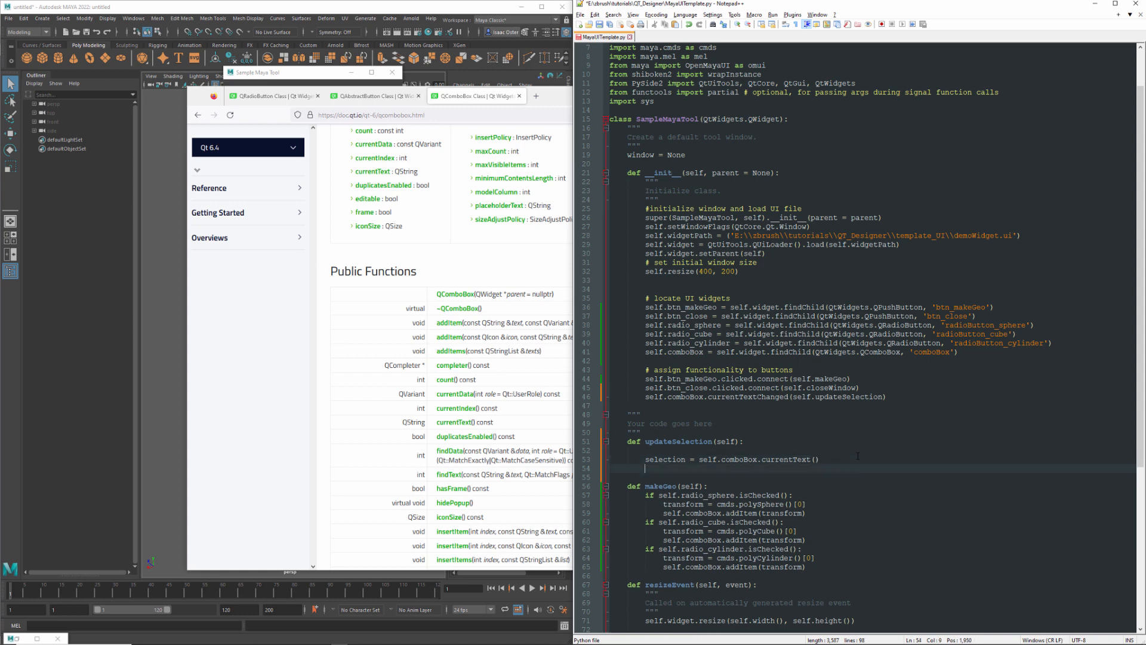
type("cmds.select(")
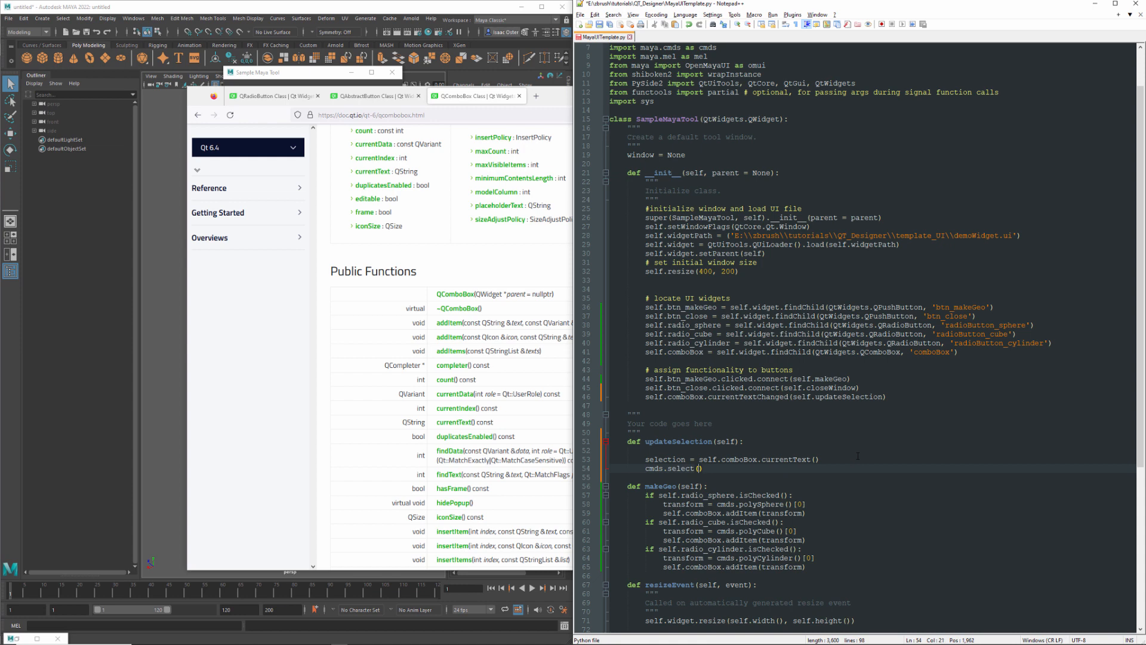
type("selection,")
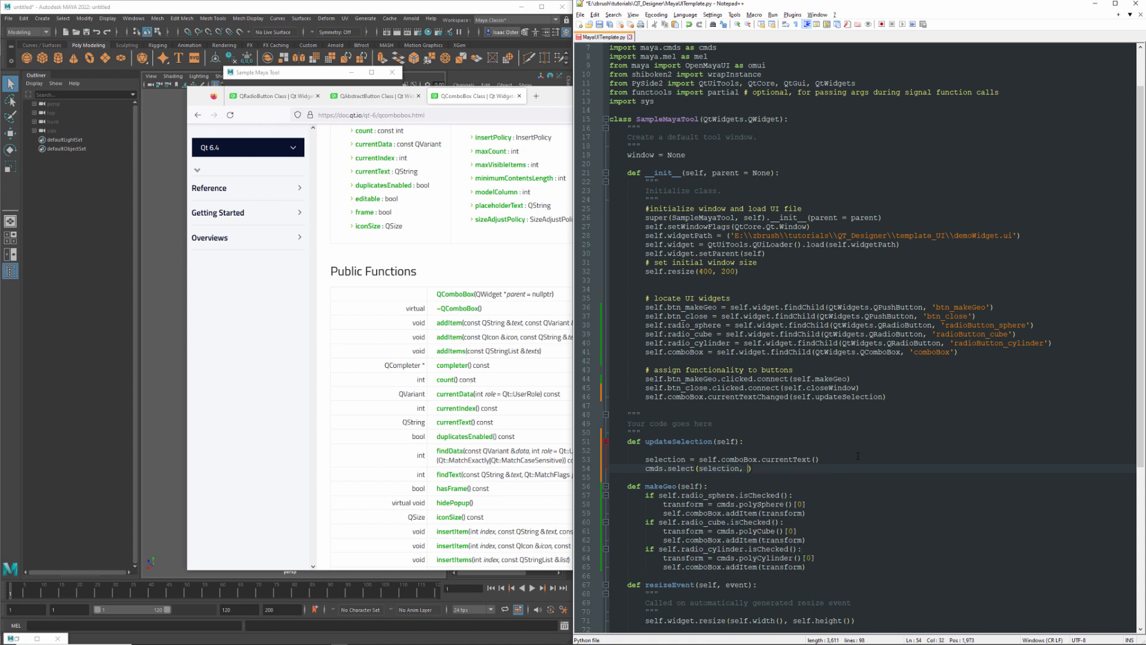
type("replace = True")
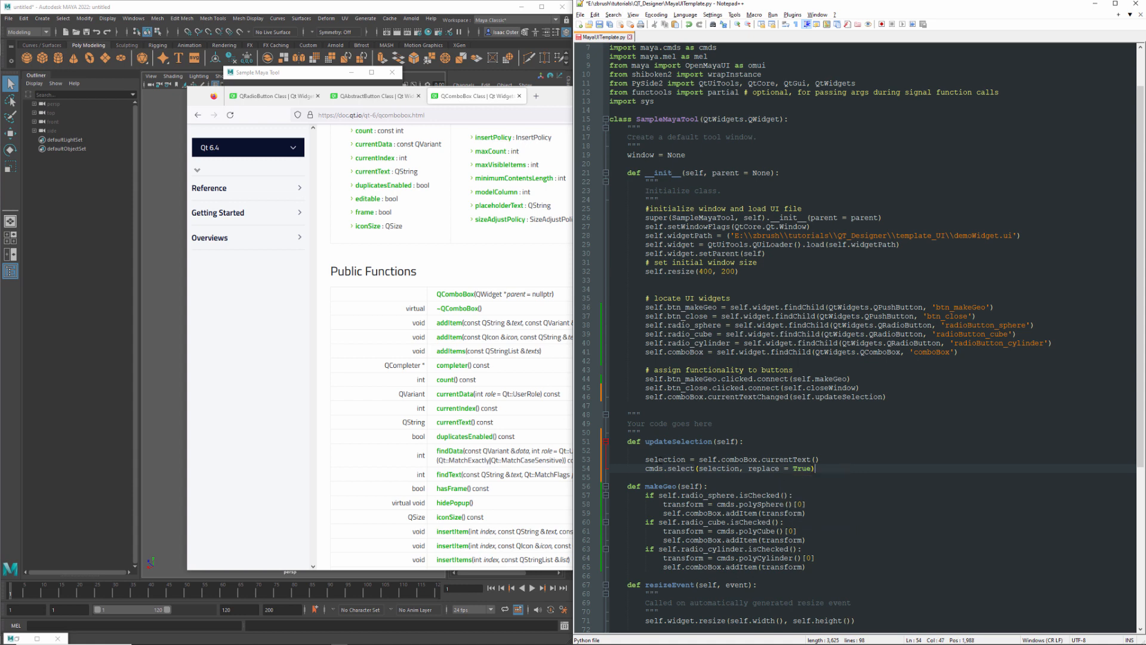
double_click(665, 458)
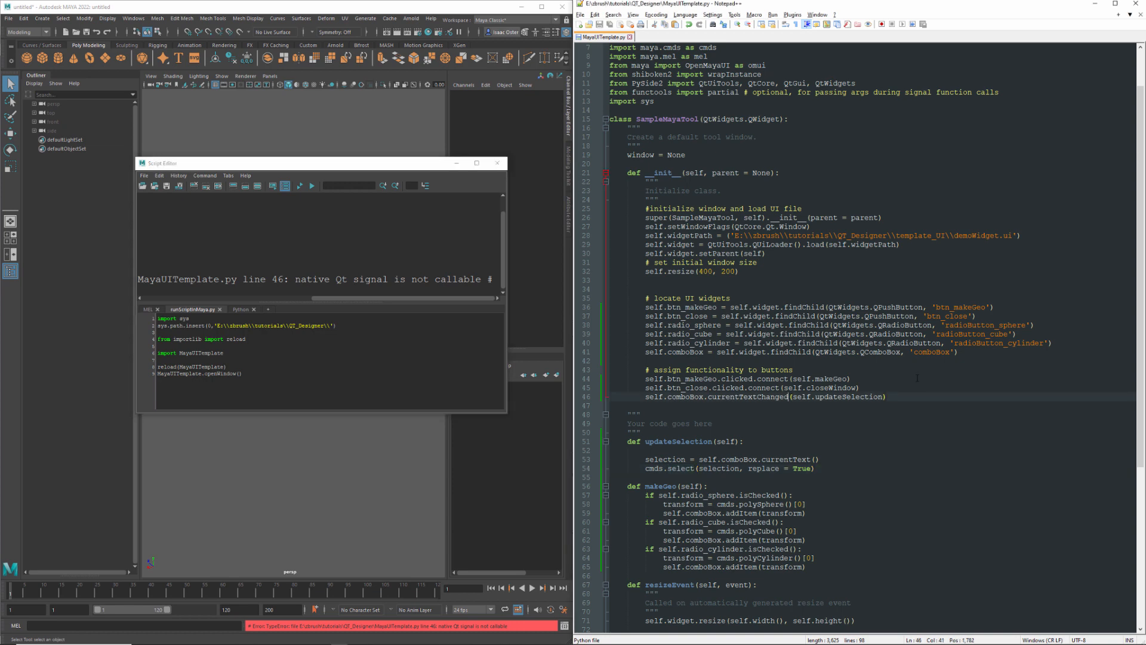
Step: Add .connect to the currentTextChanged call on line 46 to fix the not-callable error
type("coo")
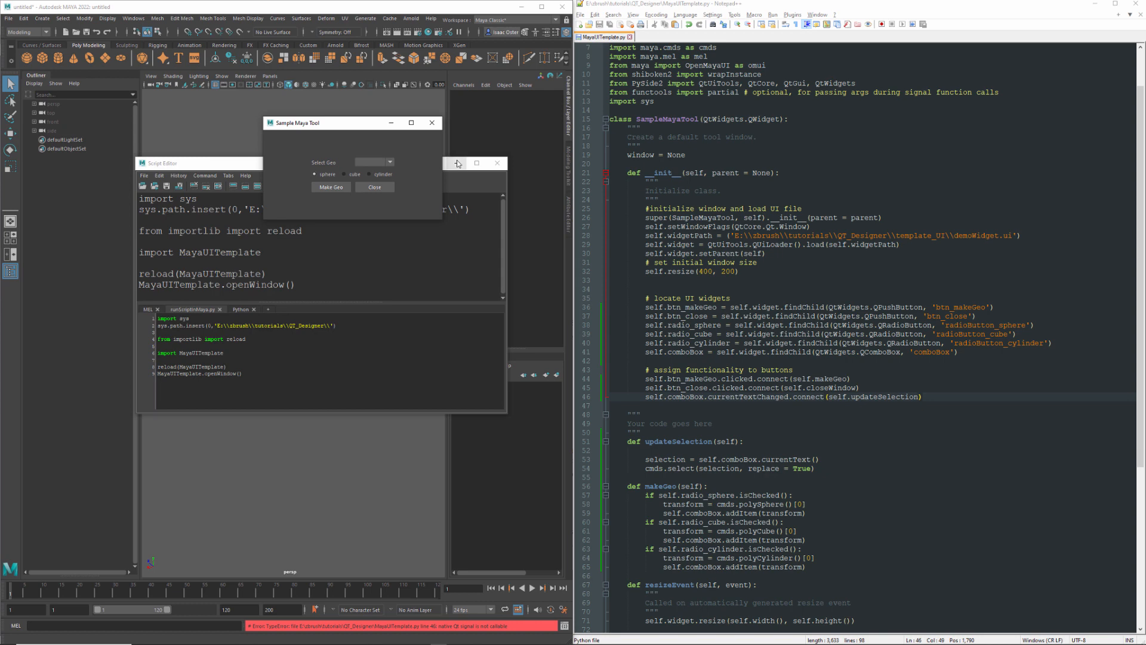
Step: Make several primitives, then pick pSphere2, pSphere1 and pCube1 from Select Geo to select them
left_click(331, 186)
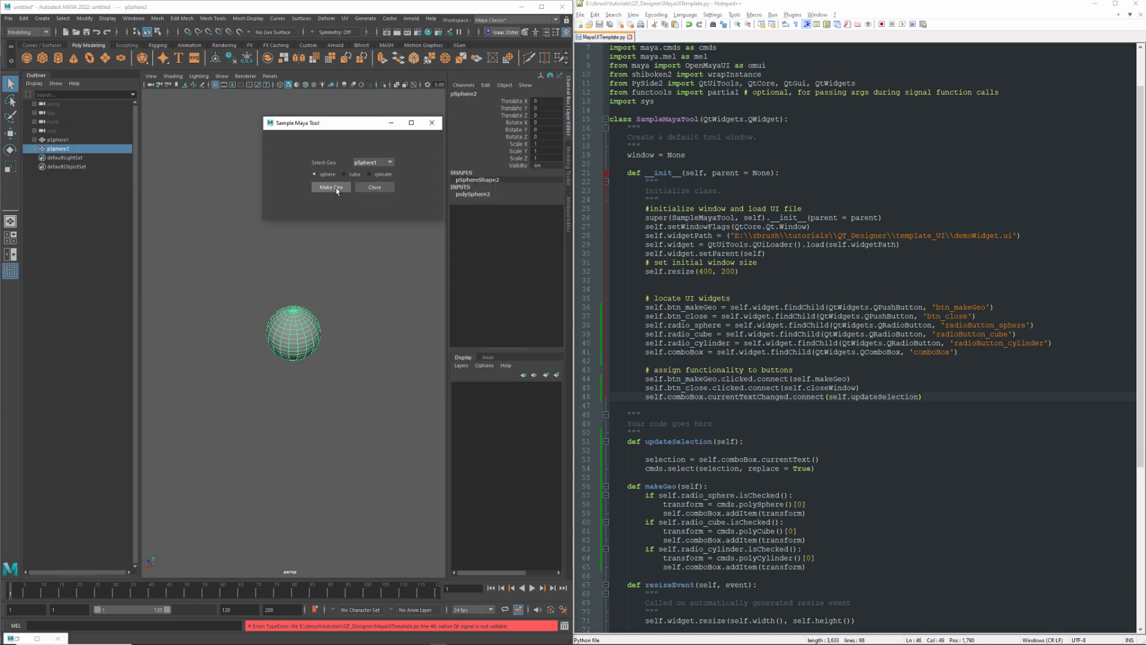
left_click(331, 187)
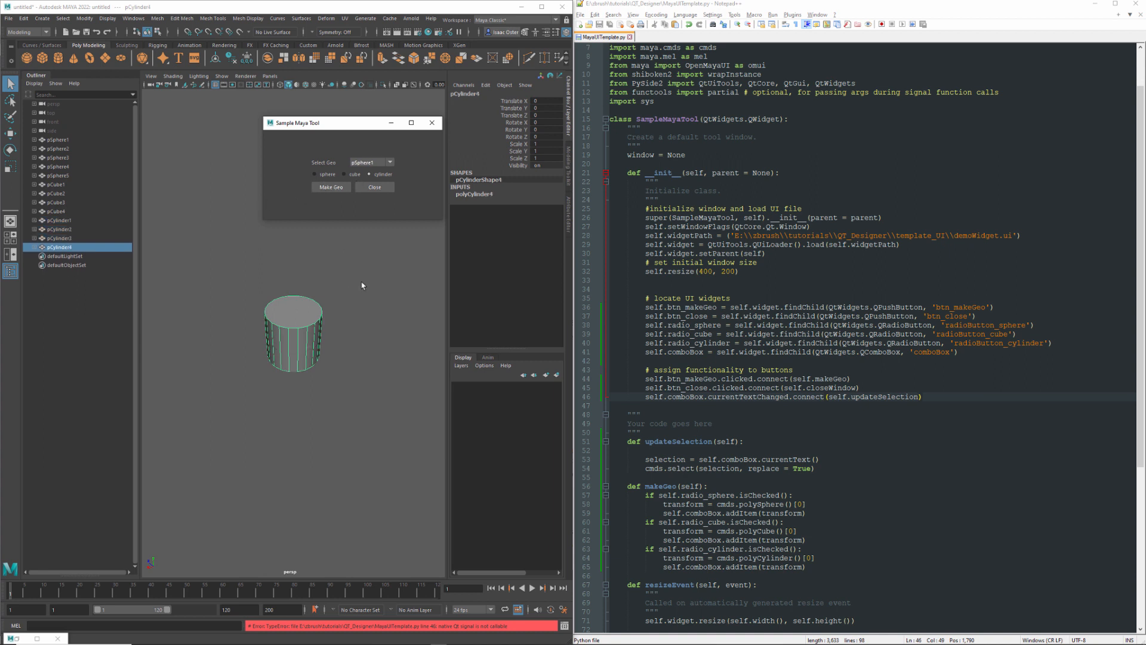
left_click(389, 163)
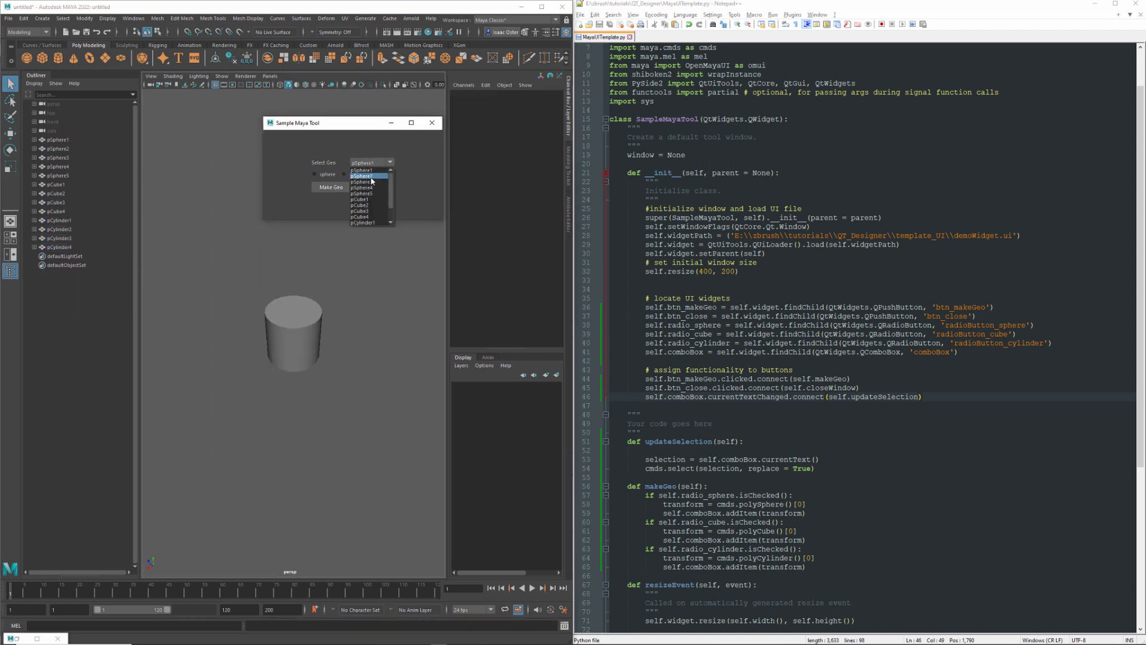
left_click(362, 175)
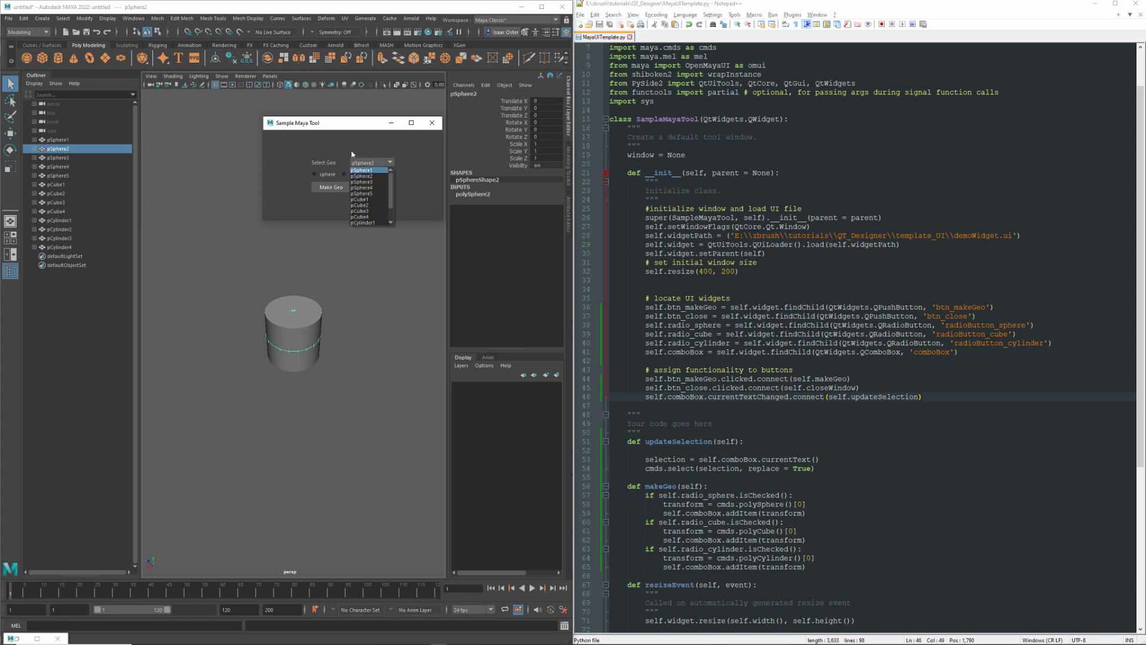
left_click(361, 170)
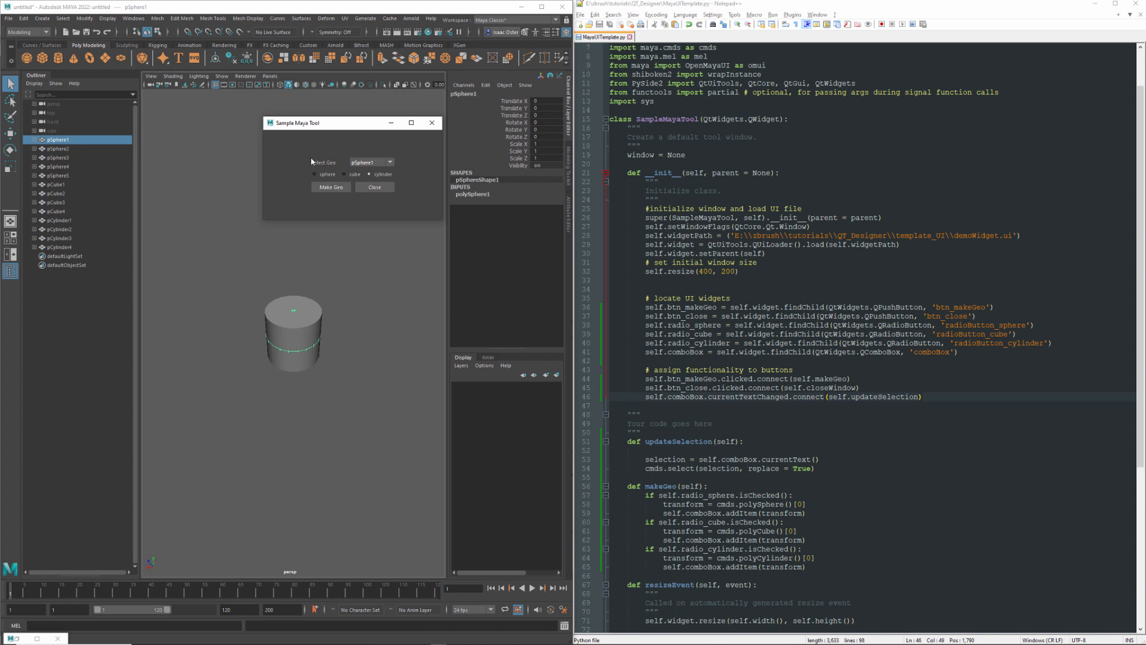
left_click(50, 184)
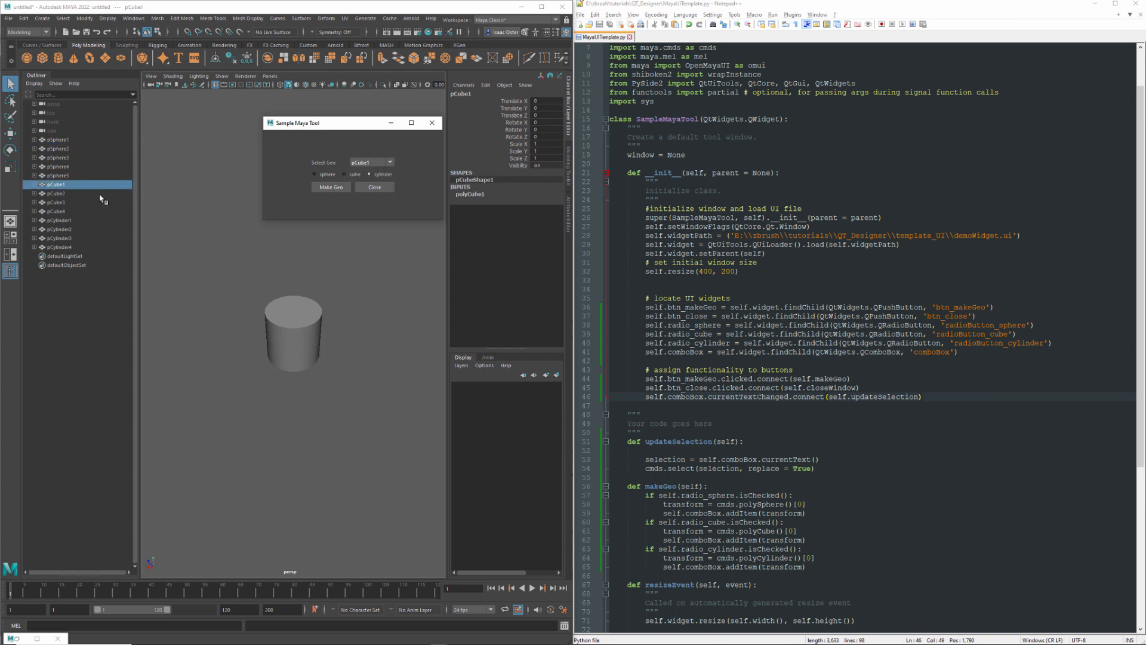
Step: Reopen the geometry list and choose pSphere1 again to confirm it gets selected in Maya
left_click(390, 162)
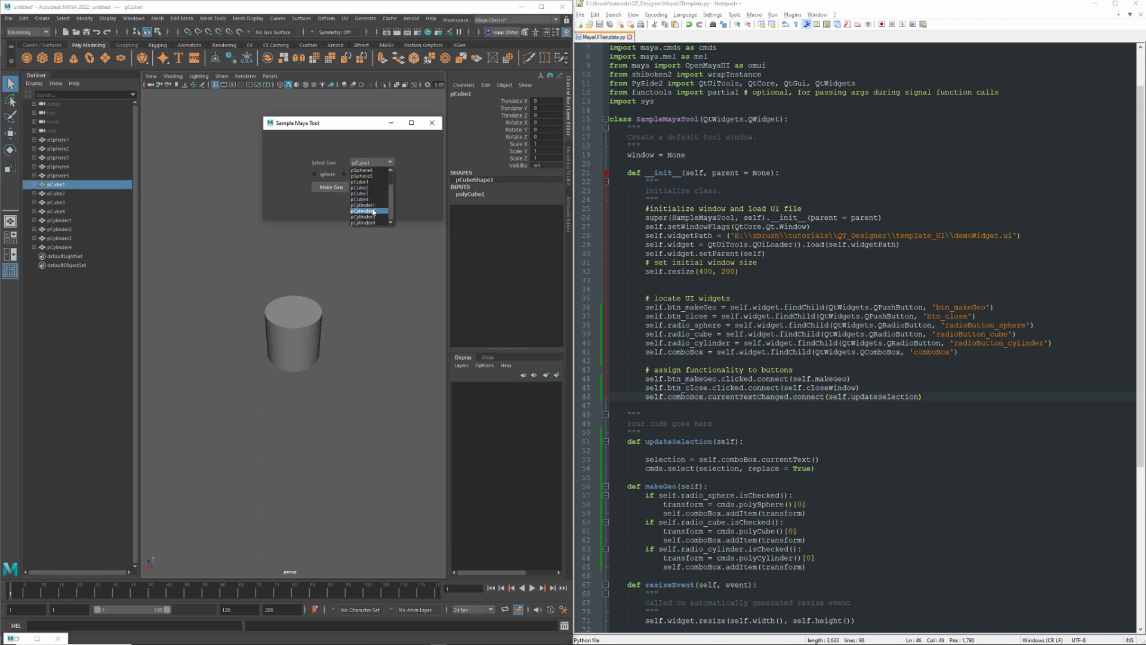
left_click(363, 211)
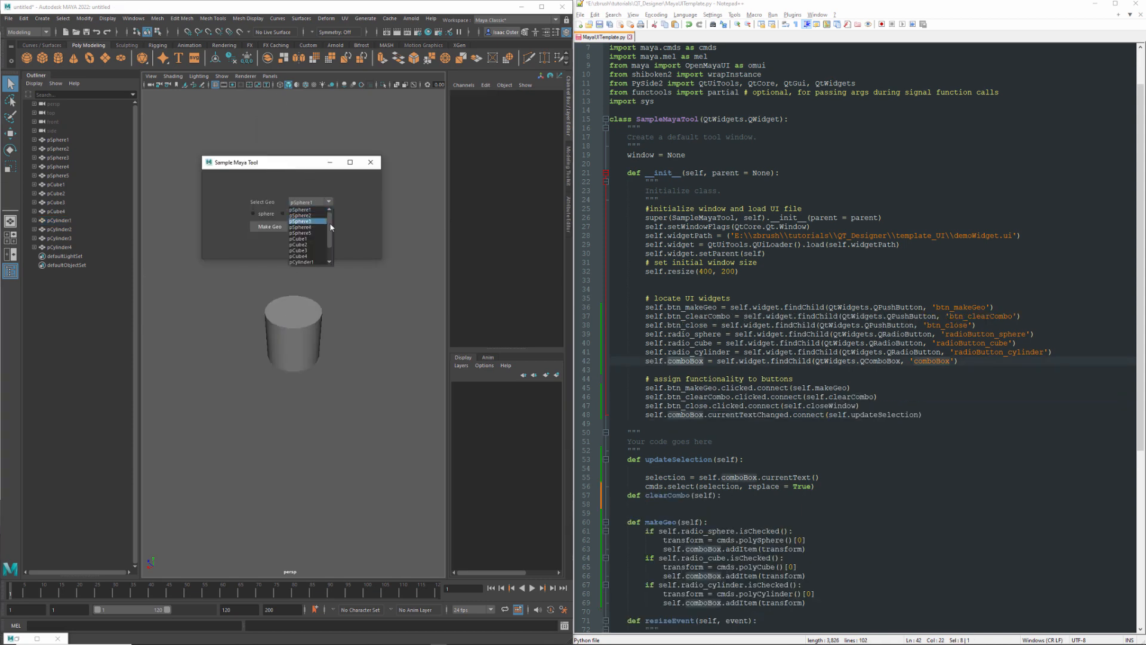
left_click(308, 201)
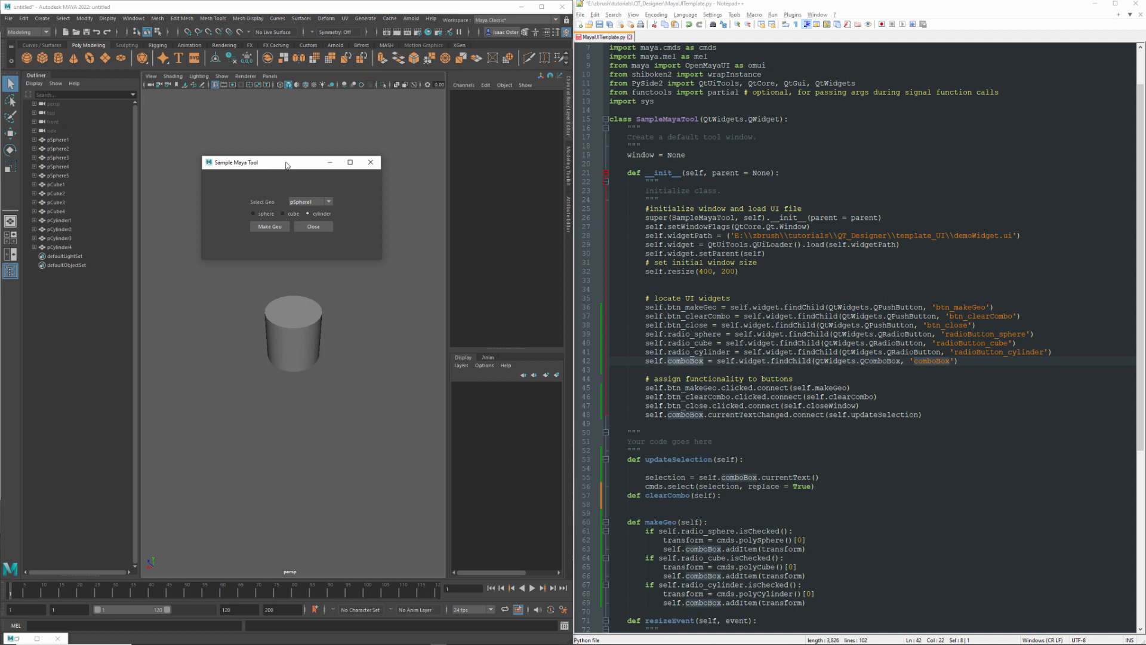
mouse_move(380, 350)
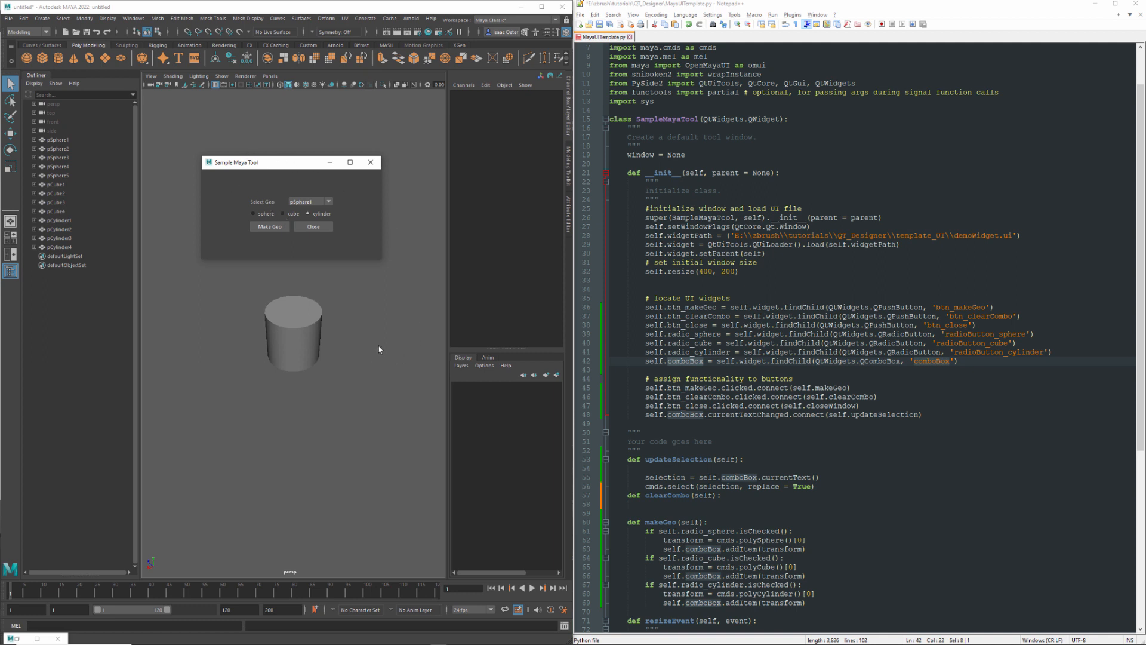